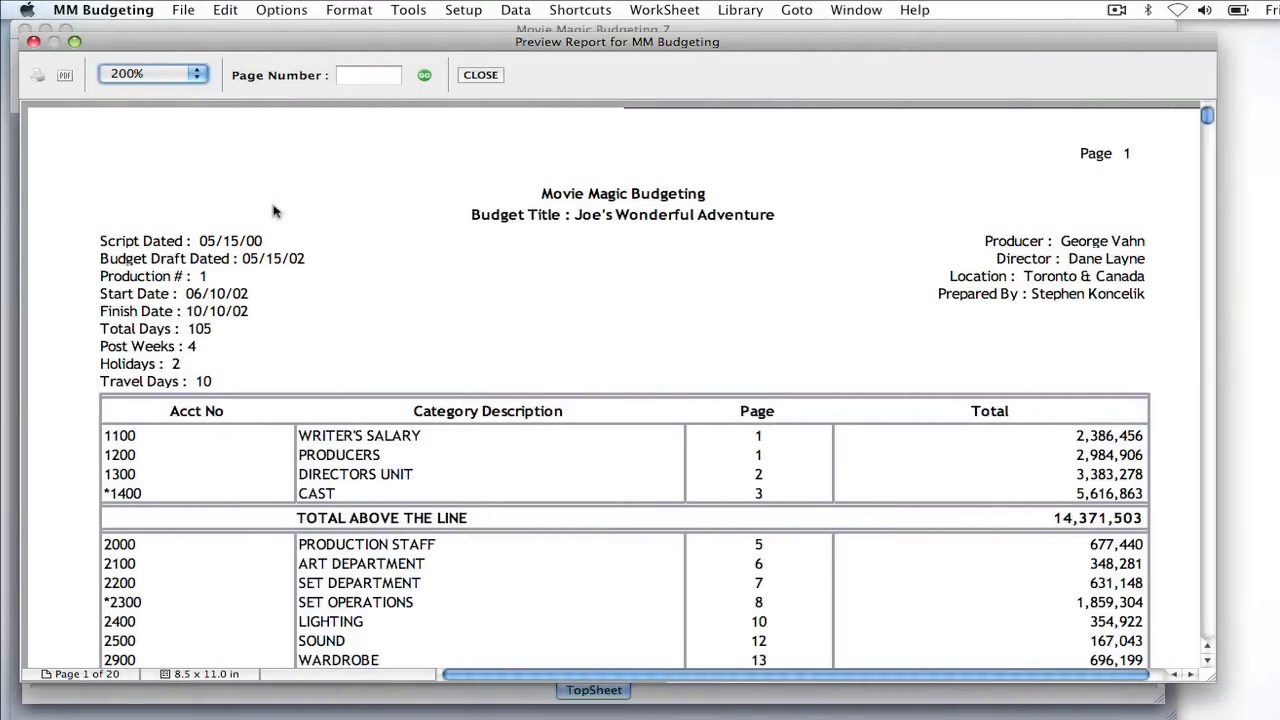
mouse_move(788, 257)
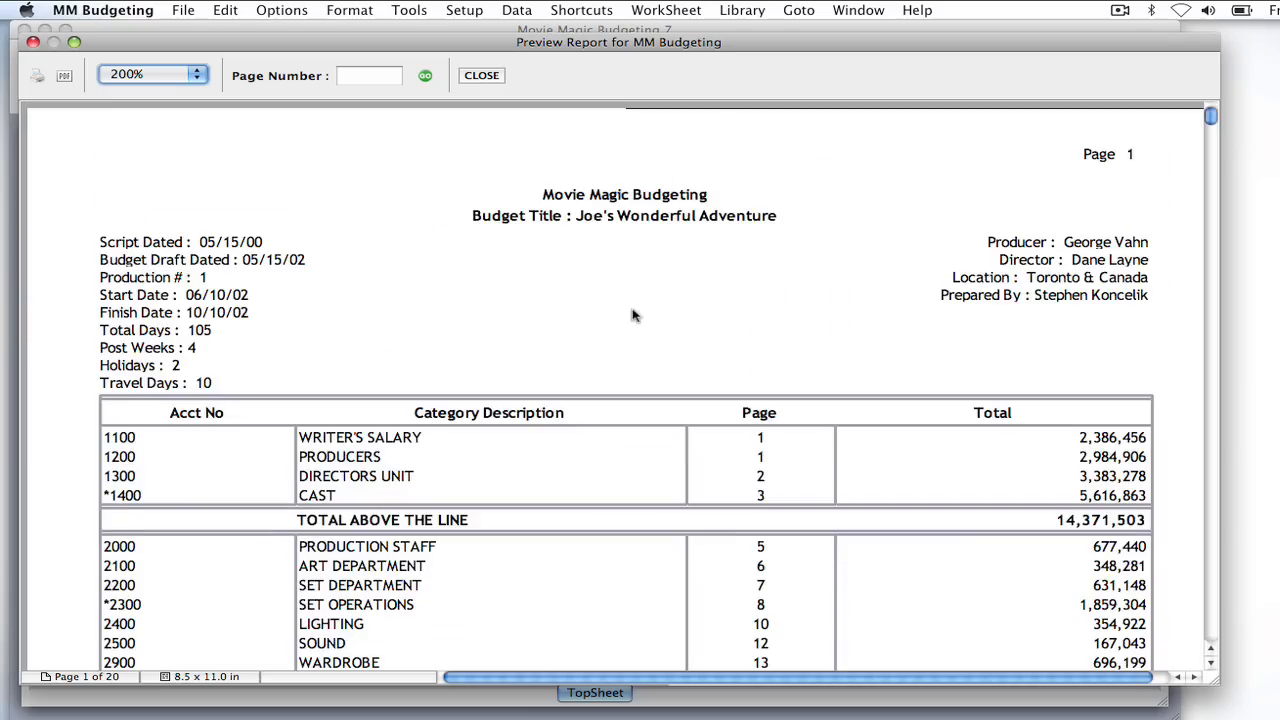
mouse_move(253, 73)
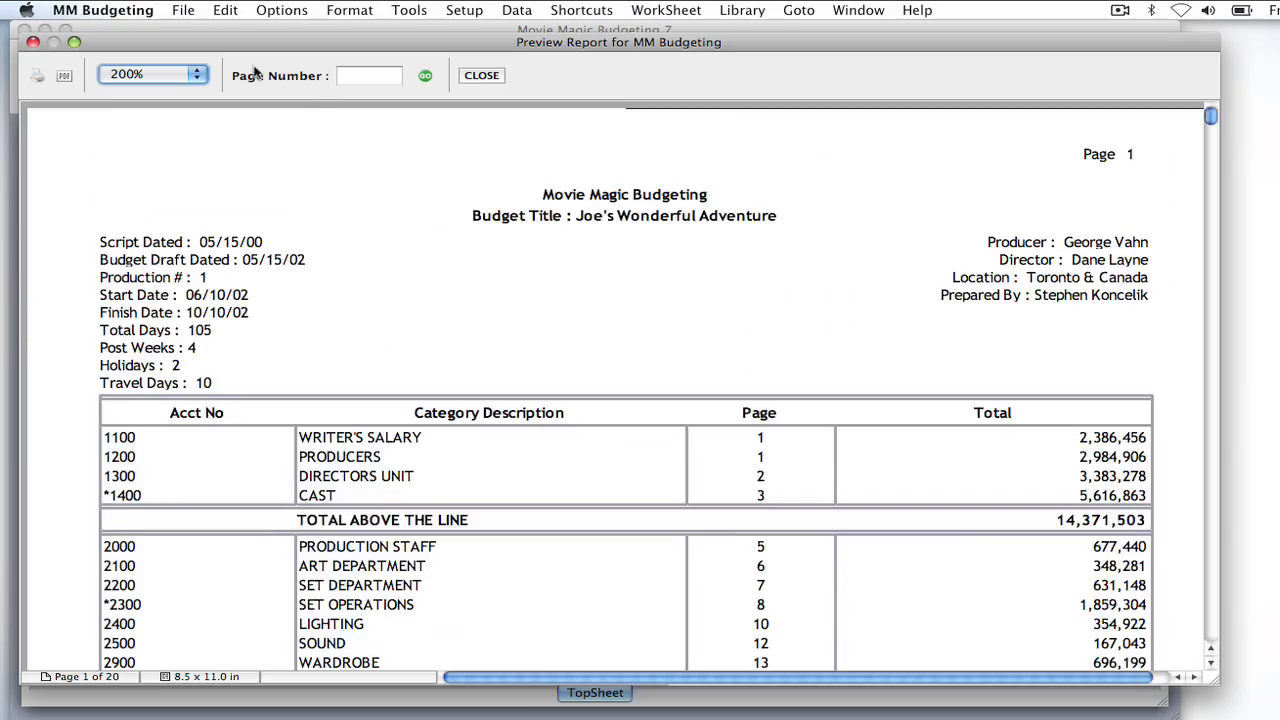
Close the report preview and bring up Print Setup's Edit Header/Footer choices.
left_click(481, 75)
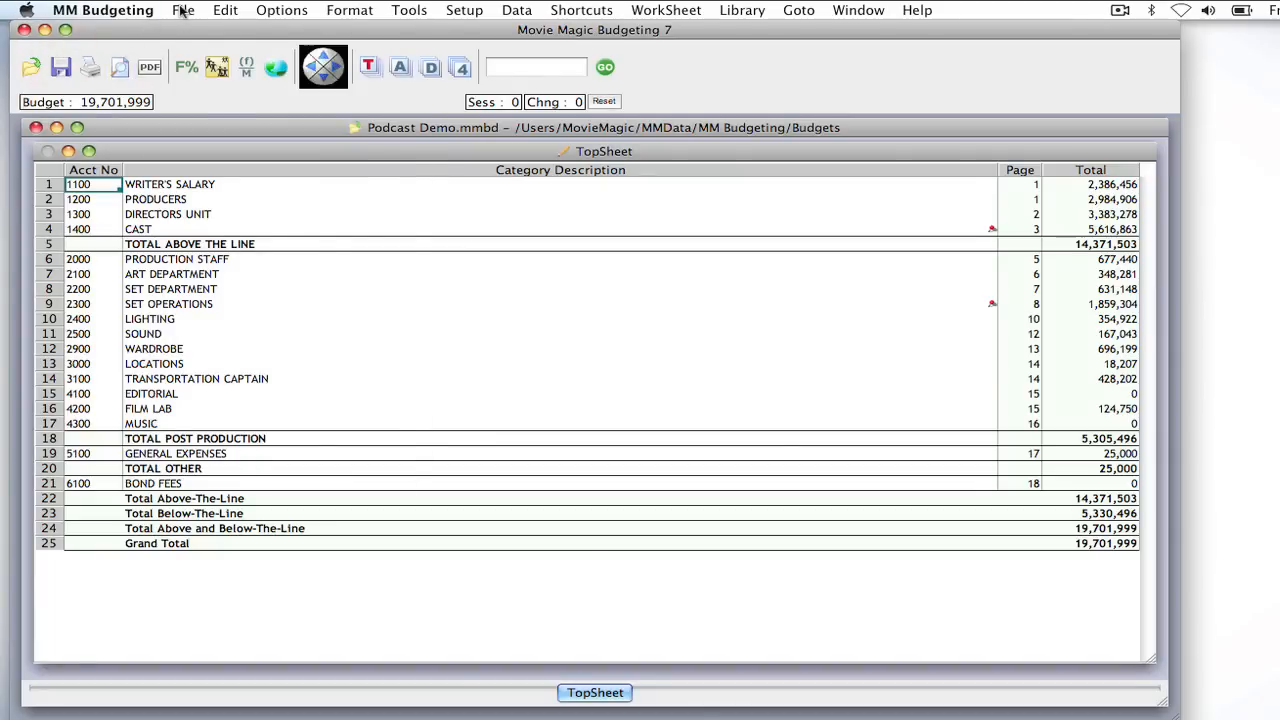
left_click(183, 10)
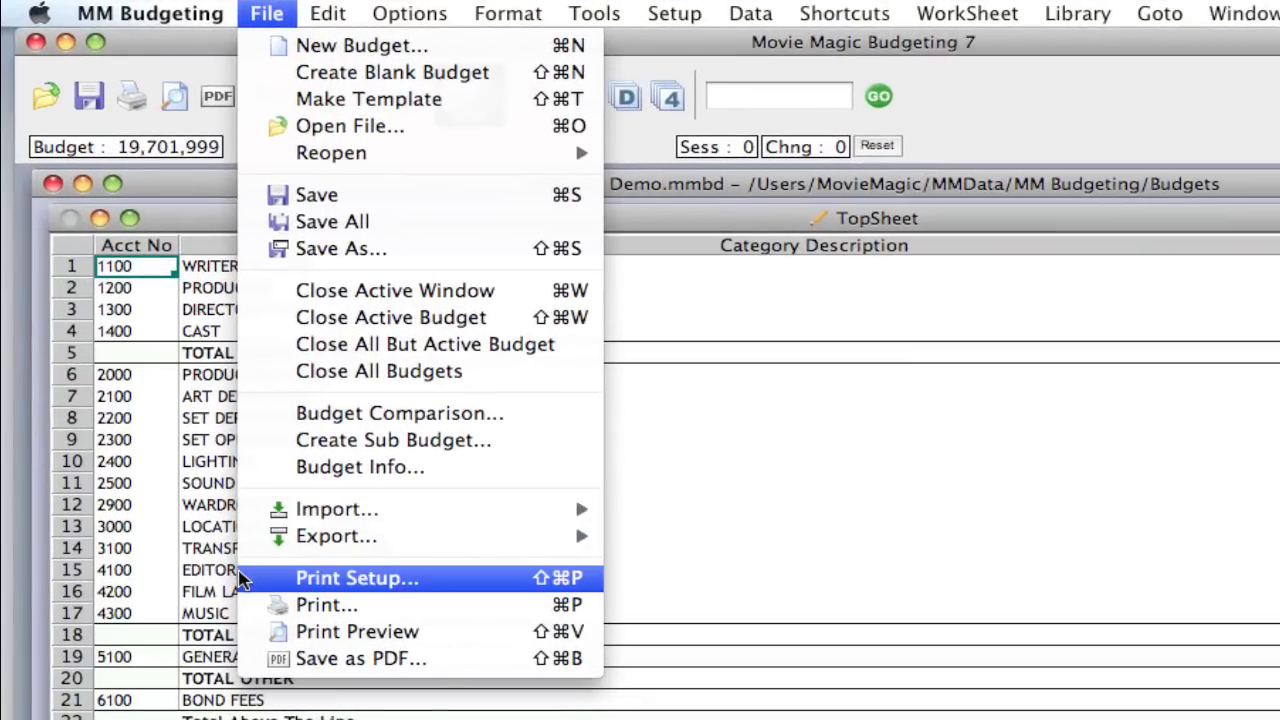
left_click(356, 578)
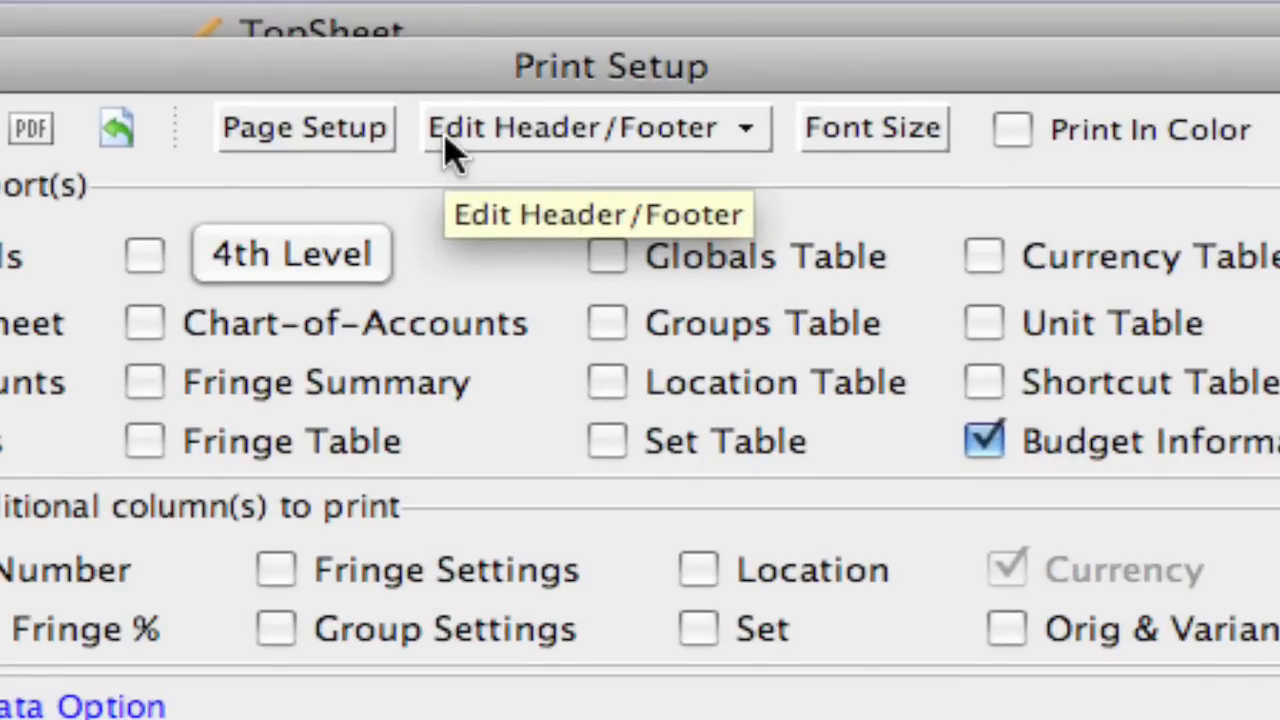
left_click(595, 127)
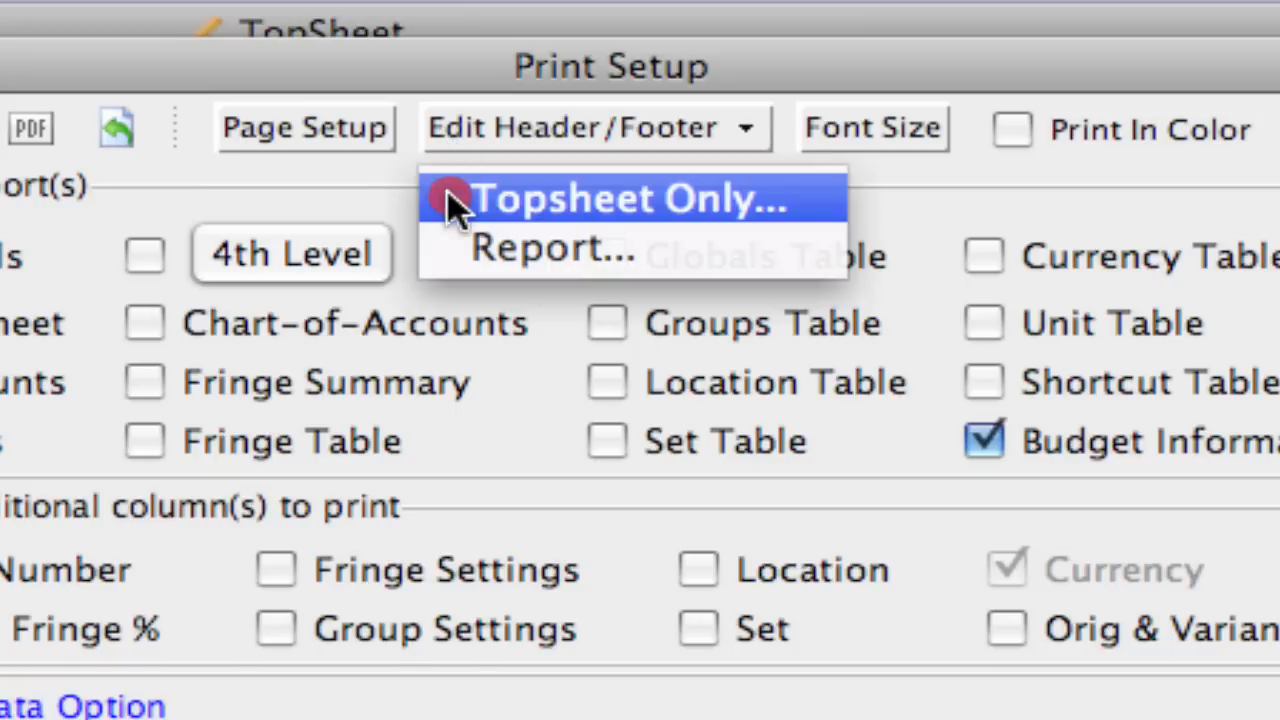
In the Topsheet Only editor, centre-align the header and review the insertable fields.
left_click(620, 198)
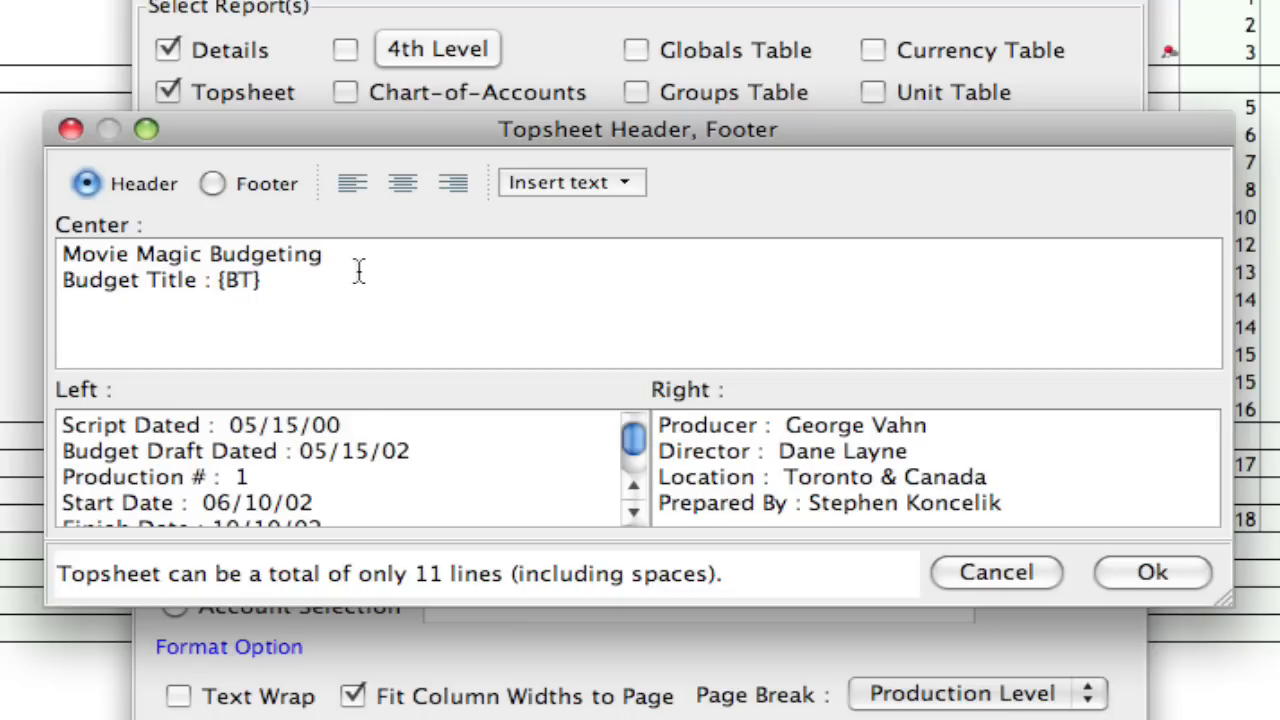
mouse_move(312, 288)
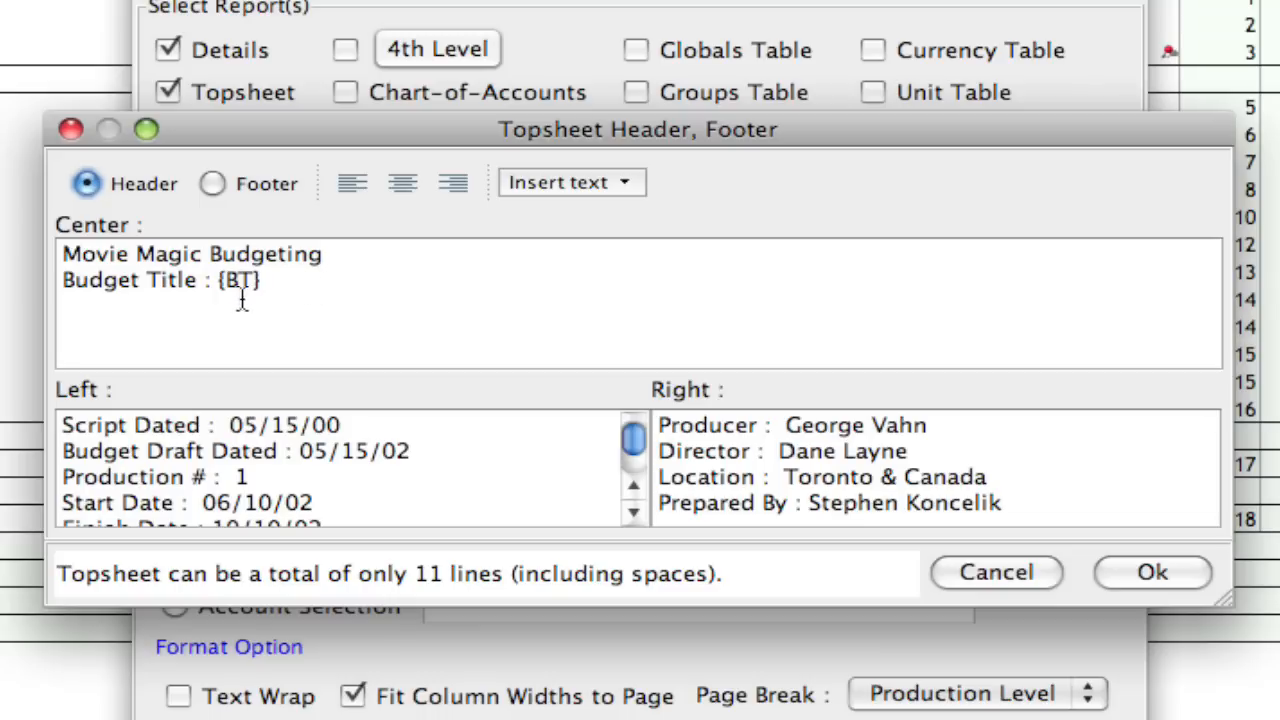
mouse_move(283, 285)
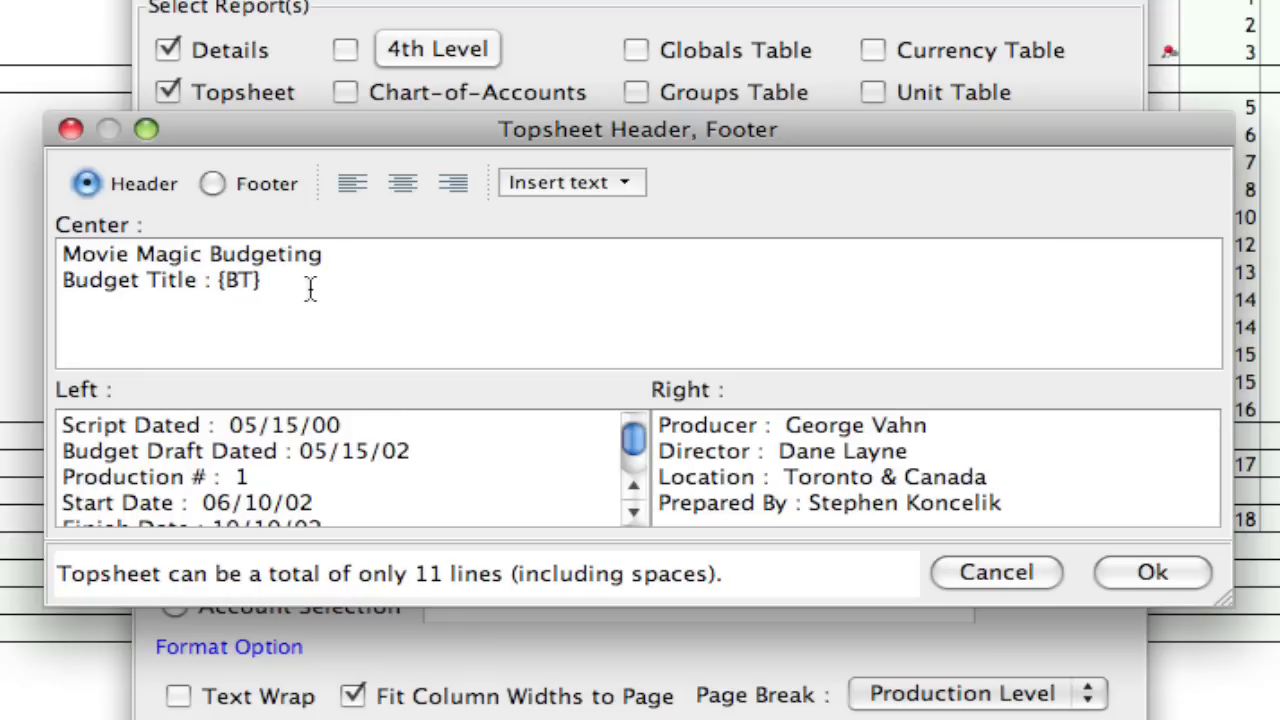
left_click(402, 182)
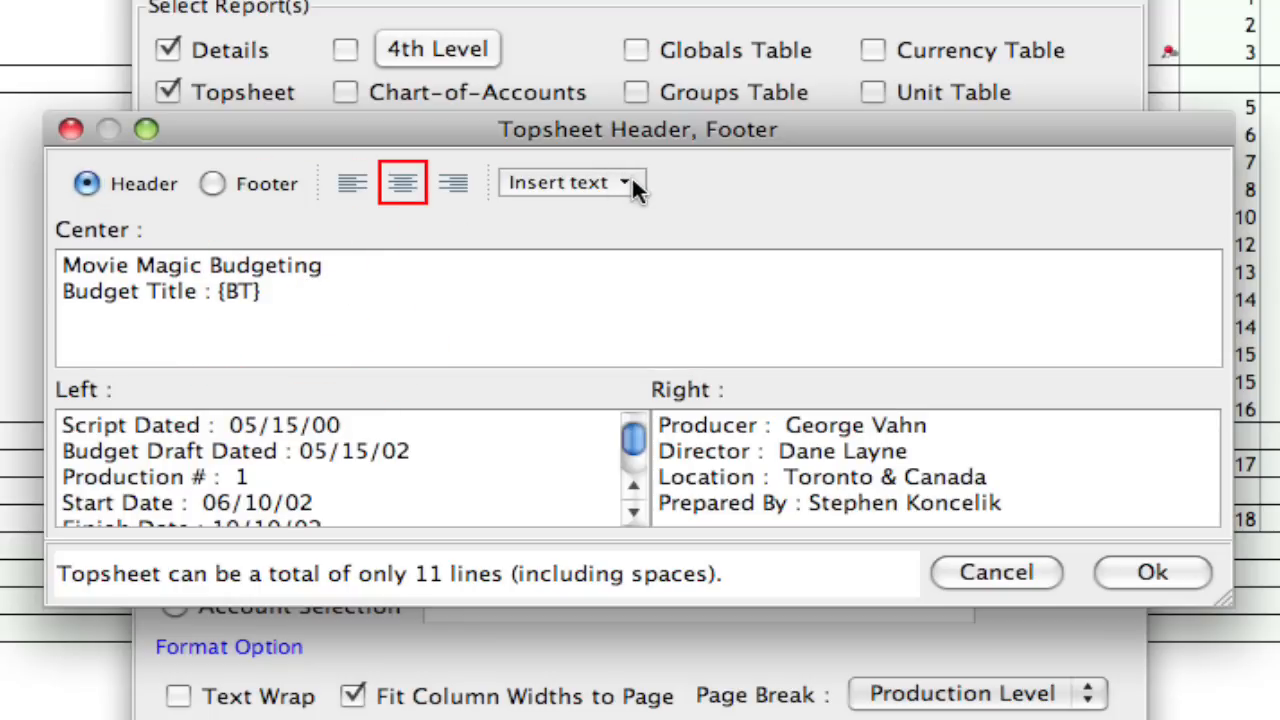
left_click(570, 182)
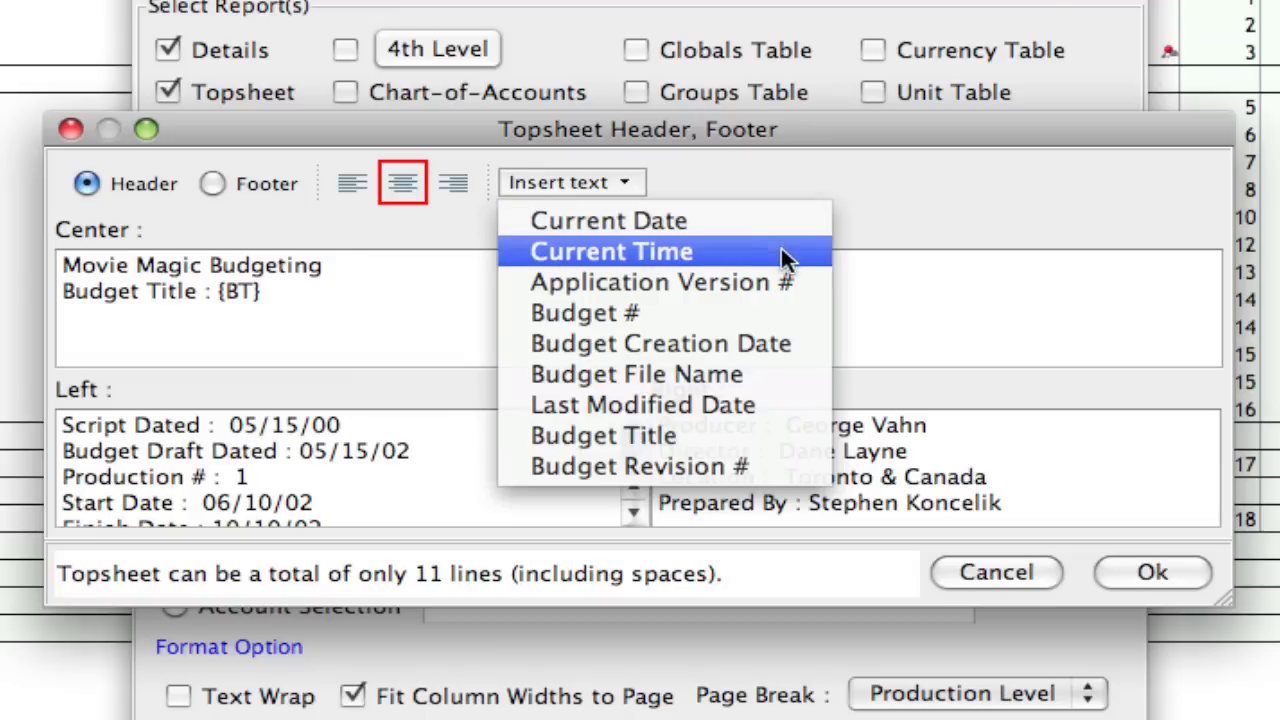
mouse_move(585, 312)
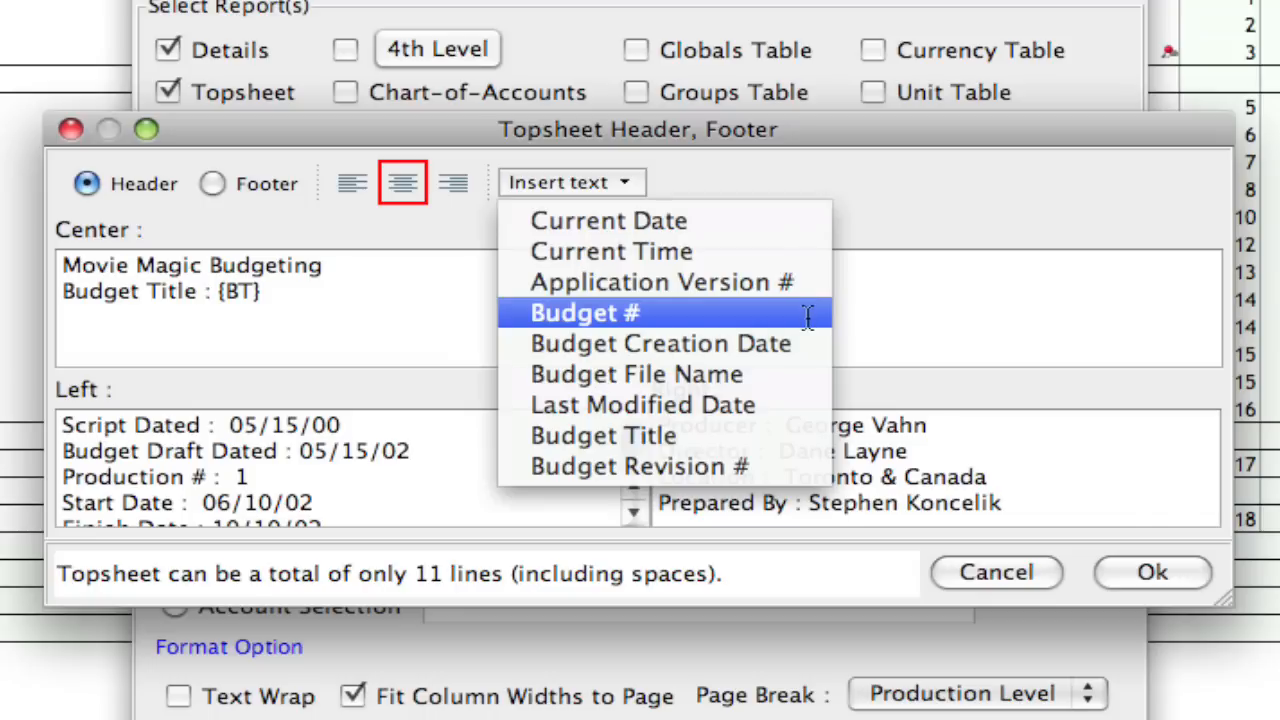
mouse_move(643, 405)
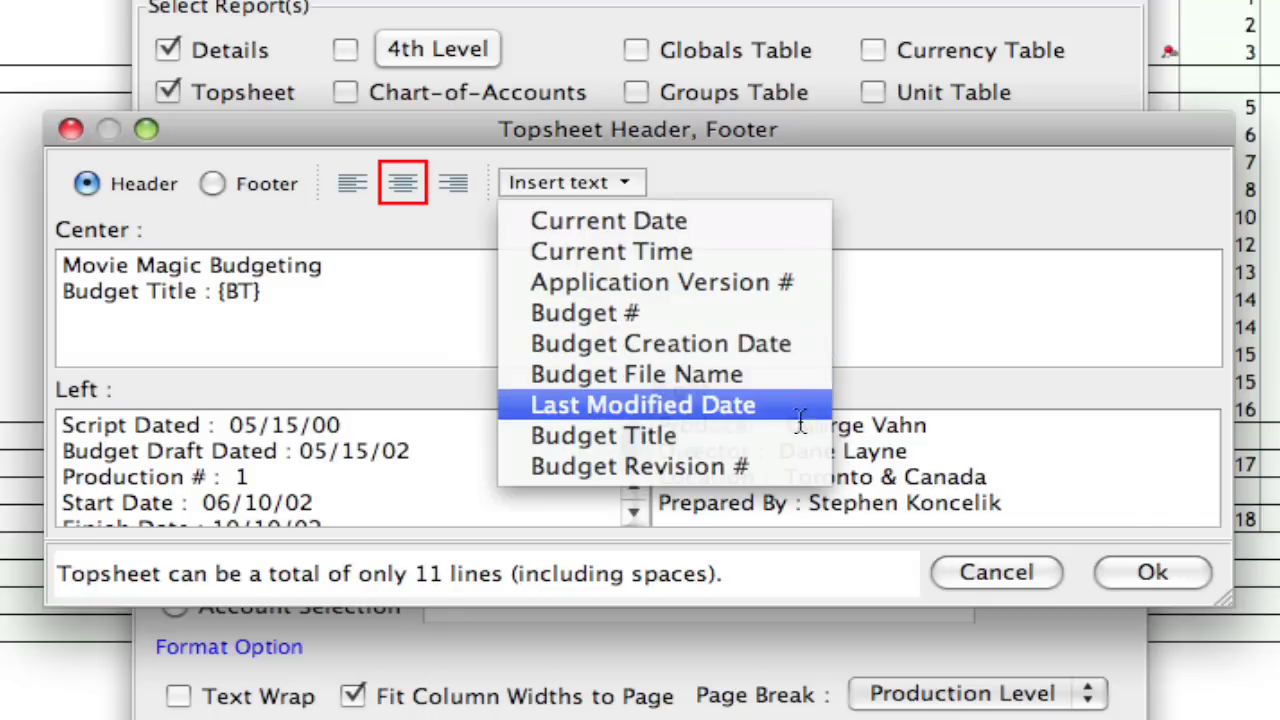
mouse_move(690, 404)
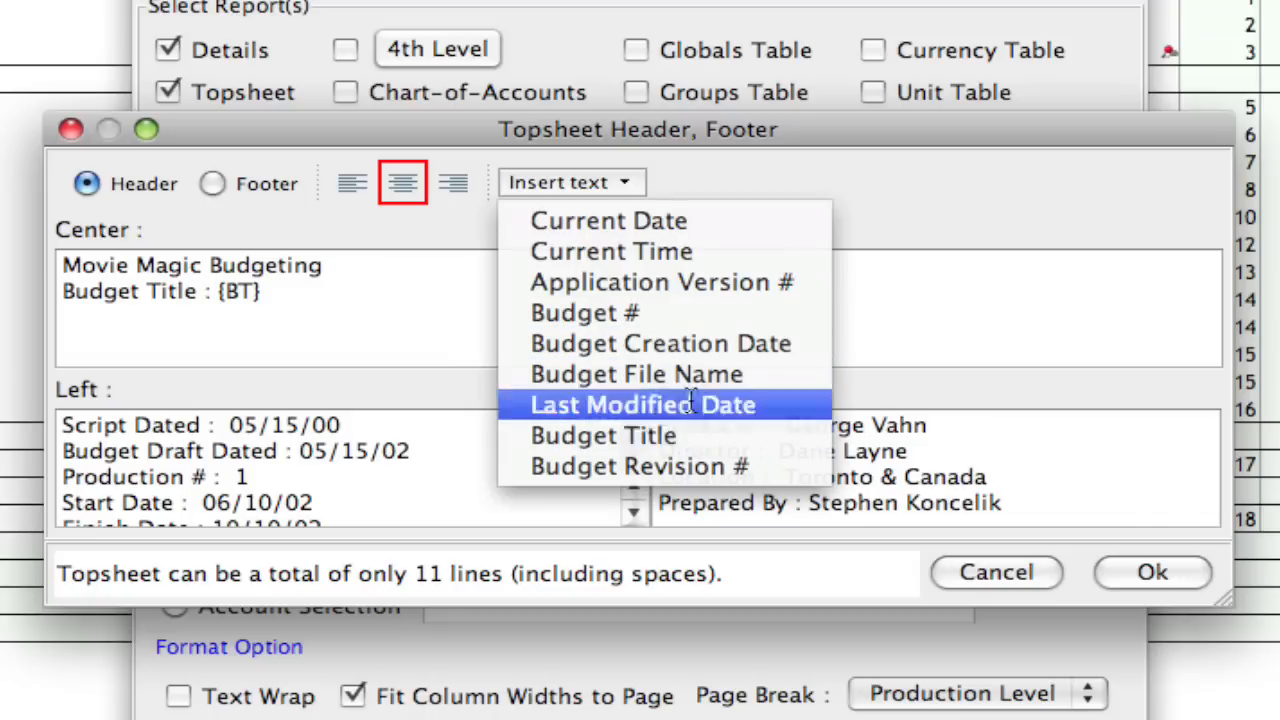
mouse_move(292, 303)
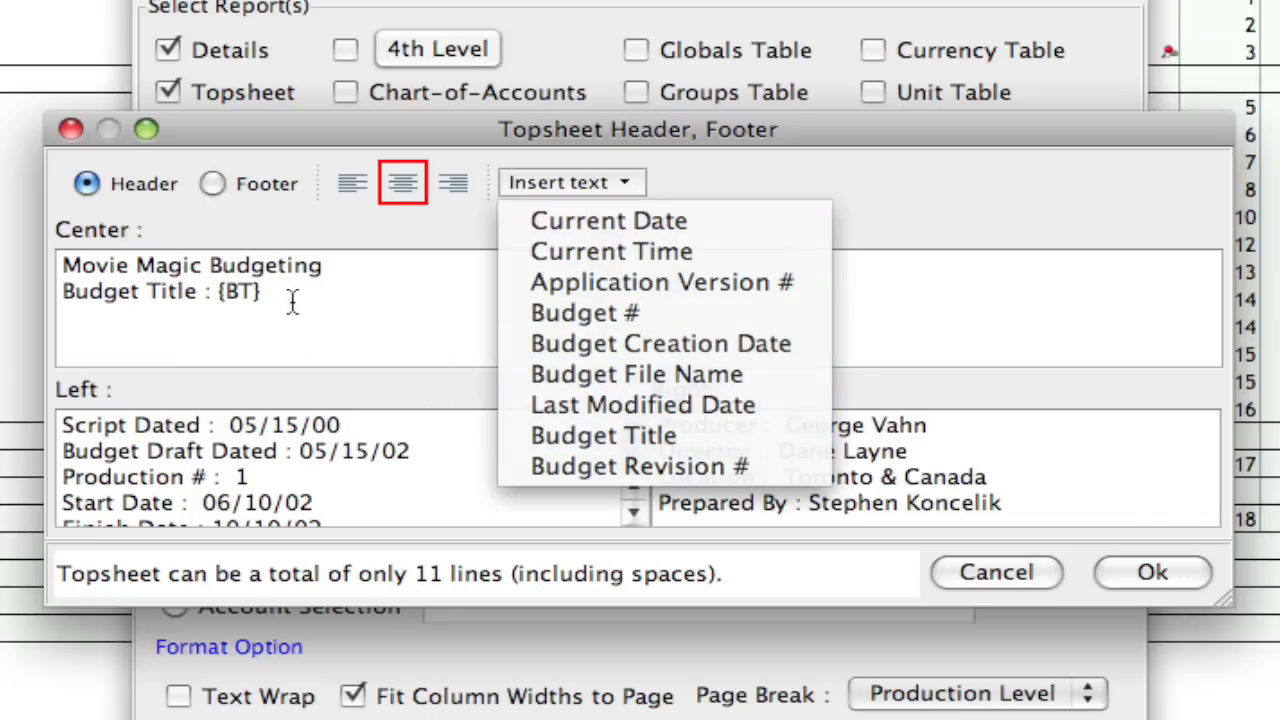
left_click(570, 182)
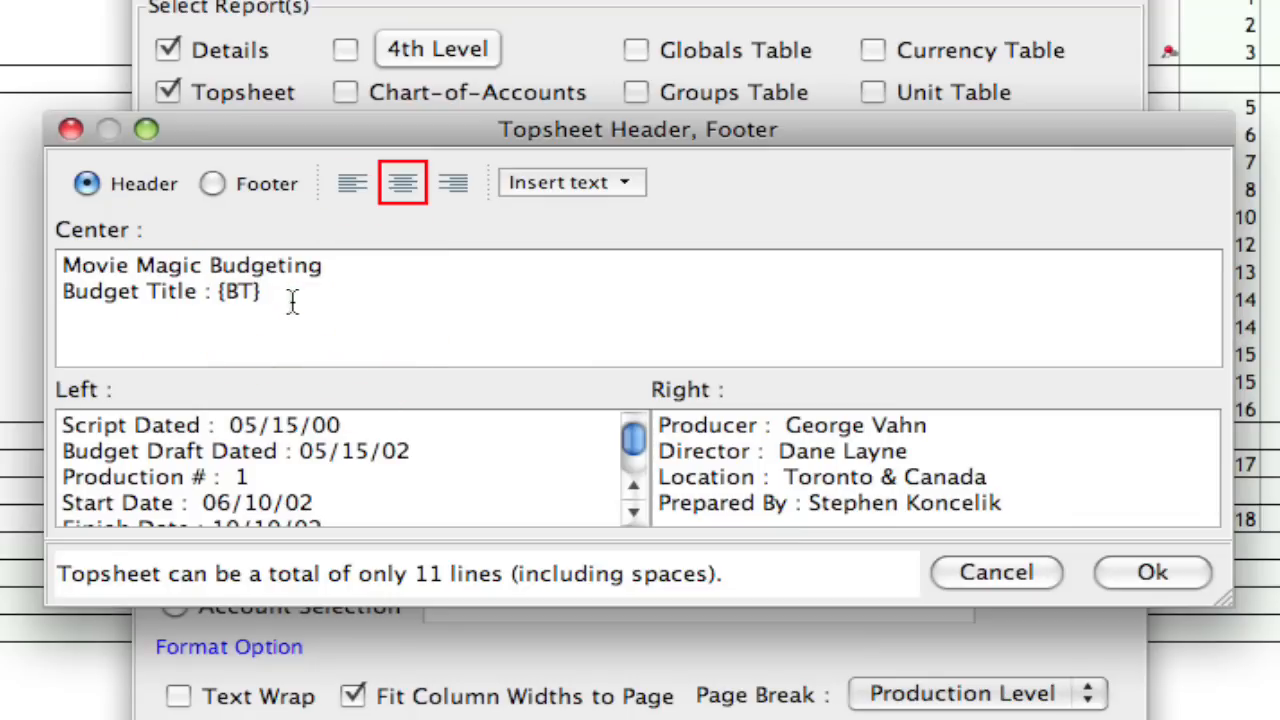
mouse_move(1232, 575)
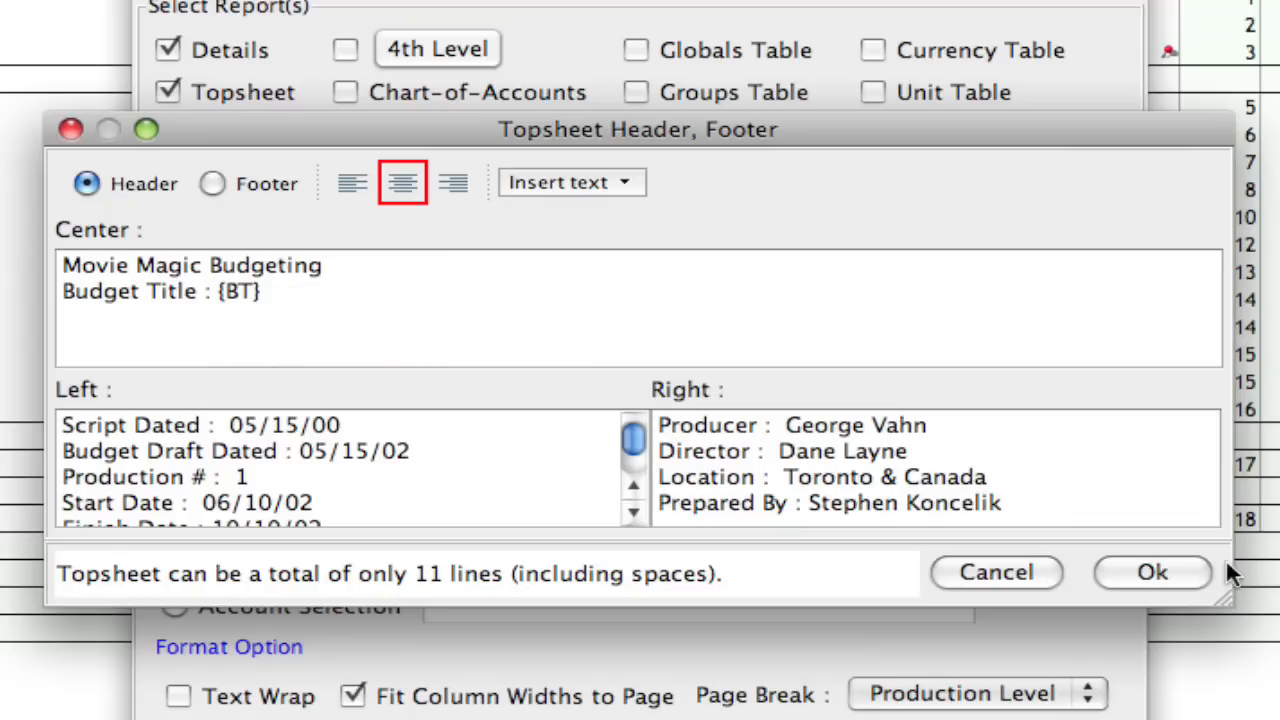
Confirm the Topsheet header settings and head to File for Budget Info.
left_click(1151, 572)
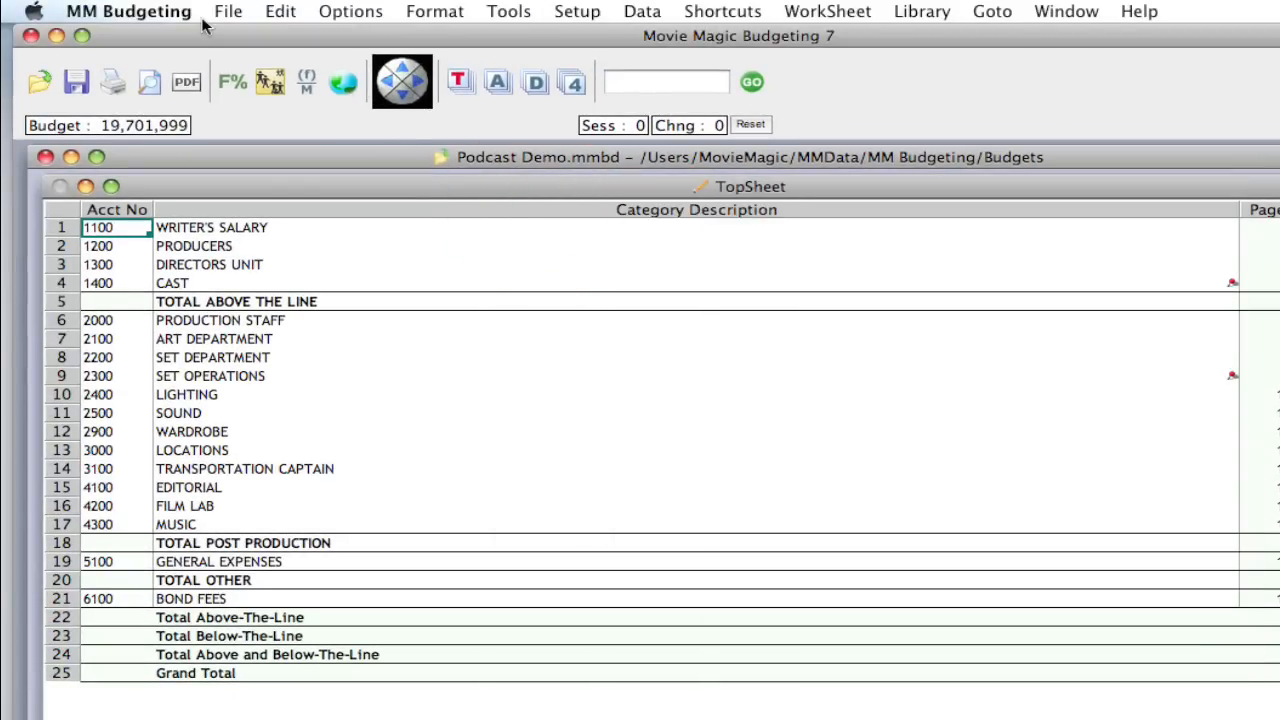
left_click(228, 11)
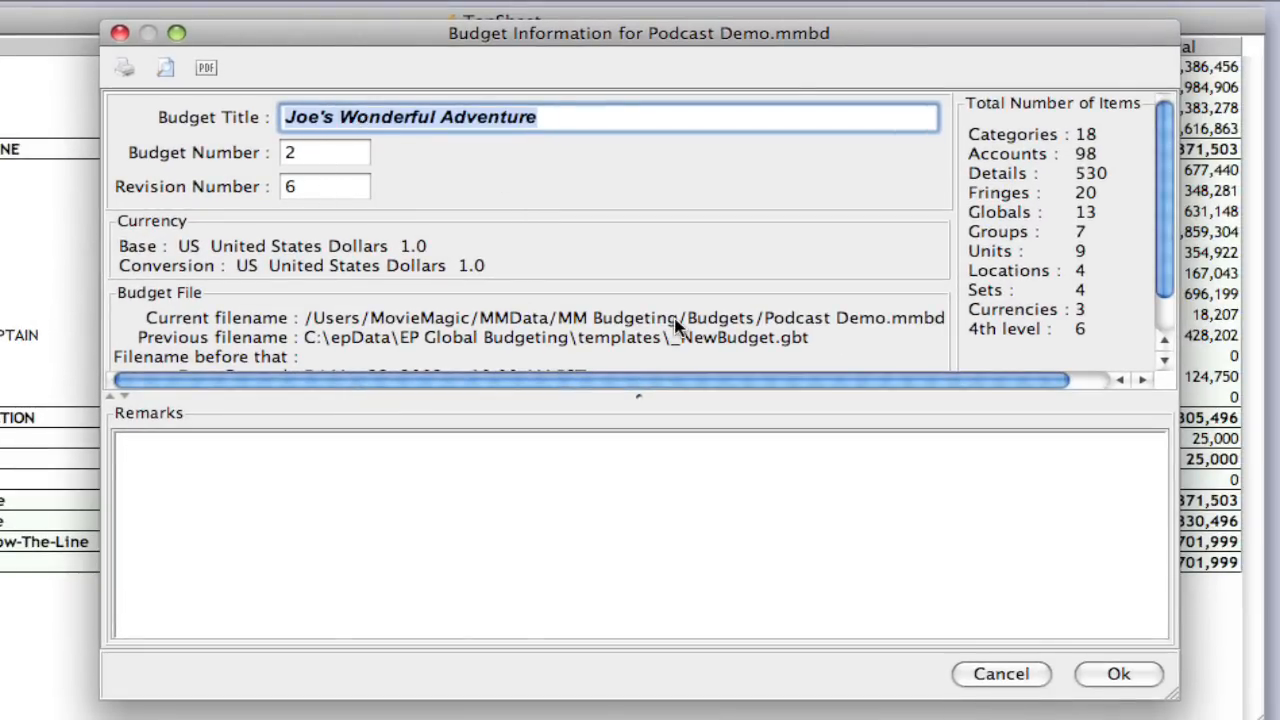
Enter remarks noting 25 stage days, 25 location days based on 12-hour days, then confirm.
scroll("down", 3)
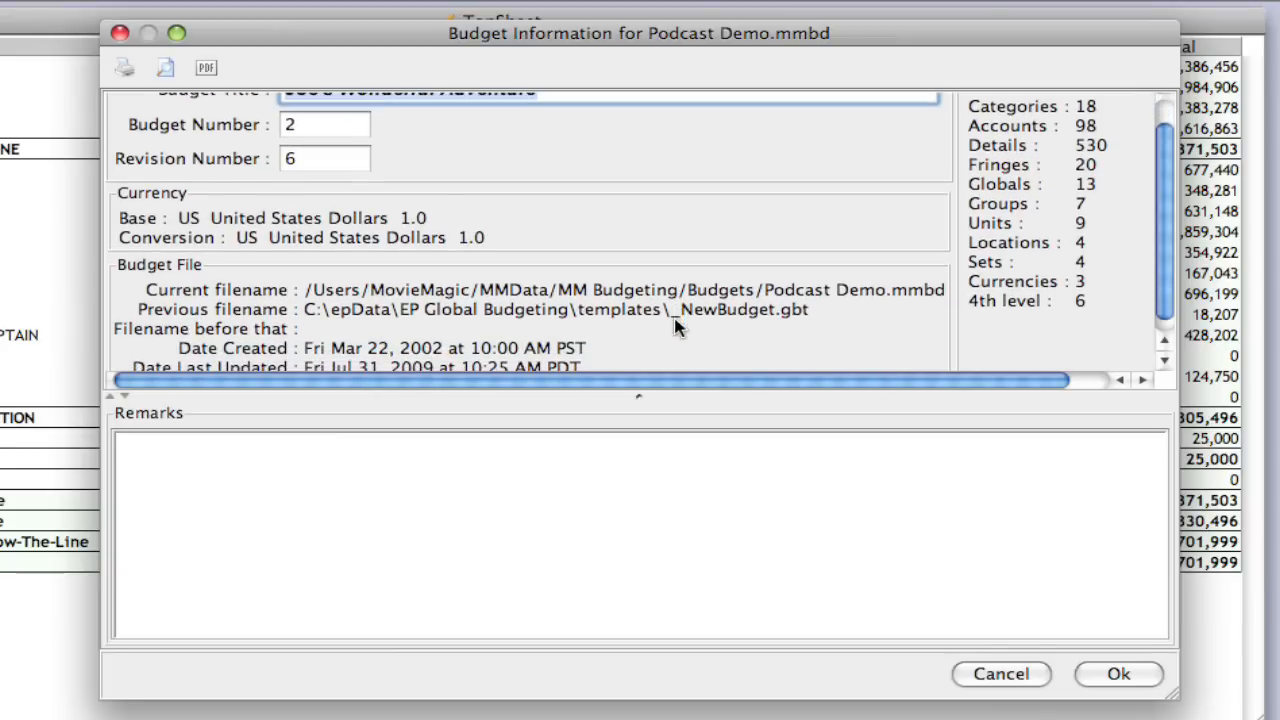
scroll("up", 3)
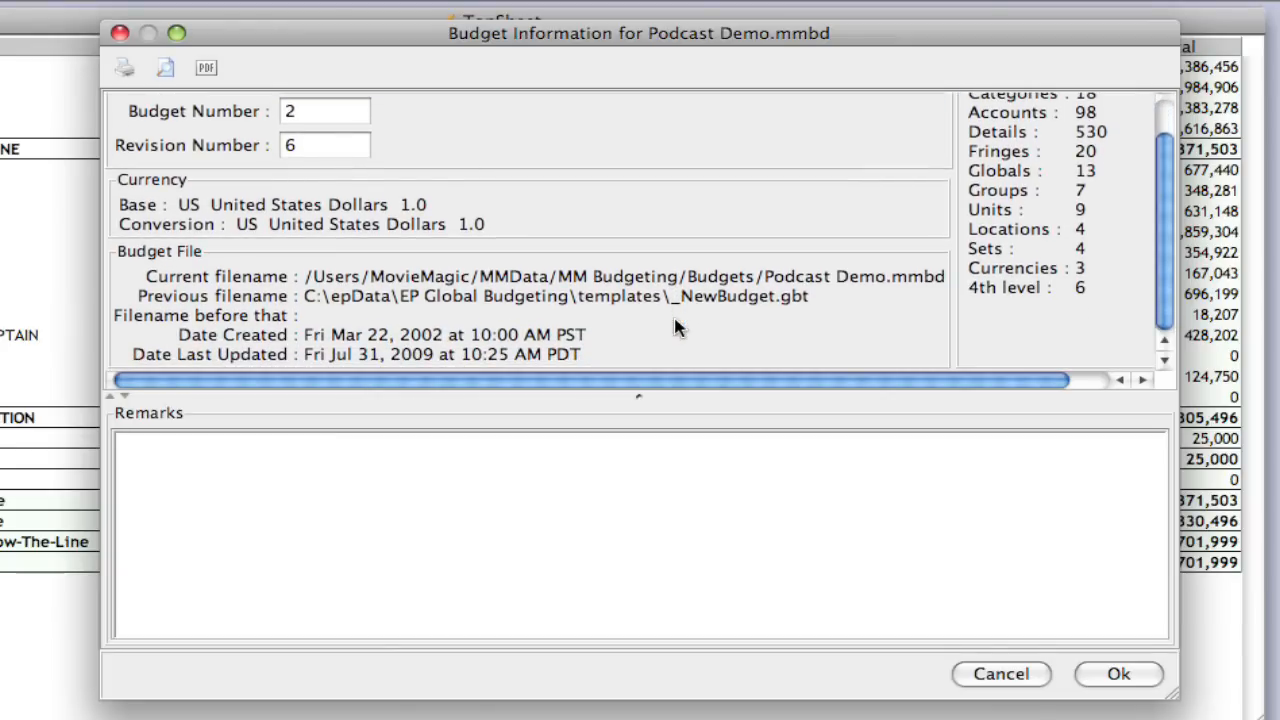
left_click(546, 519)
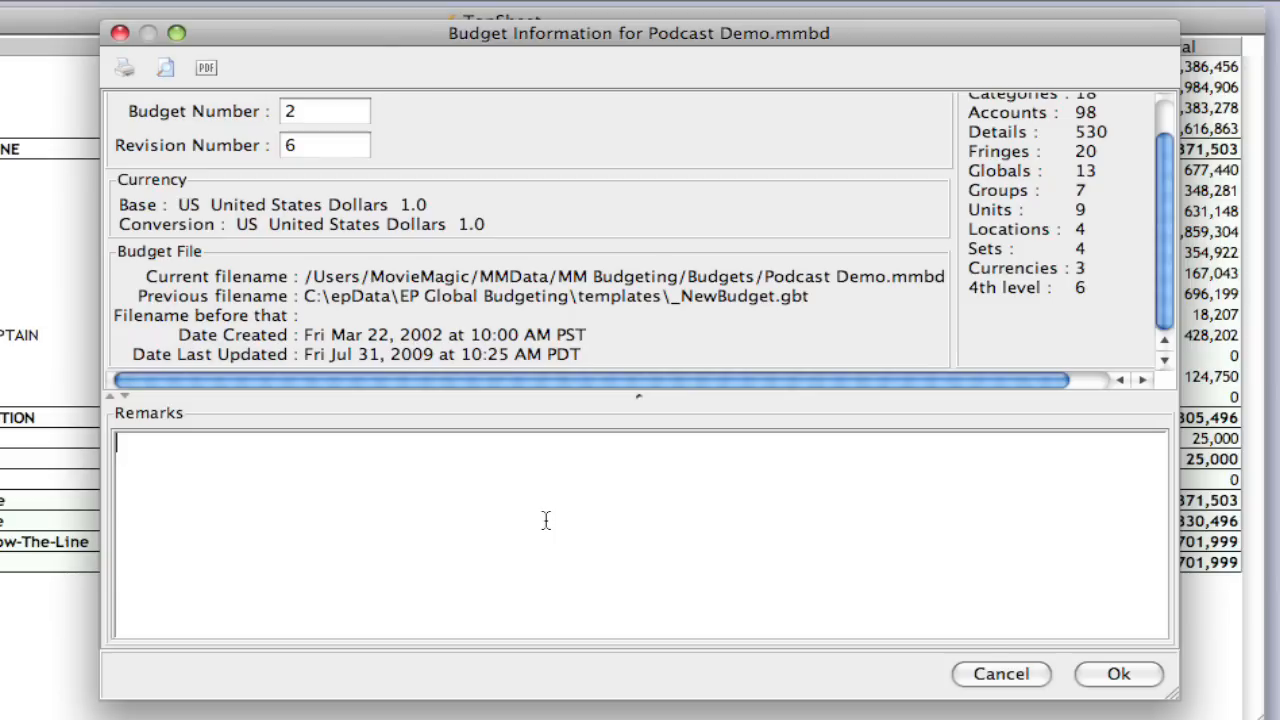
type("25 days on s")
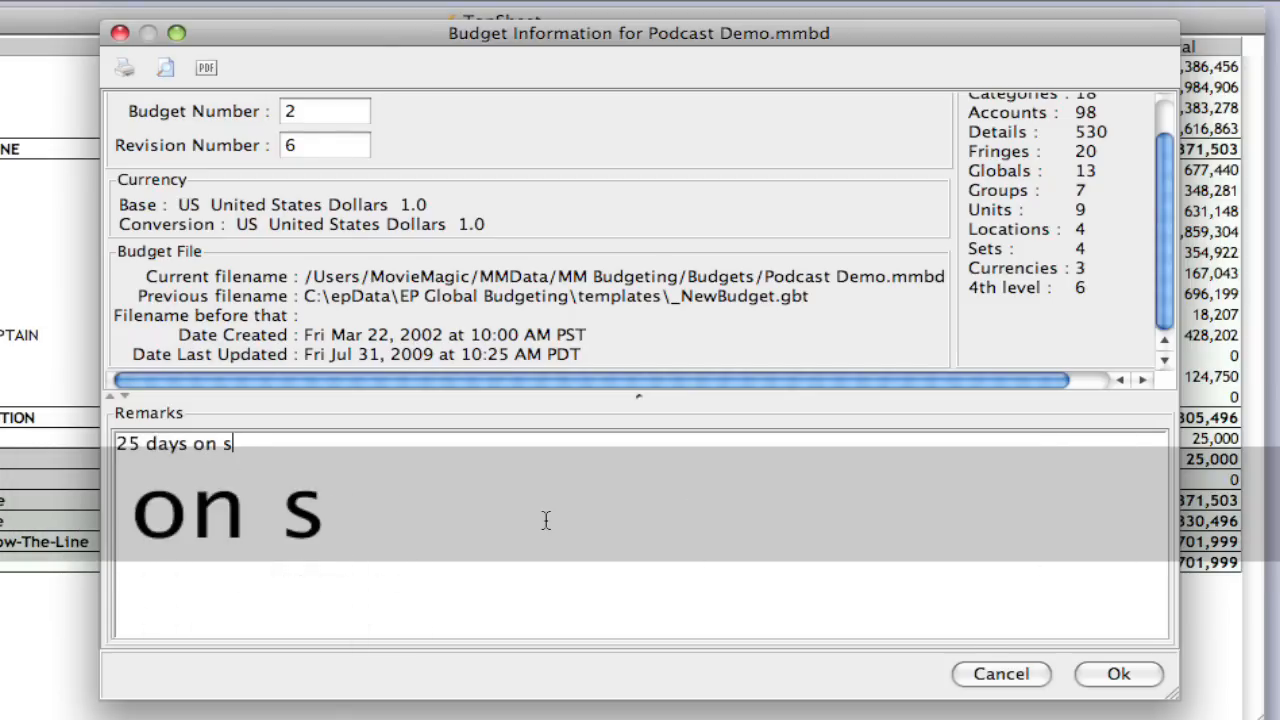
type("tage")
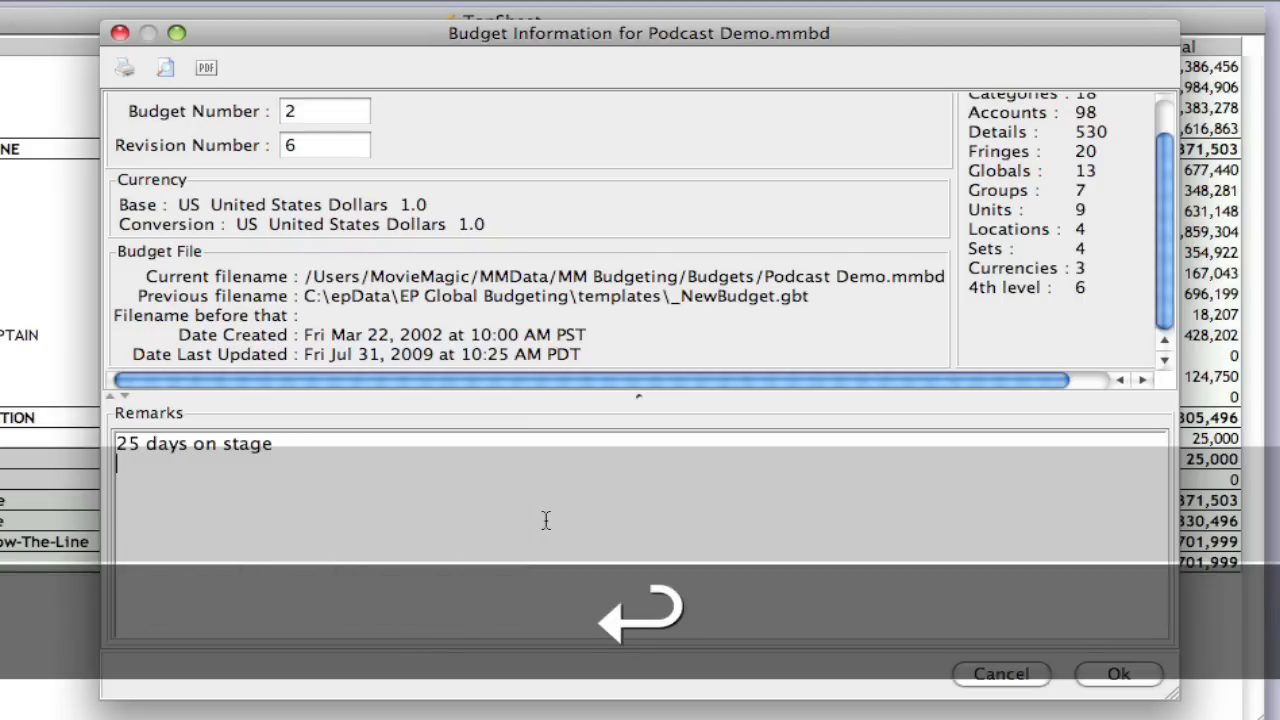
type("25 days on locatio")
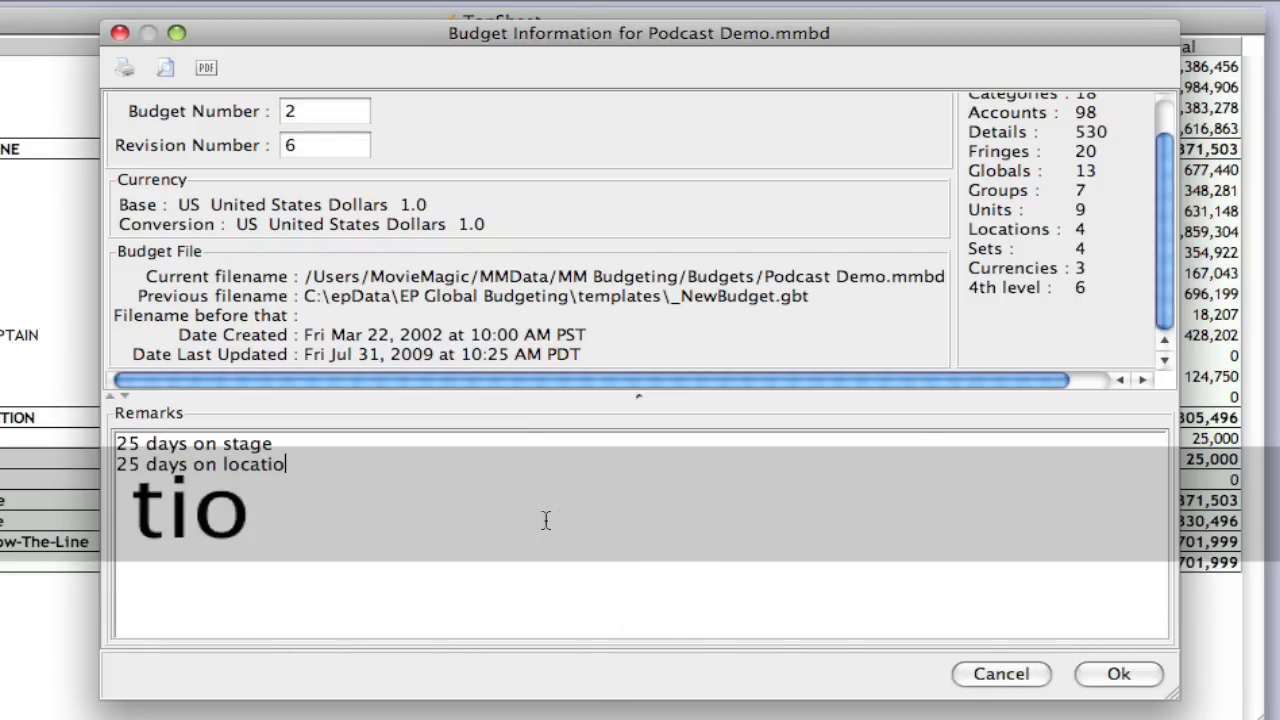
type("n")
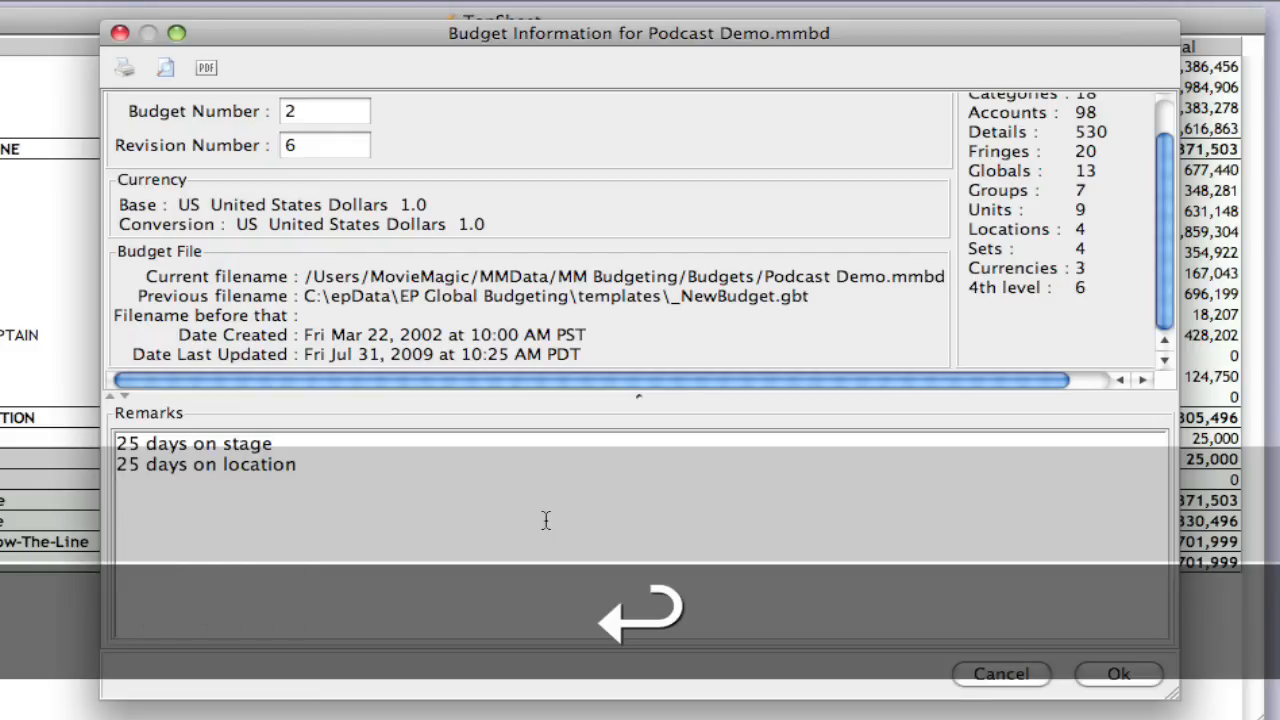
type("based on")
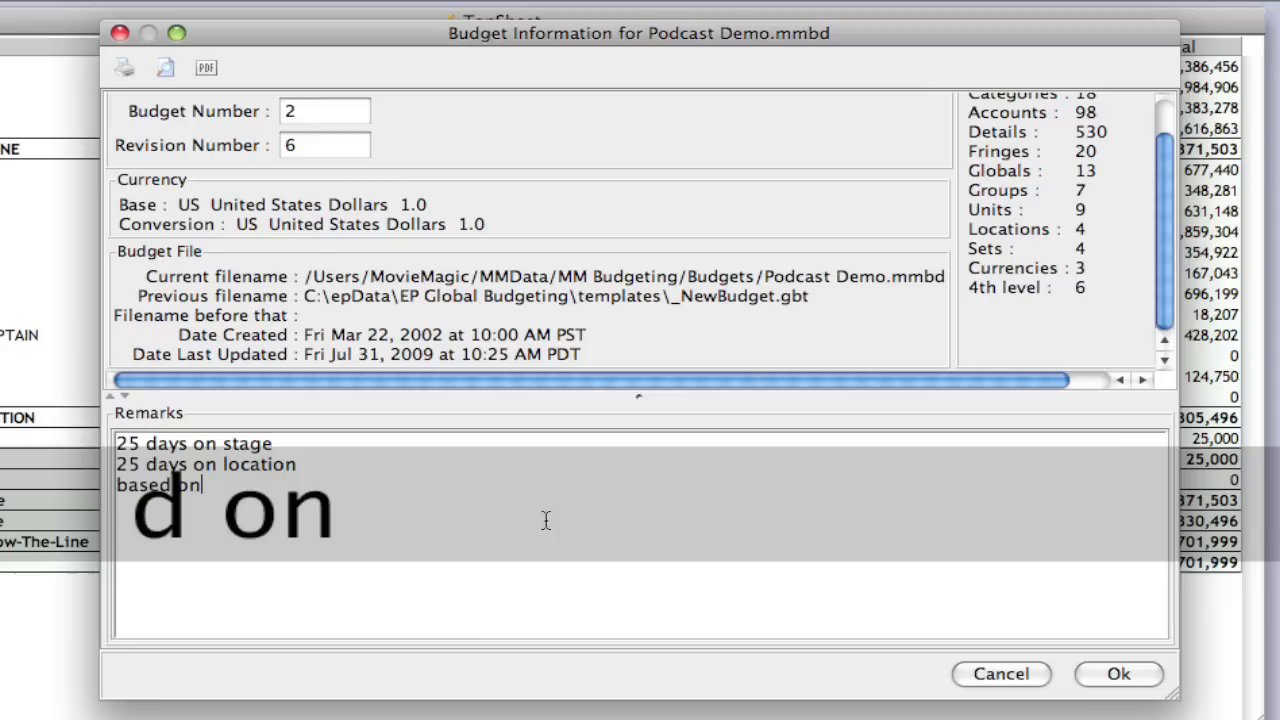
type("12 hours")
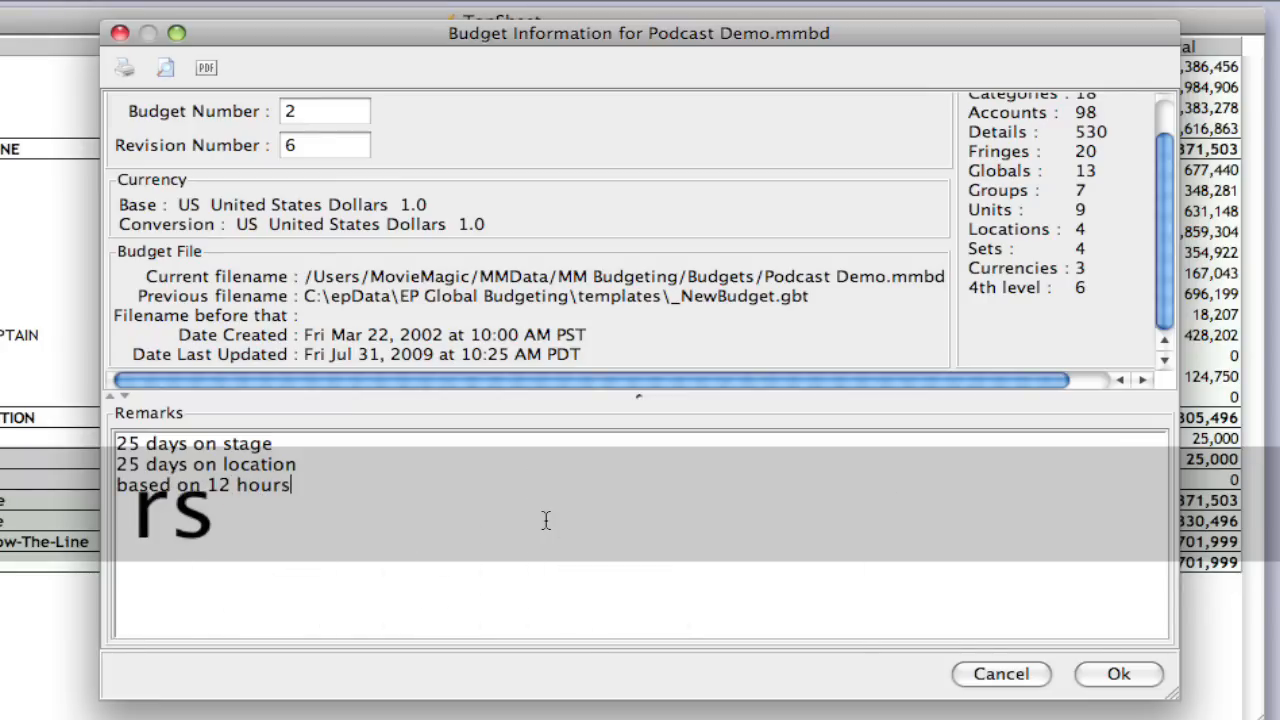
type("days")
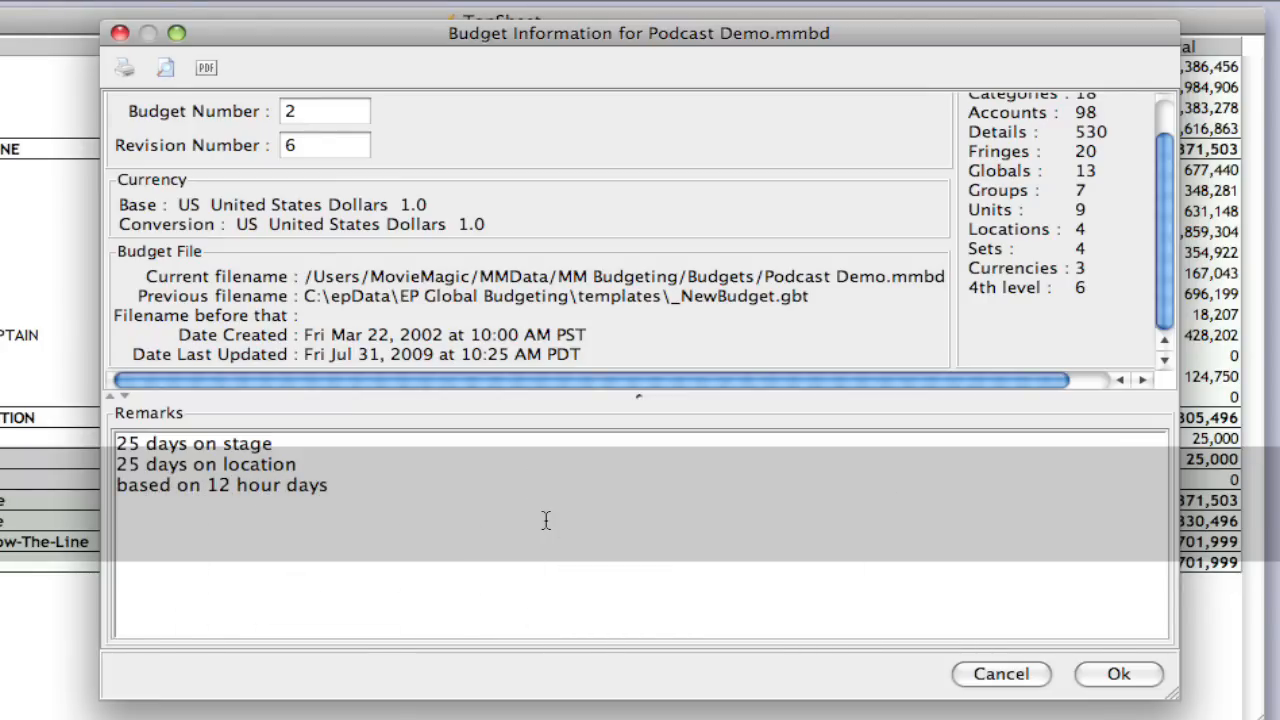
left_click(546, 520)
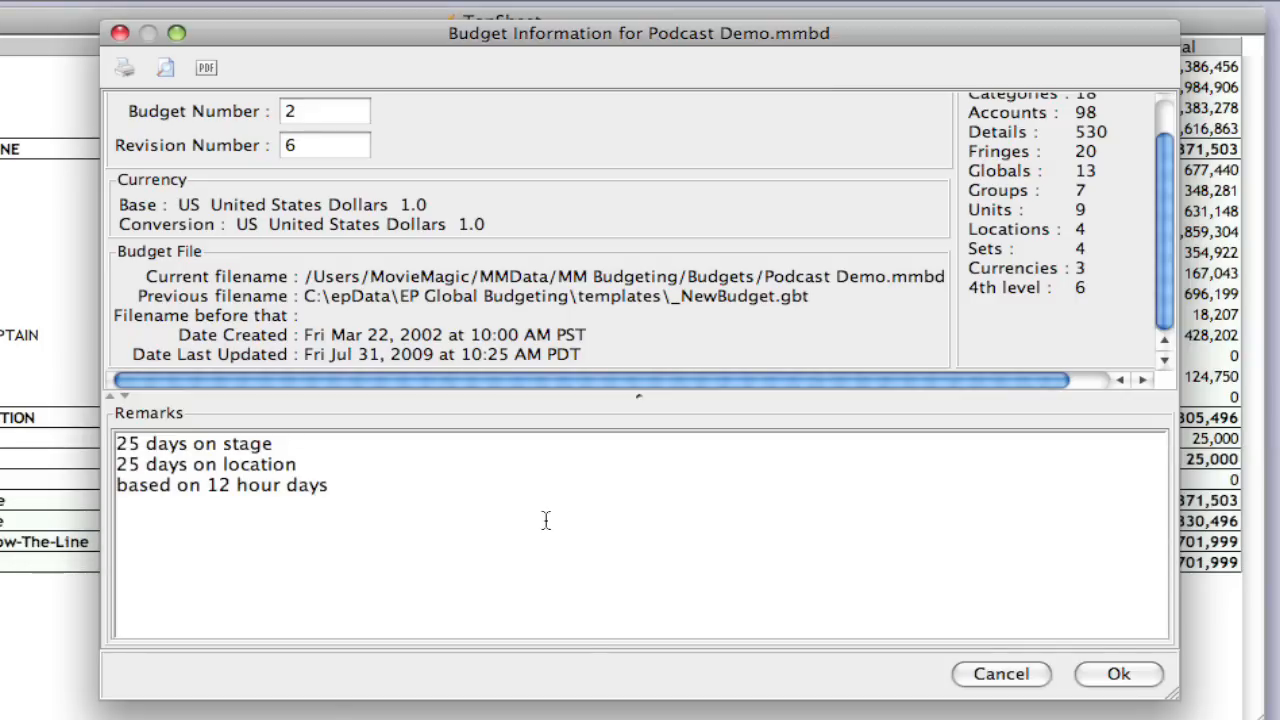
mouse_move(700, 478)
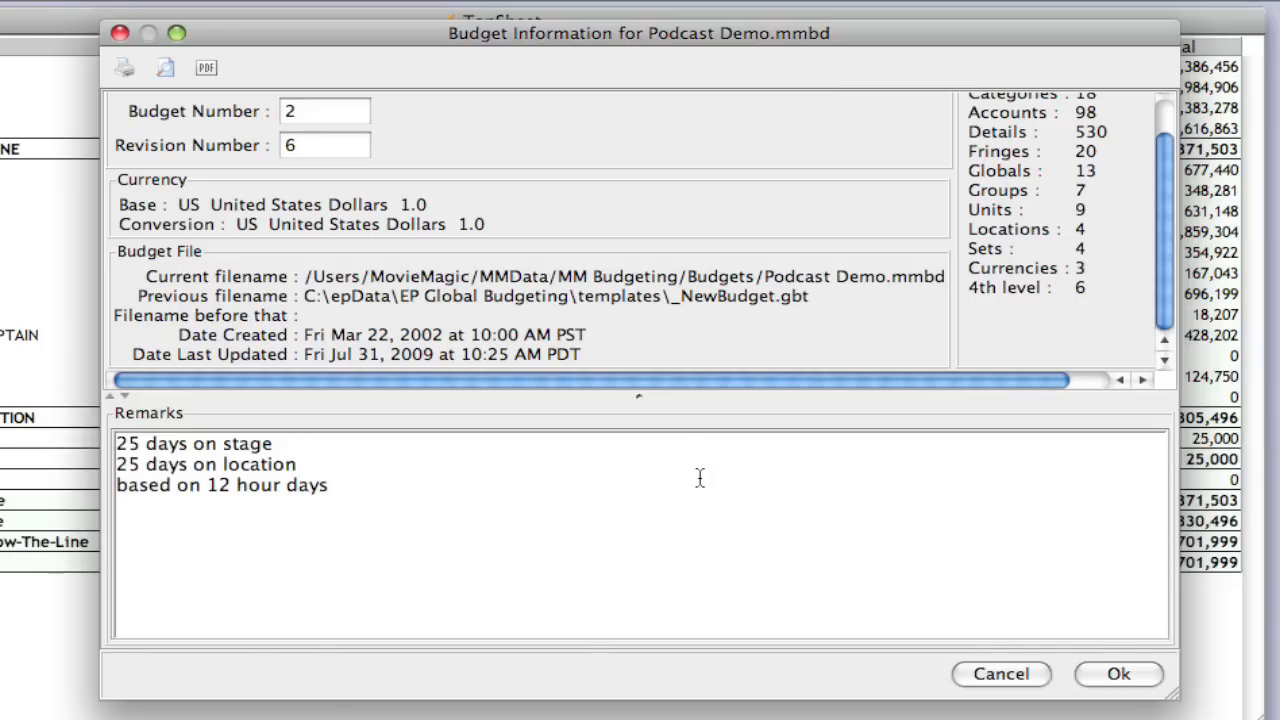
left_click(1118, 673)
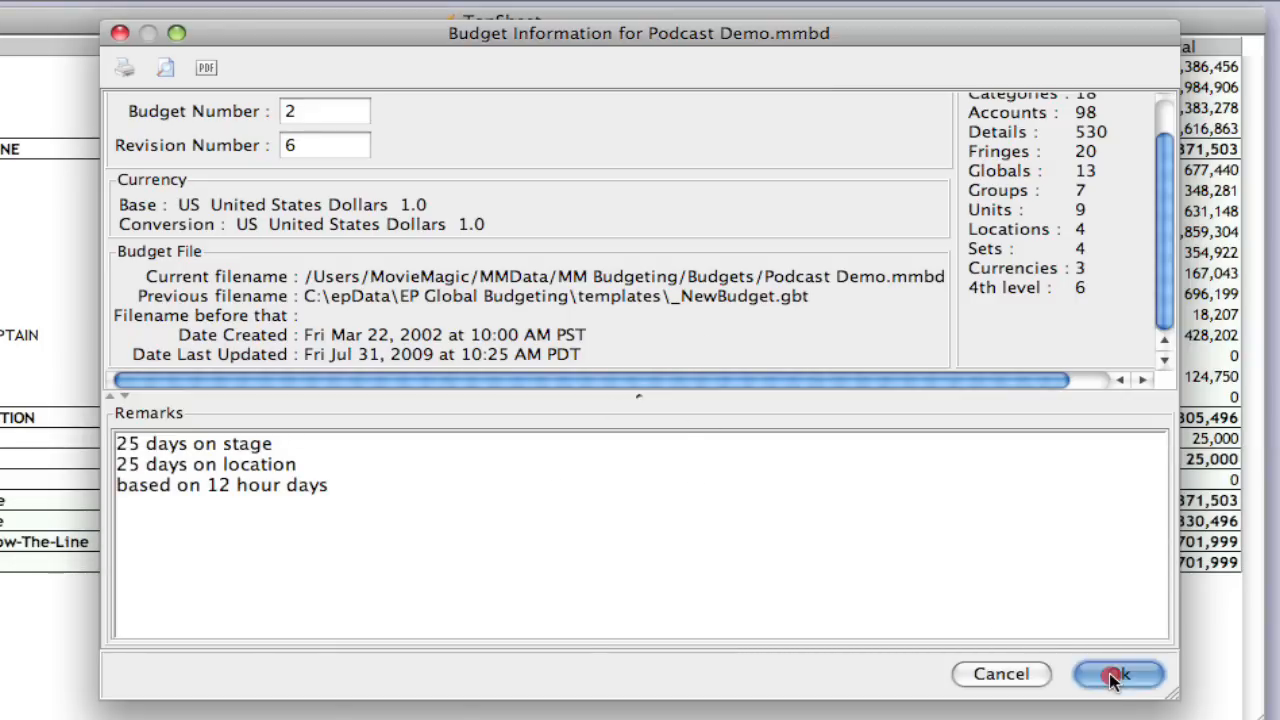
left_click(1118, 674)
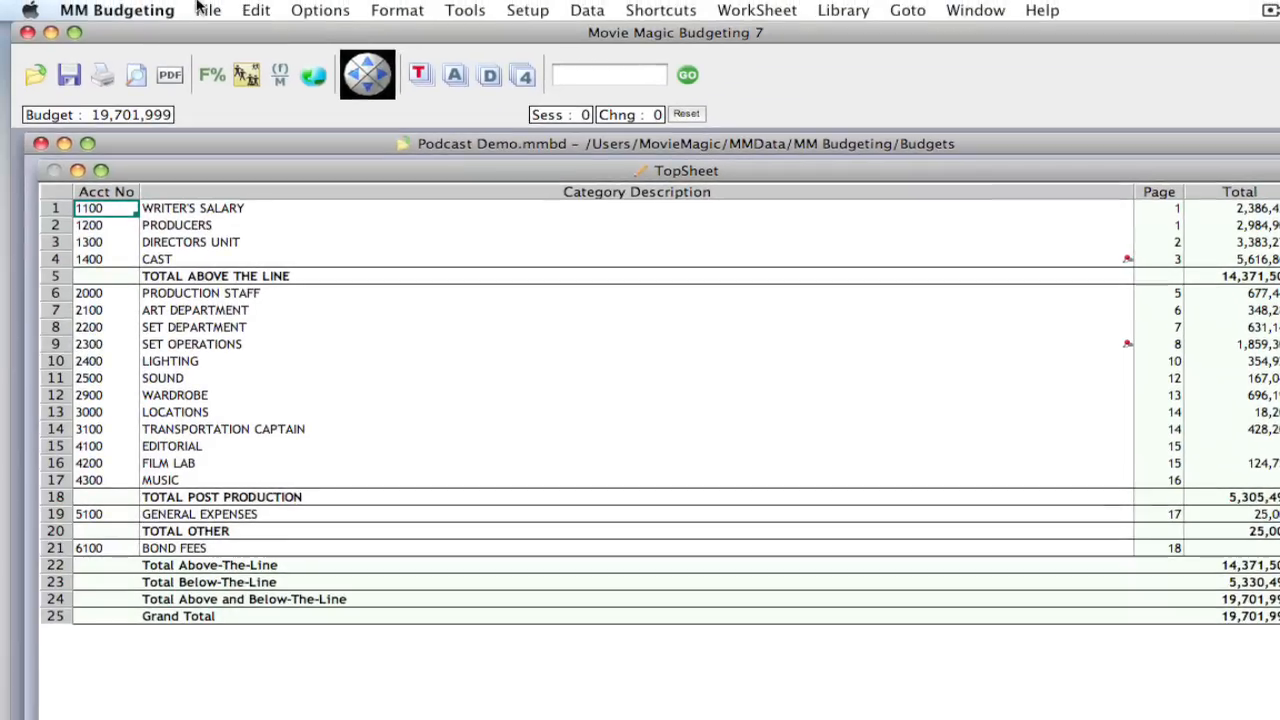
Start from the File menu toward printing the budget.
left_click(208, 10)
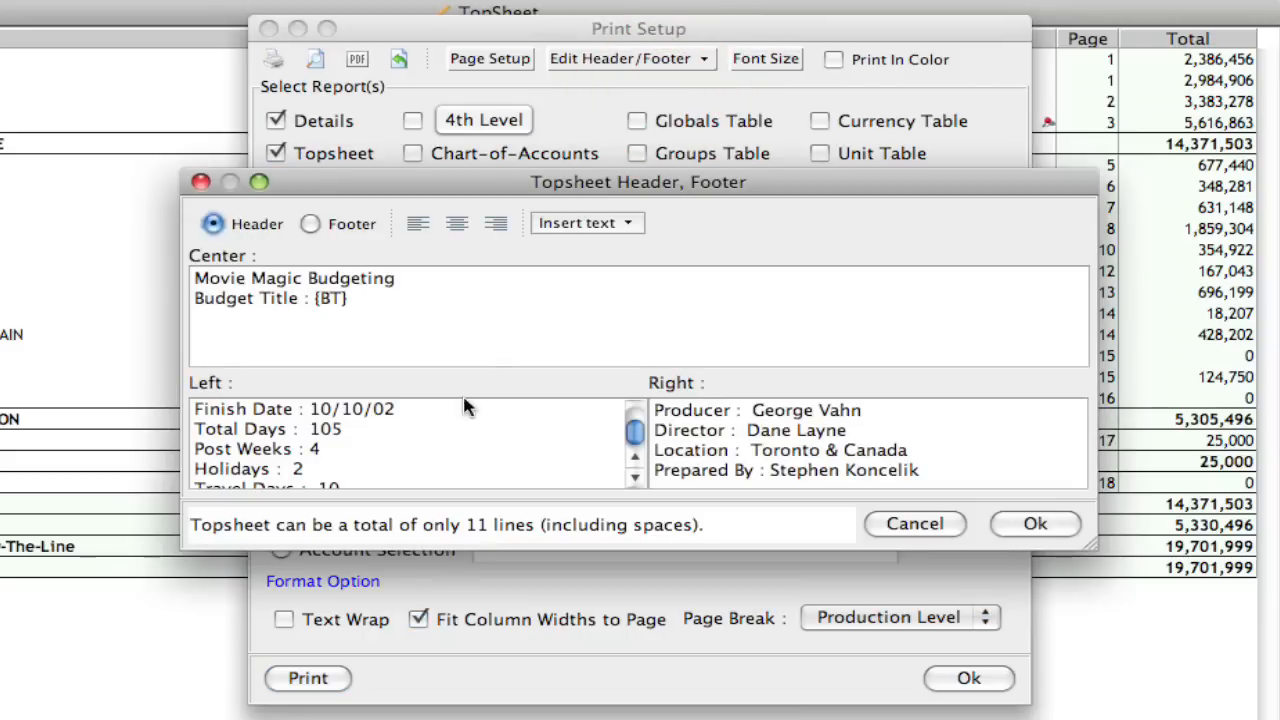
mouse_move(378, 493)
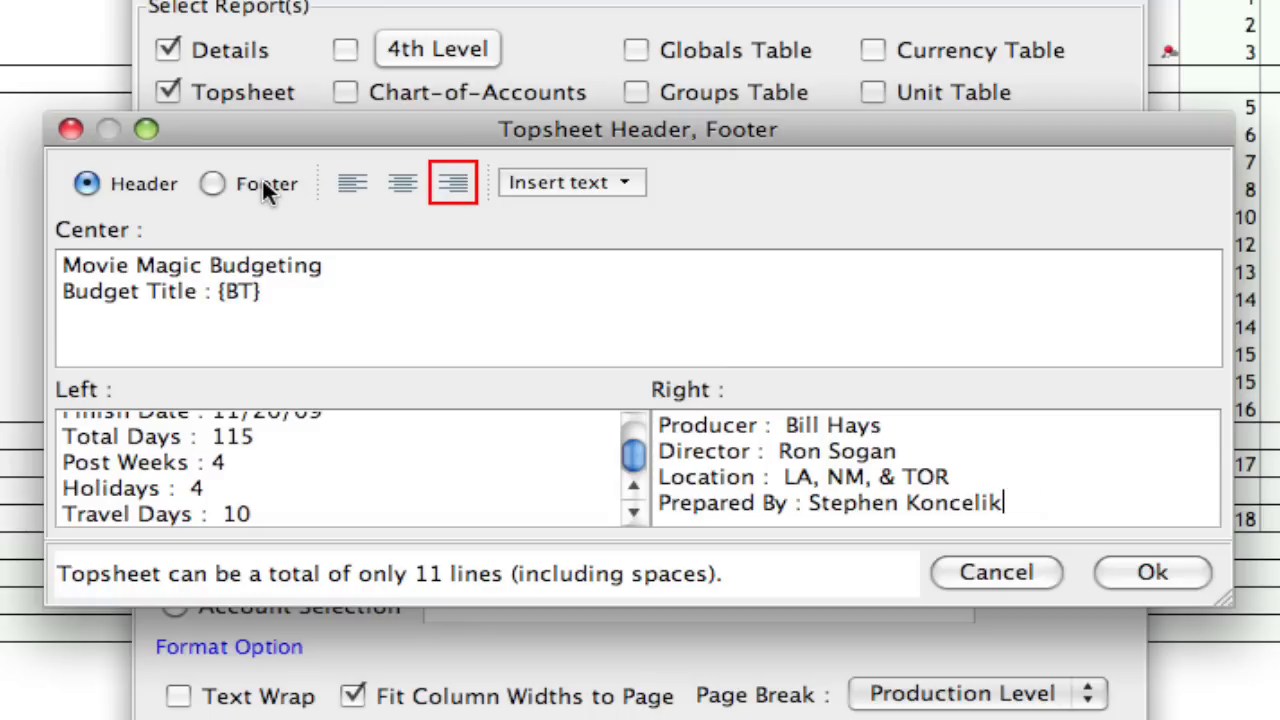
Replace the Topsheet footer's left text with 'Printed on' plus Current Date and Current Time fields.
left_click(212, 183)
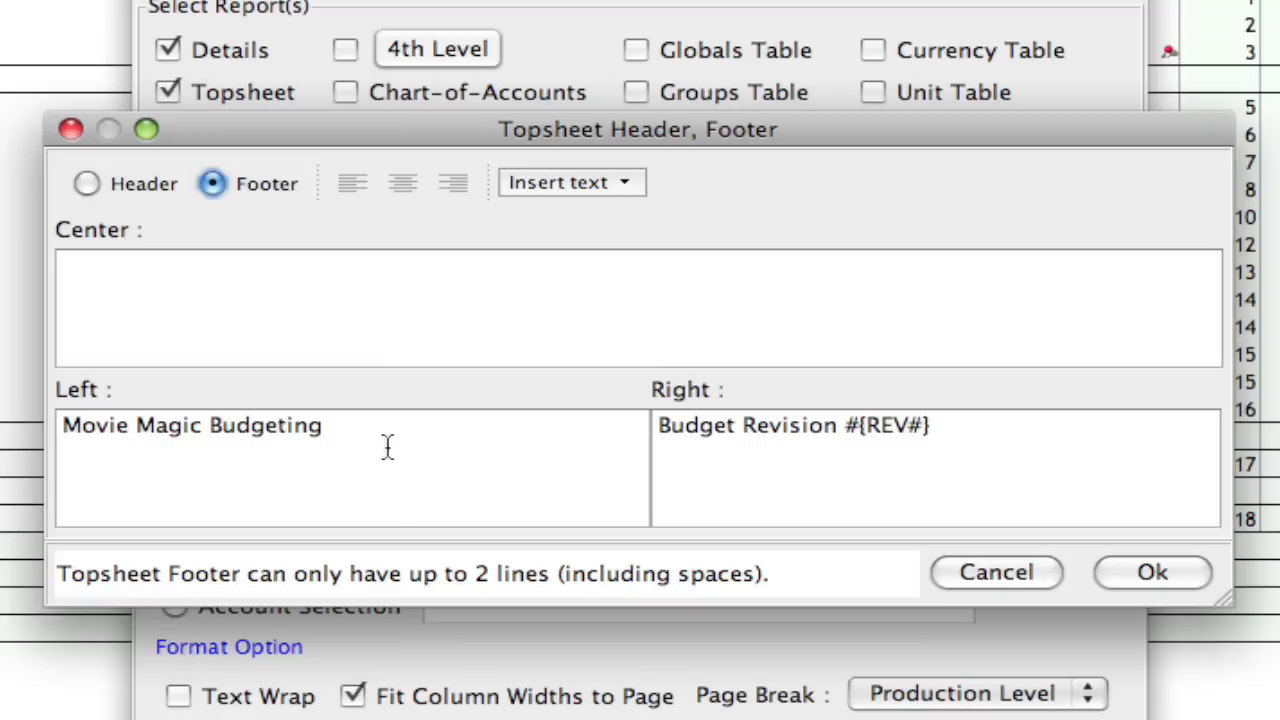
triple_click(192, 425)
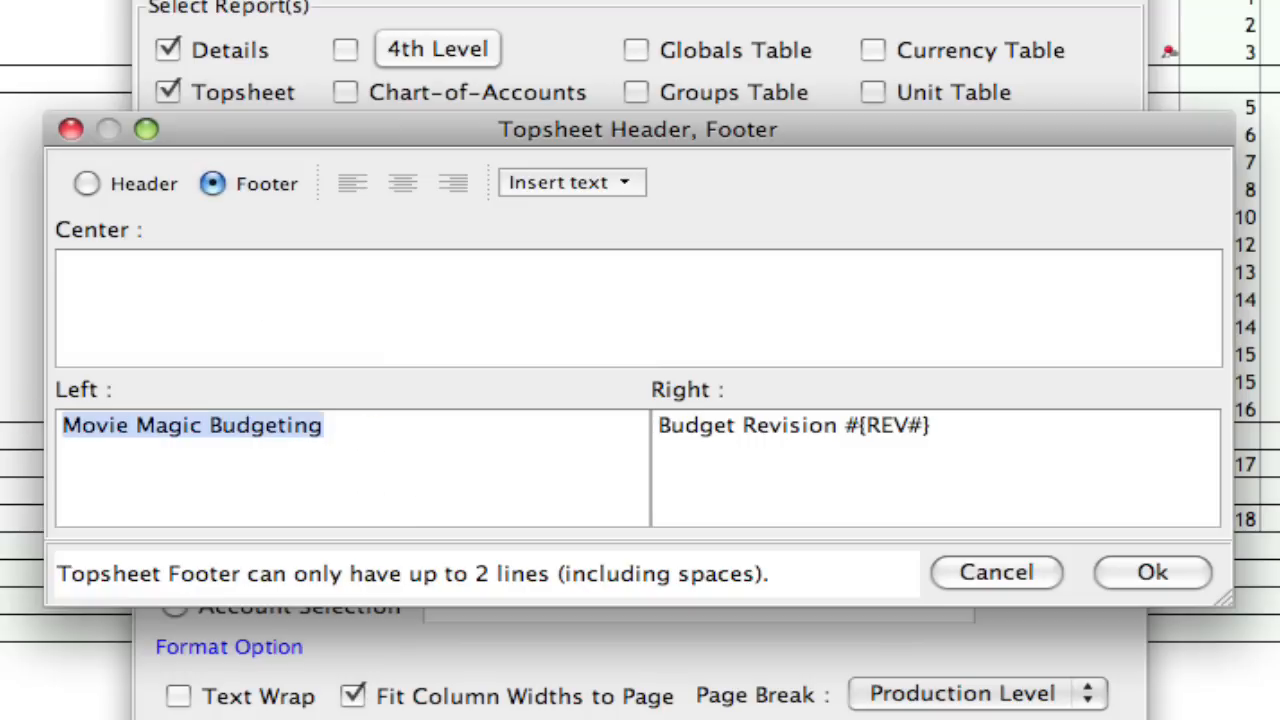
key("Delete")
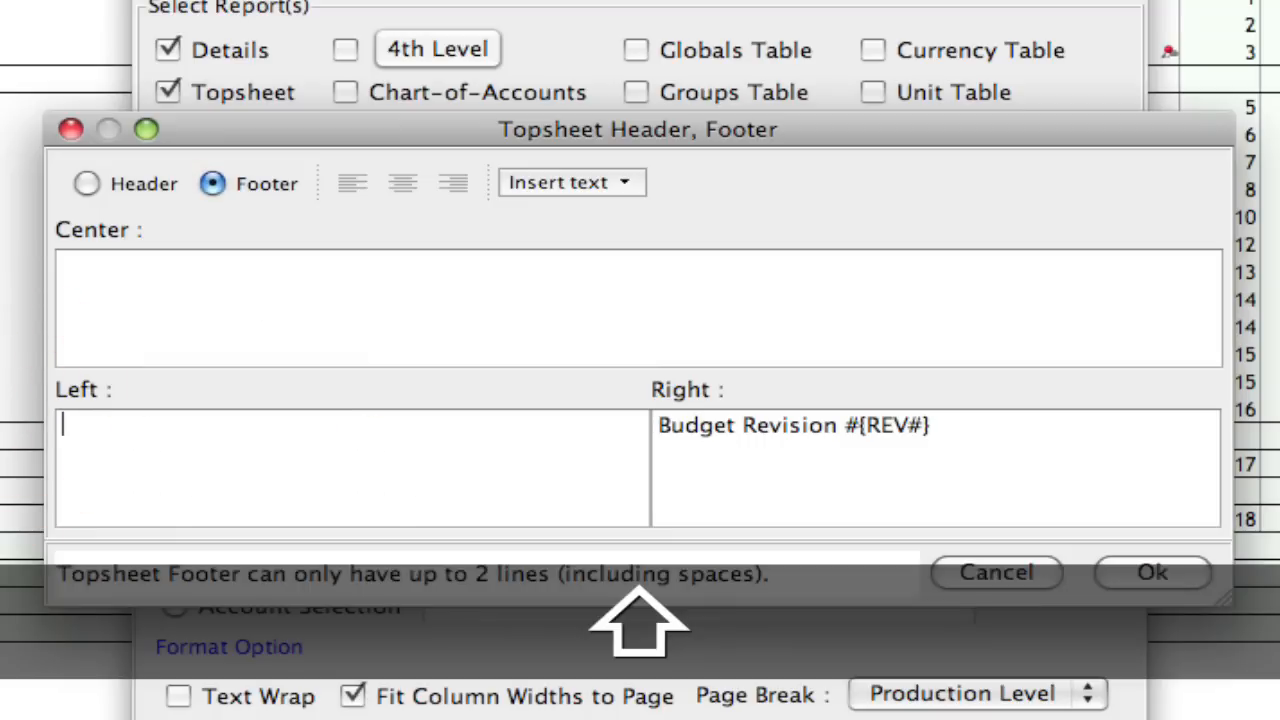
type("Printed on")
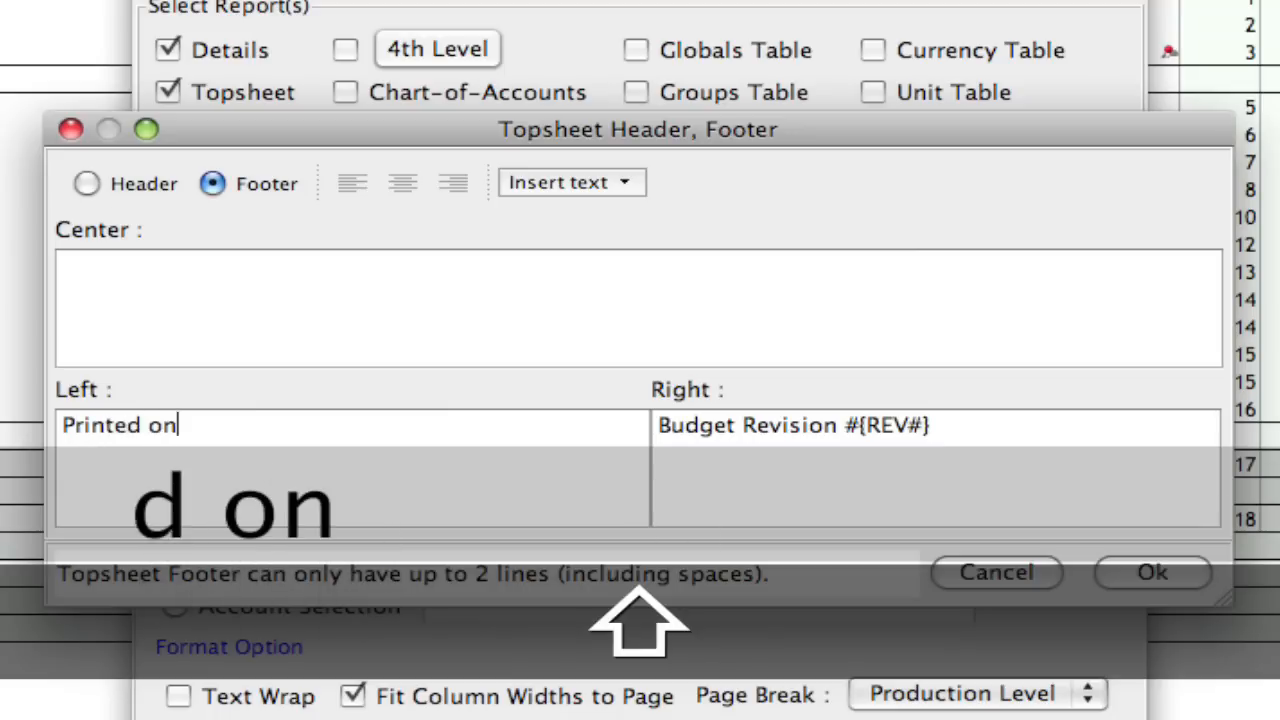
left_click(570, 182)
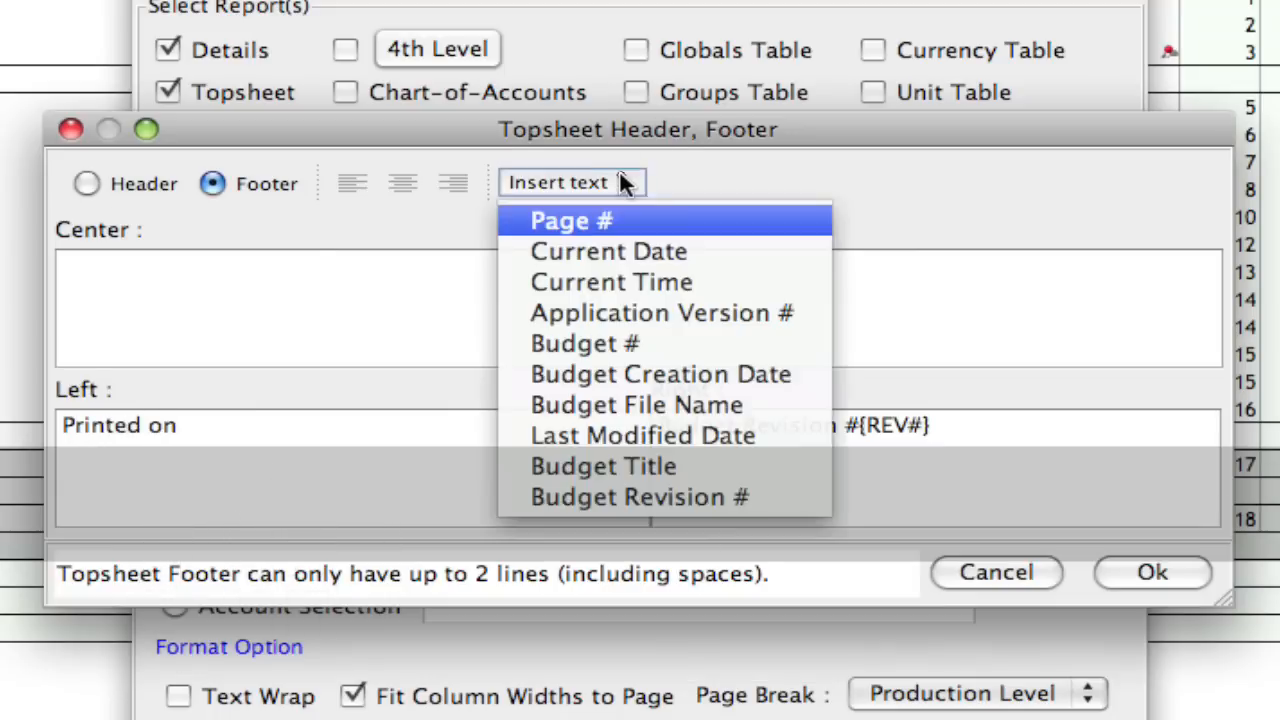
left_click(608, 251)
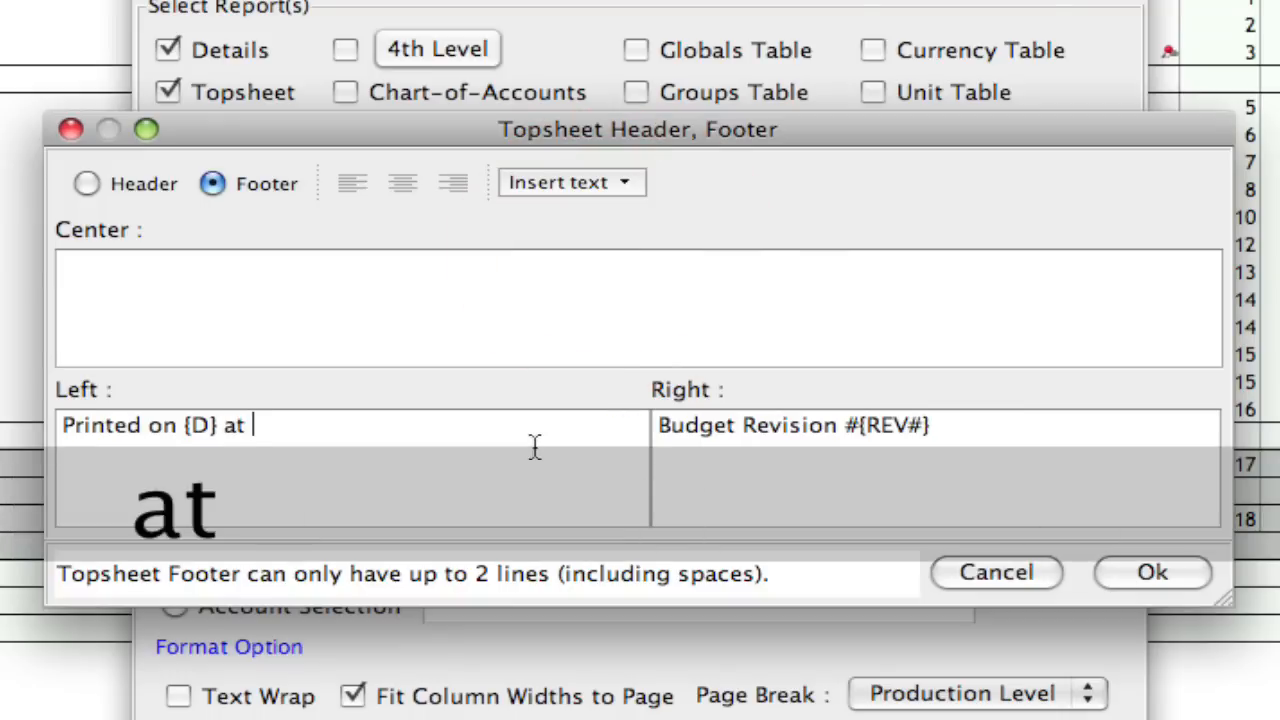
left_click(570, 182)
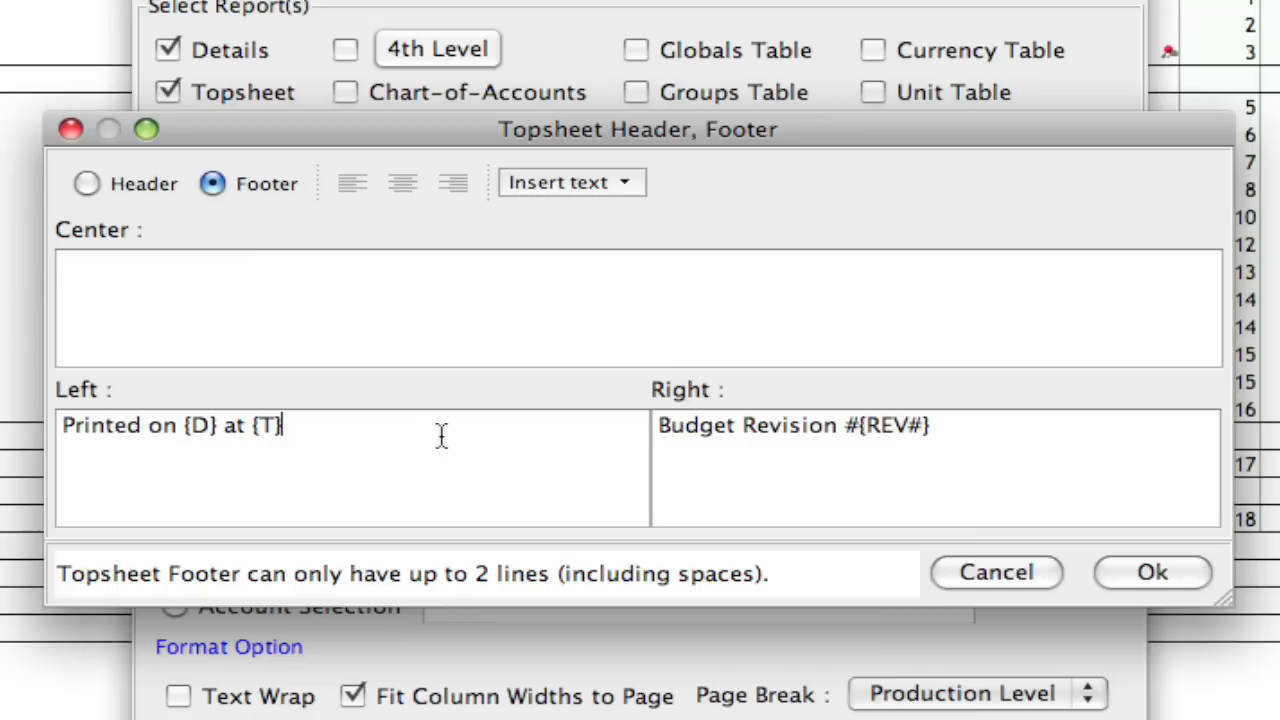
mouse_move(432, 448)
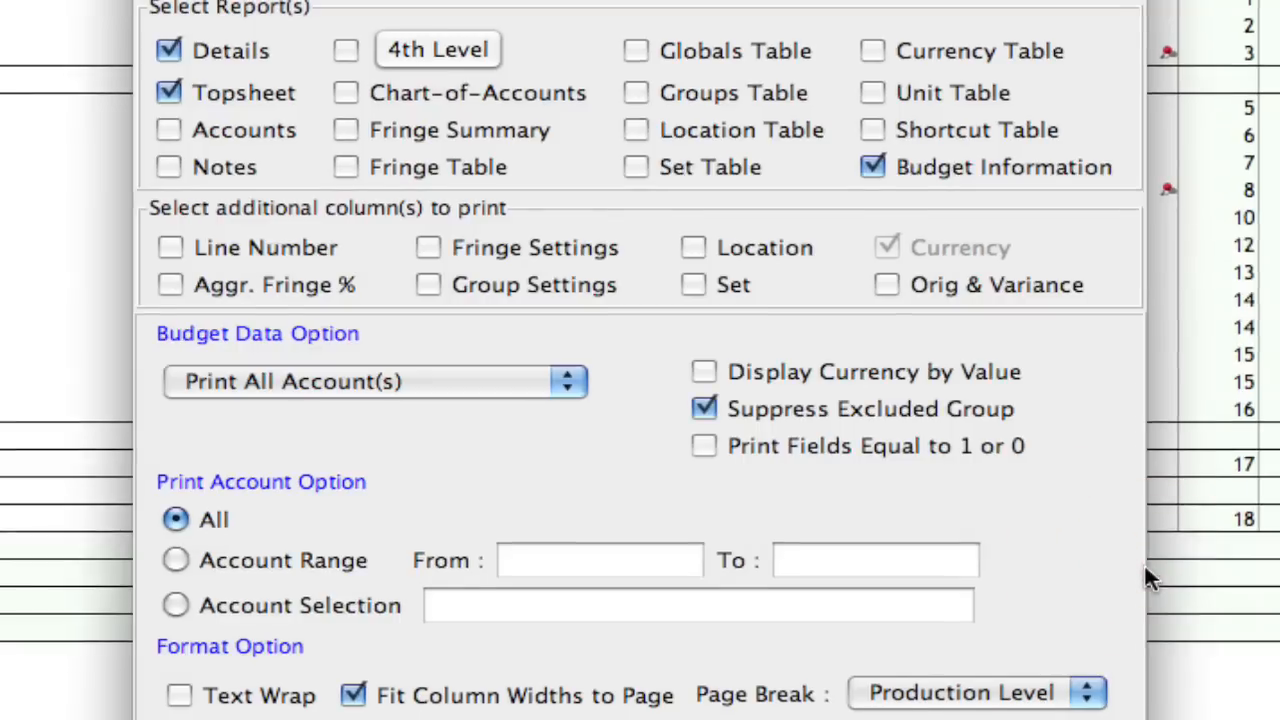
In the Report footer, add 'Printed on' followed by Current Date and Current Time fields.
left_click(620, 51)
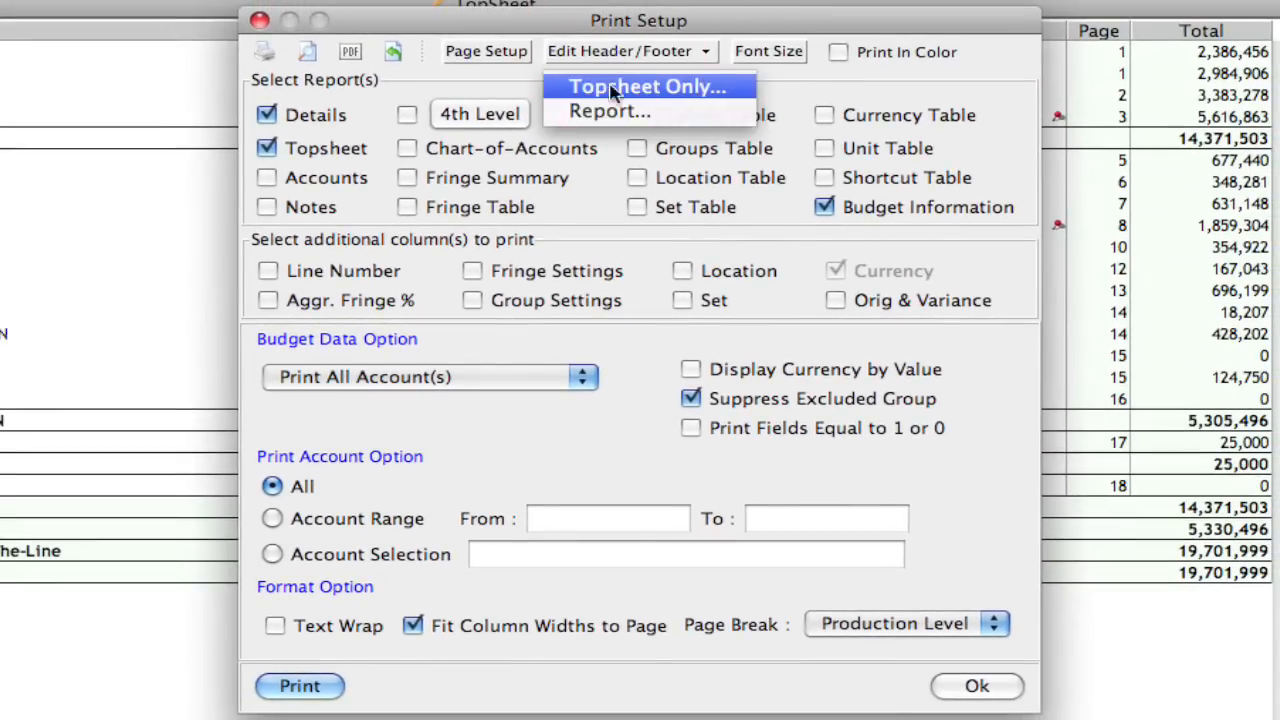
left_click(610, 110)
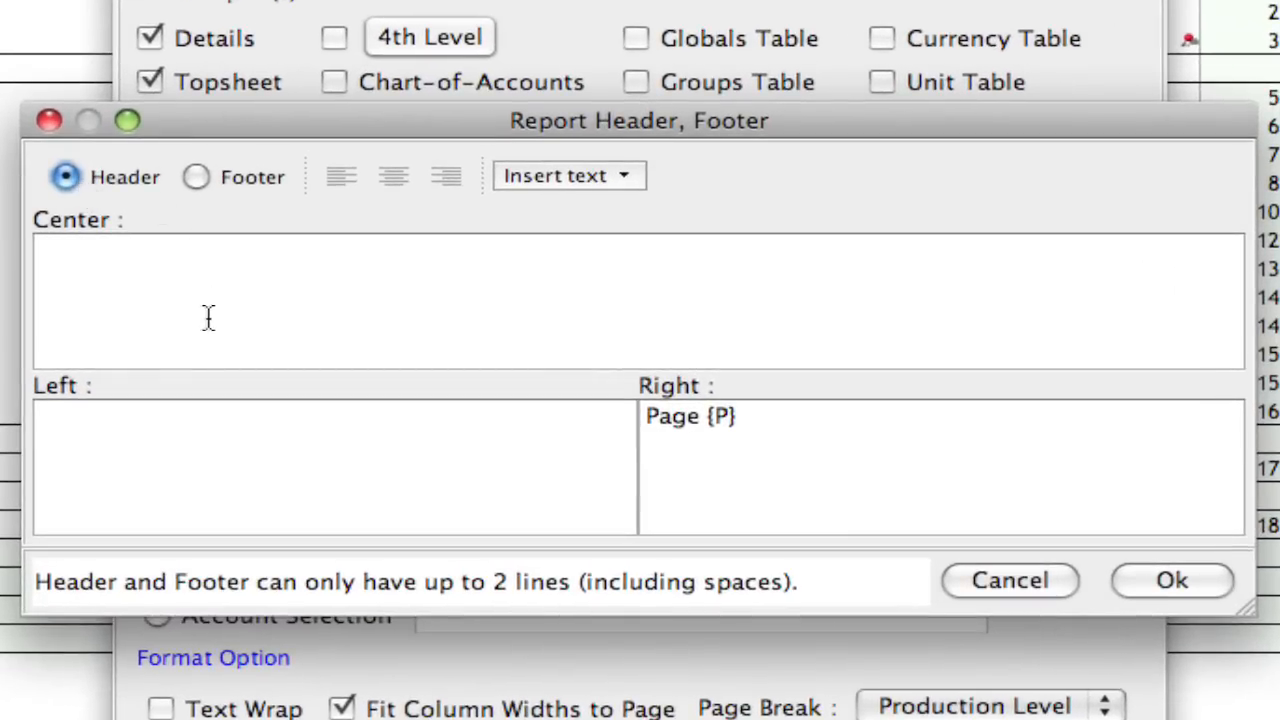
mouse_move(779, 422)
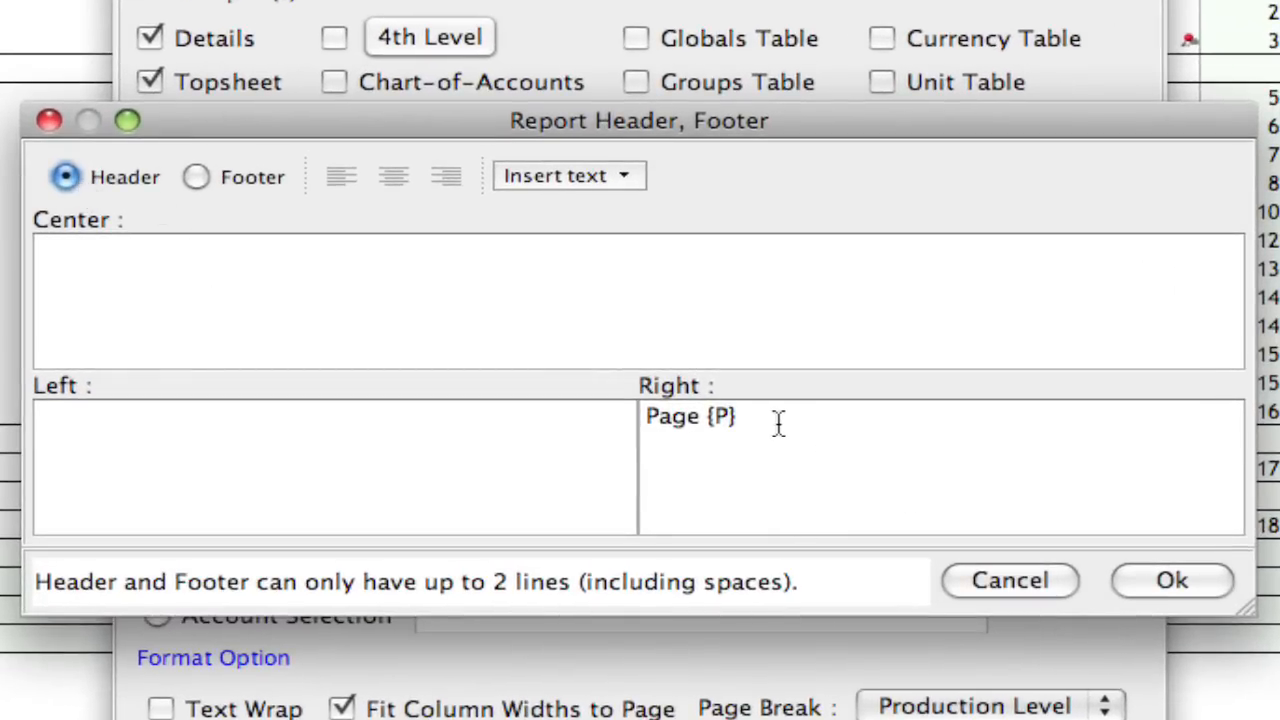
mouse_move(650, 360)
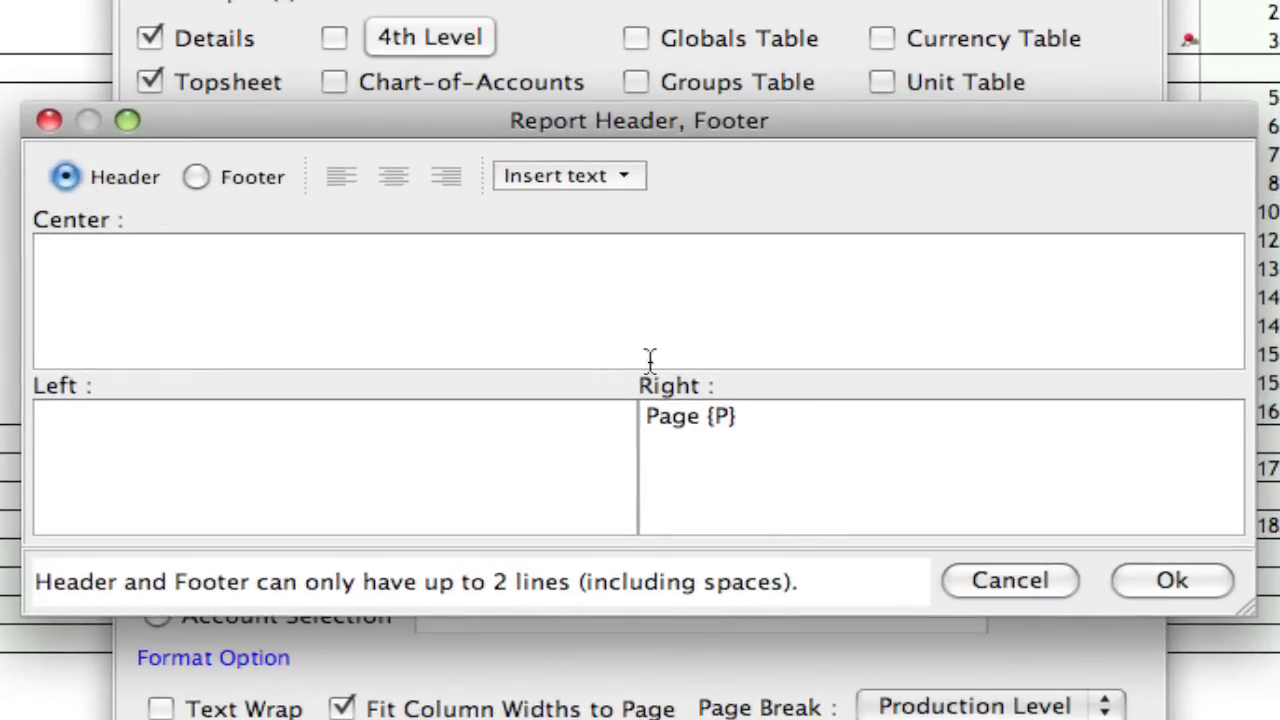
left_click(196, 177)
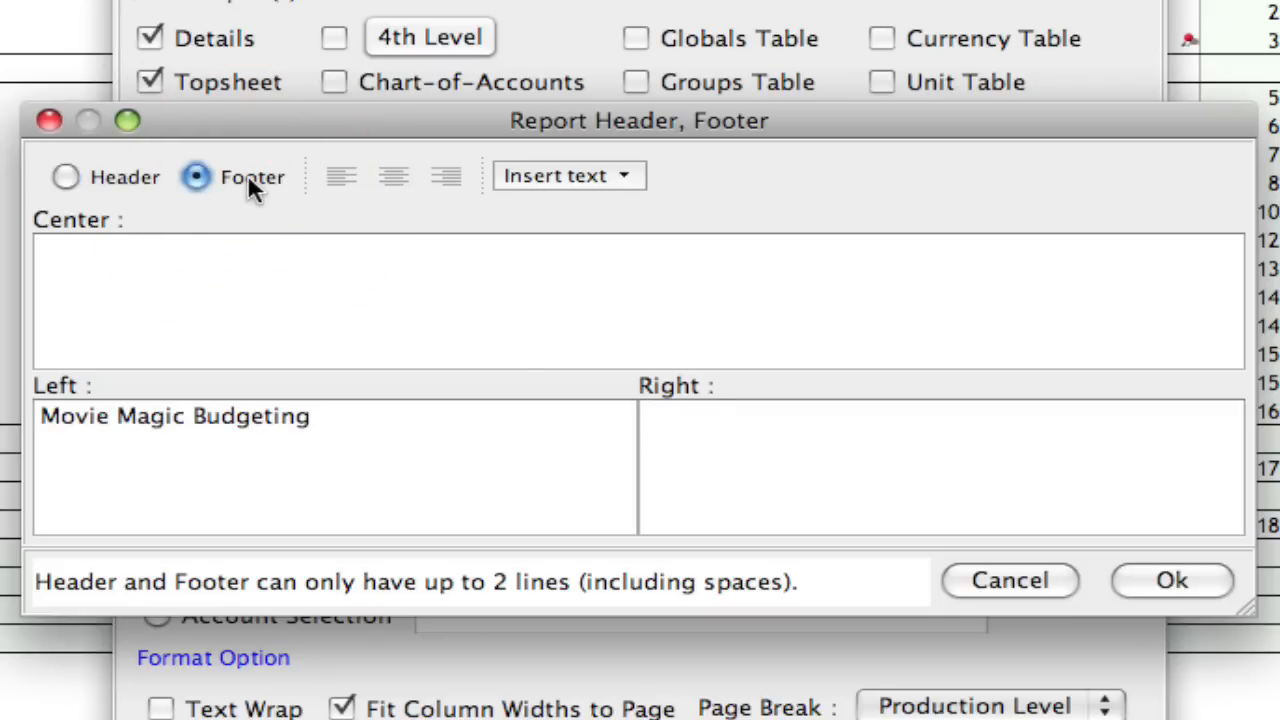
left_click(322, 417)
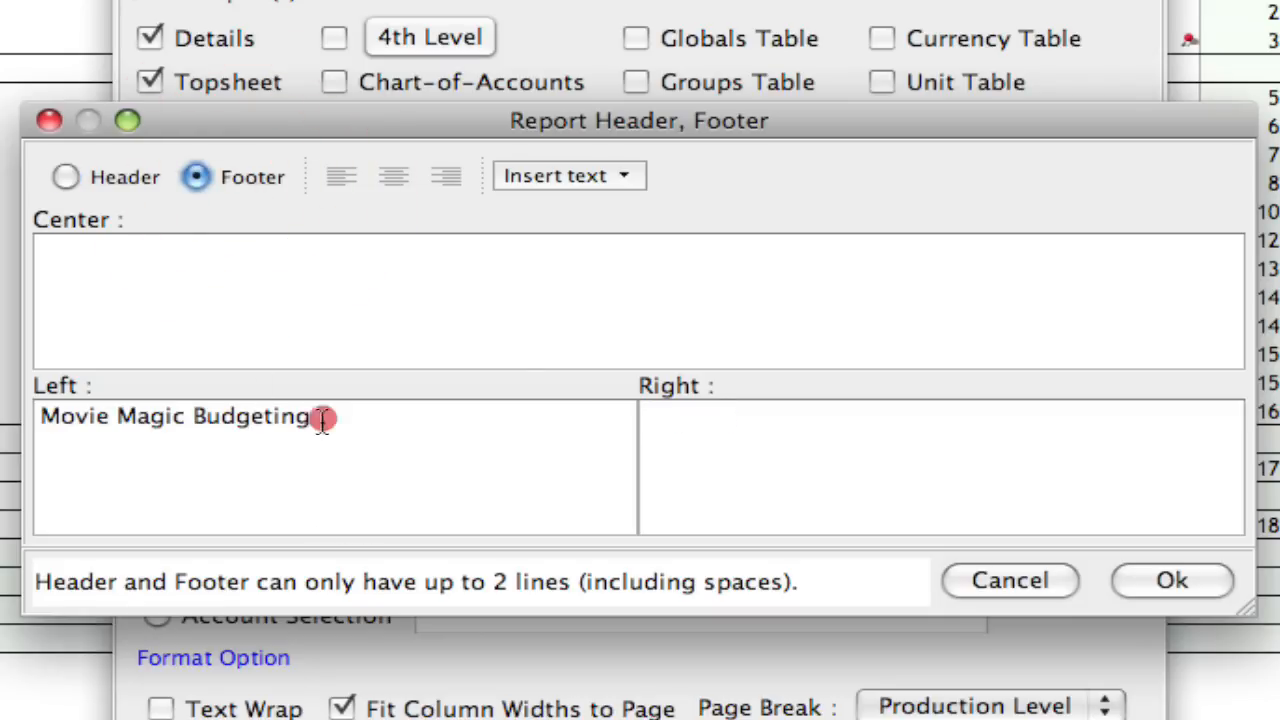
type("P")
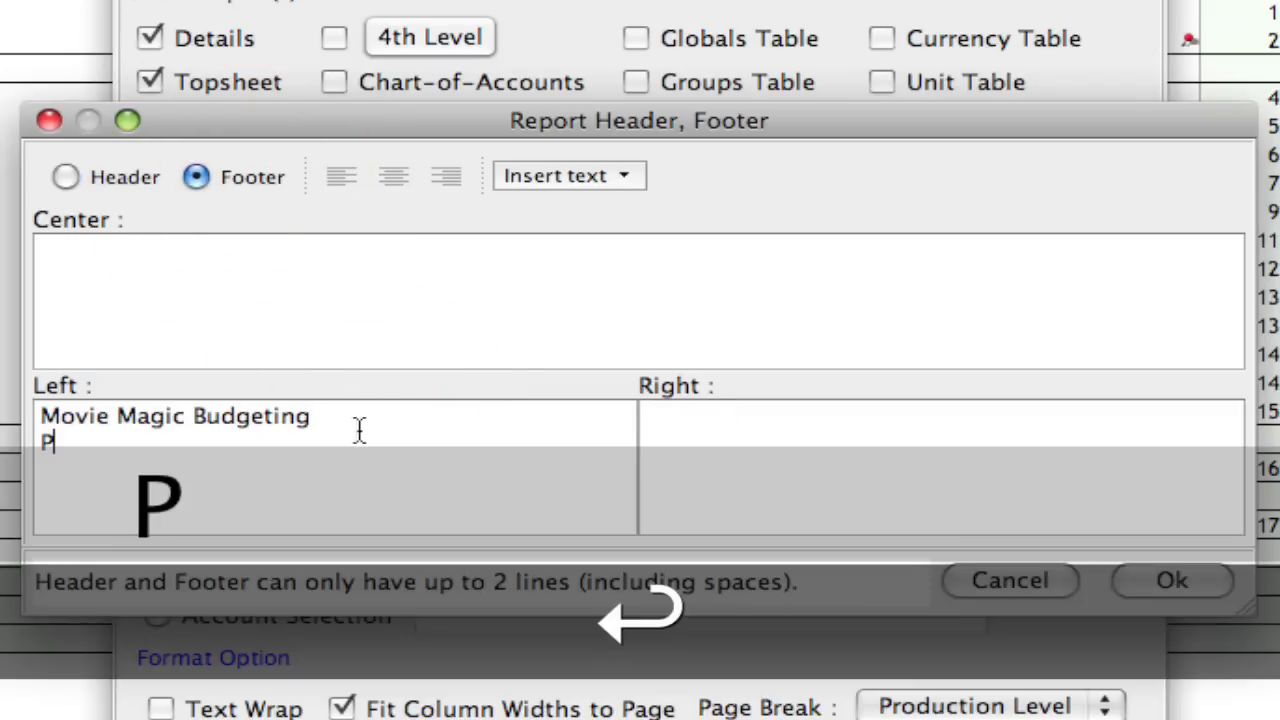
type("rinted on")
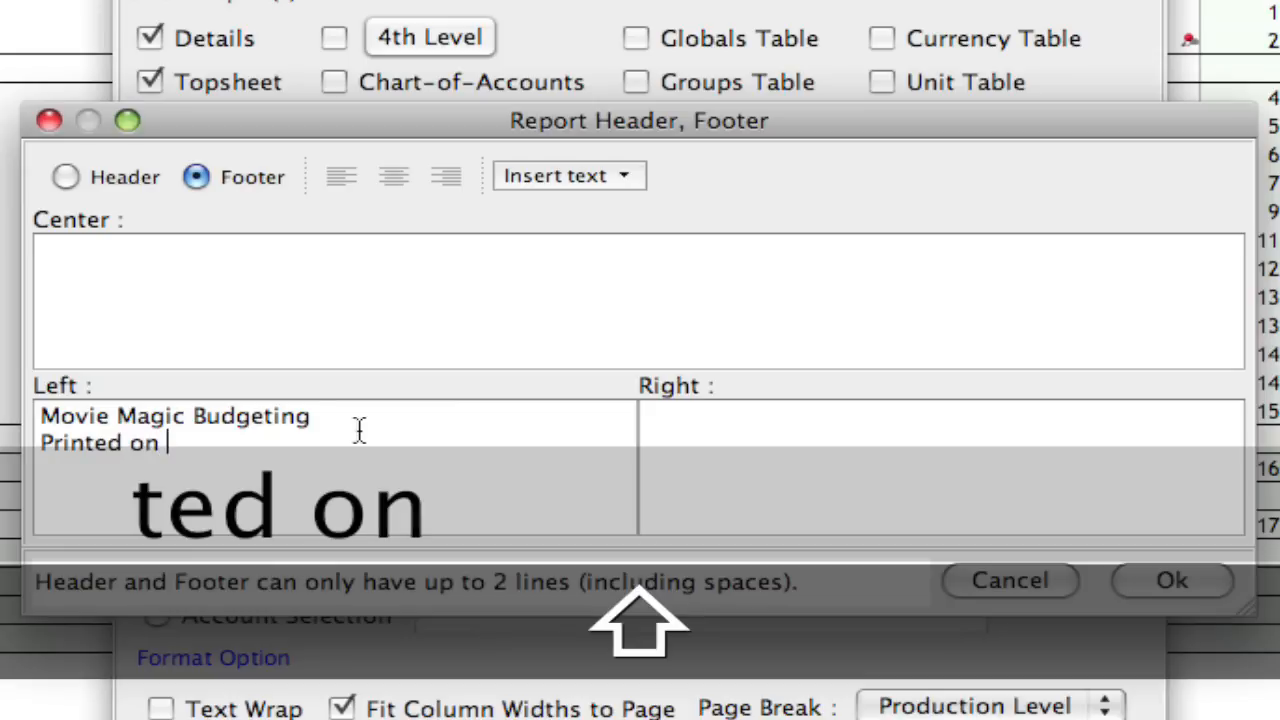
left_click(568, 176)
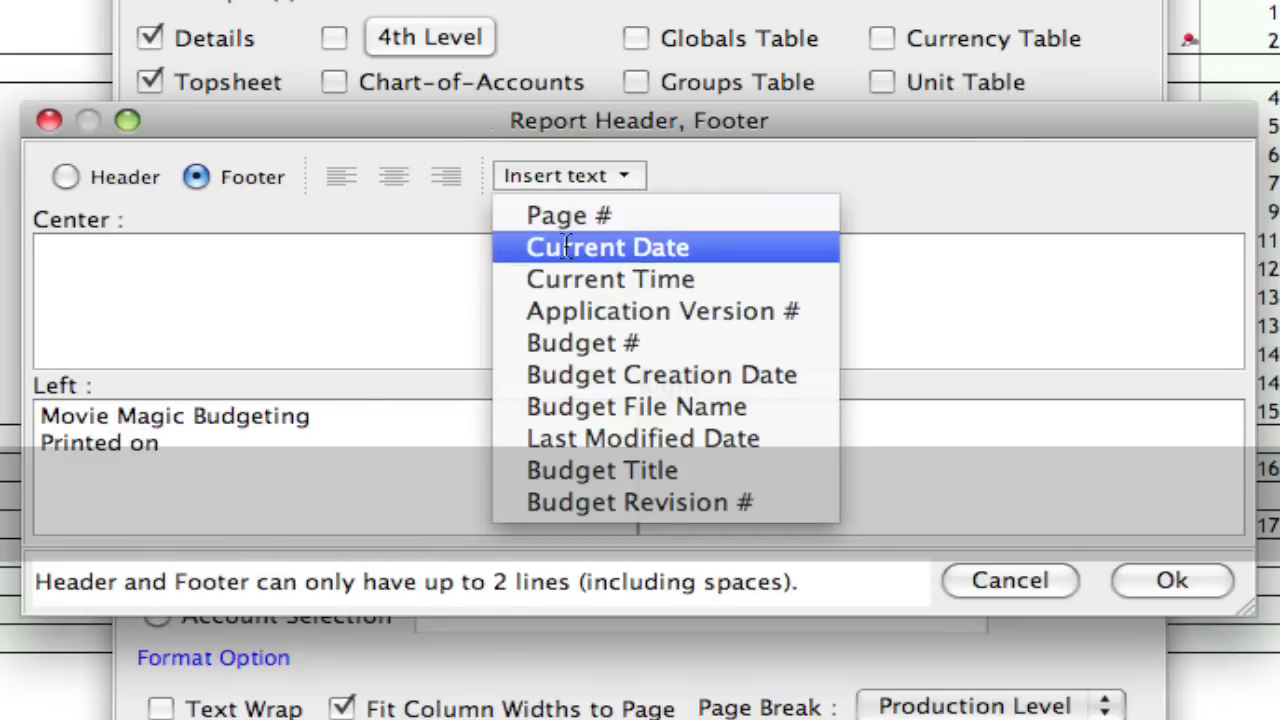
left_click(608, 247)
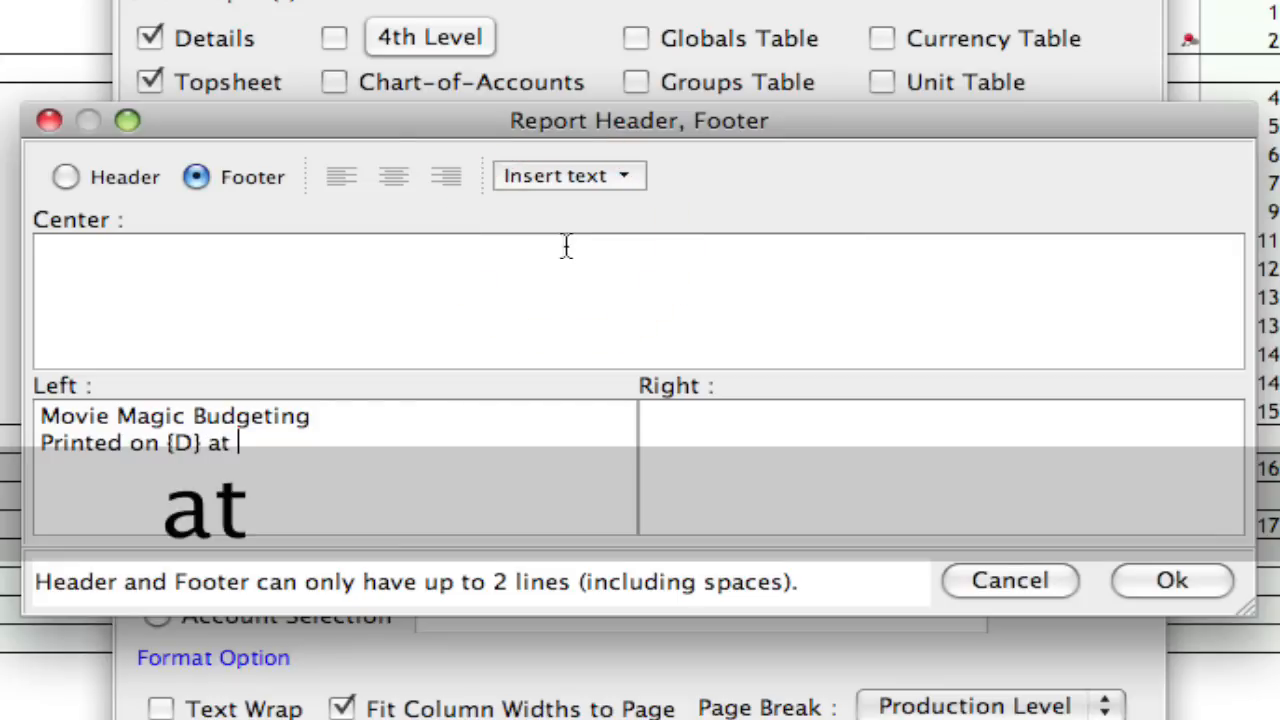
left_click(568, 175)
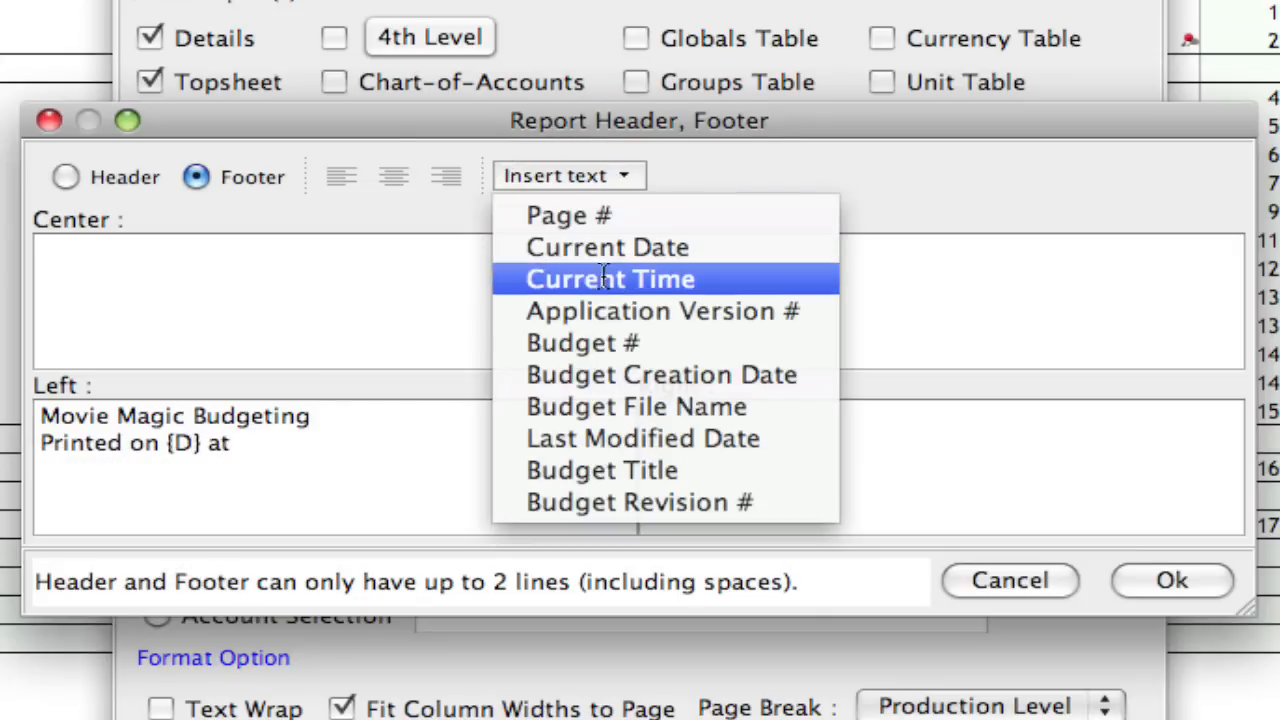
left_click(610, 278)
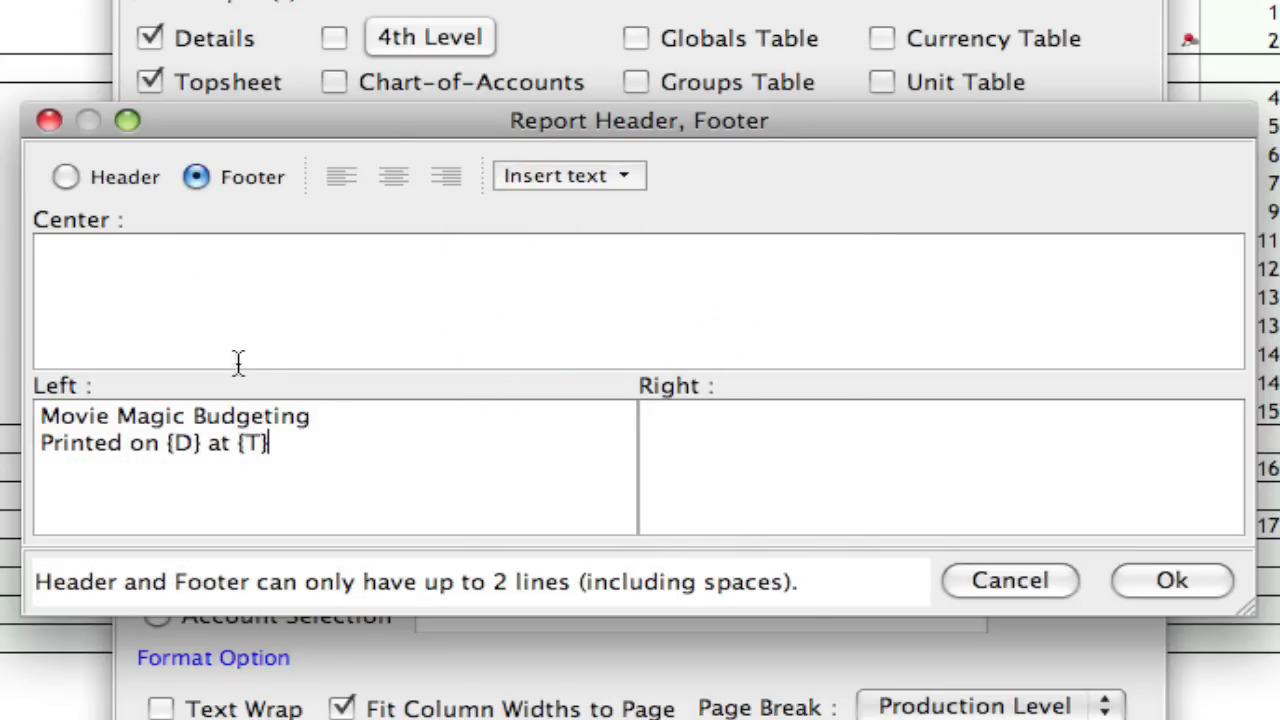
Insert the Budget Title field into the Report header.
left_click(65, 177)
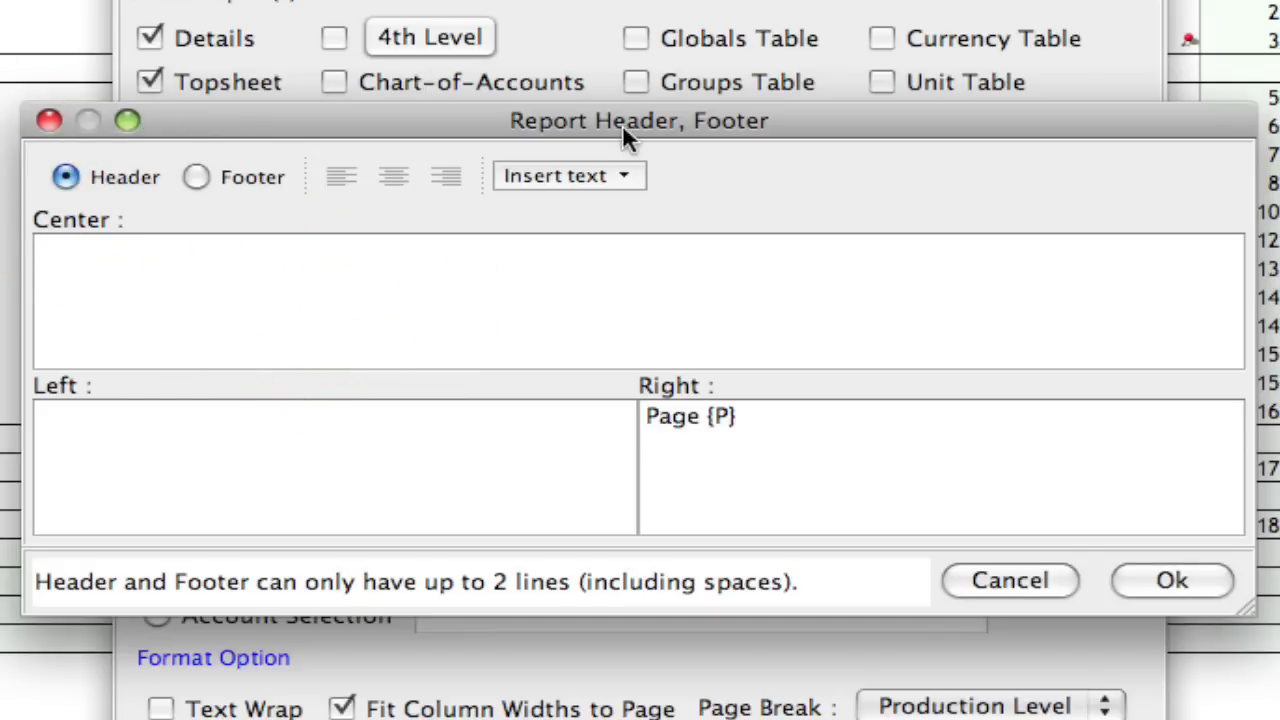
left_click(567, 175)
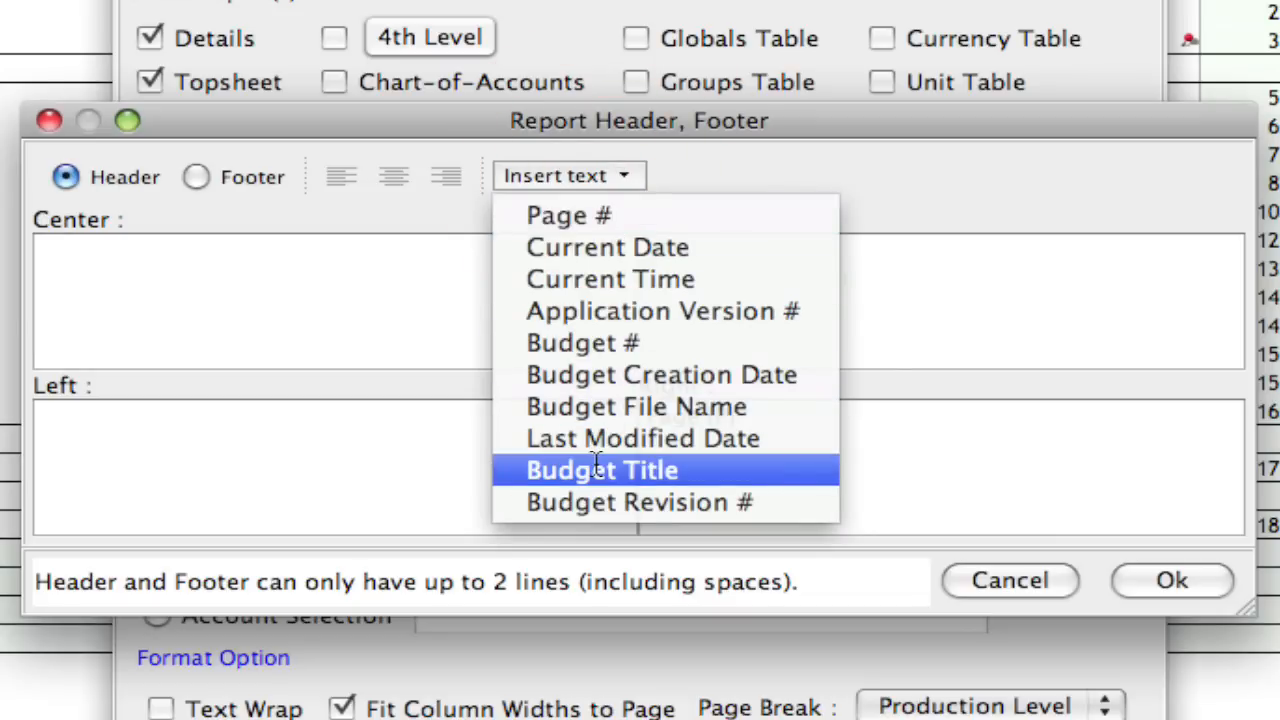
left_click(601, 470)
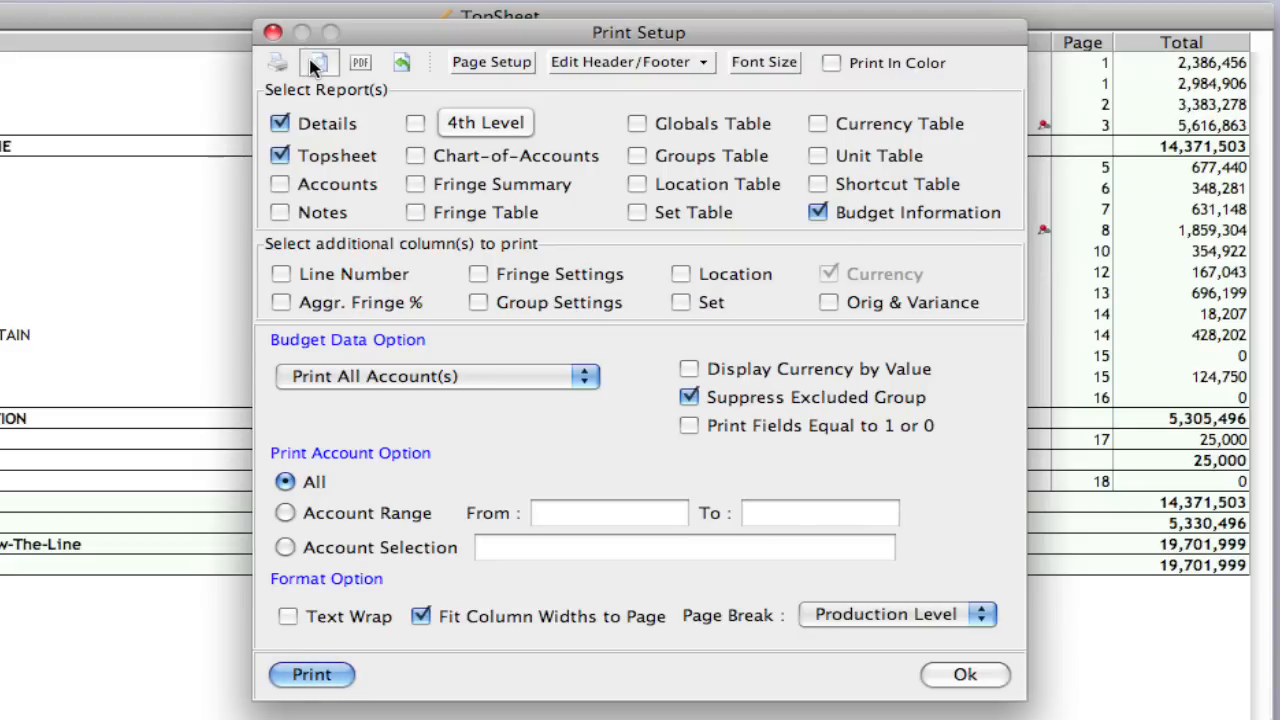
Preview the selected reports on screen and zoom to 200%.
left_click(318, 62)
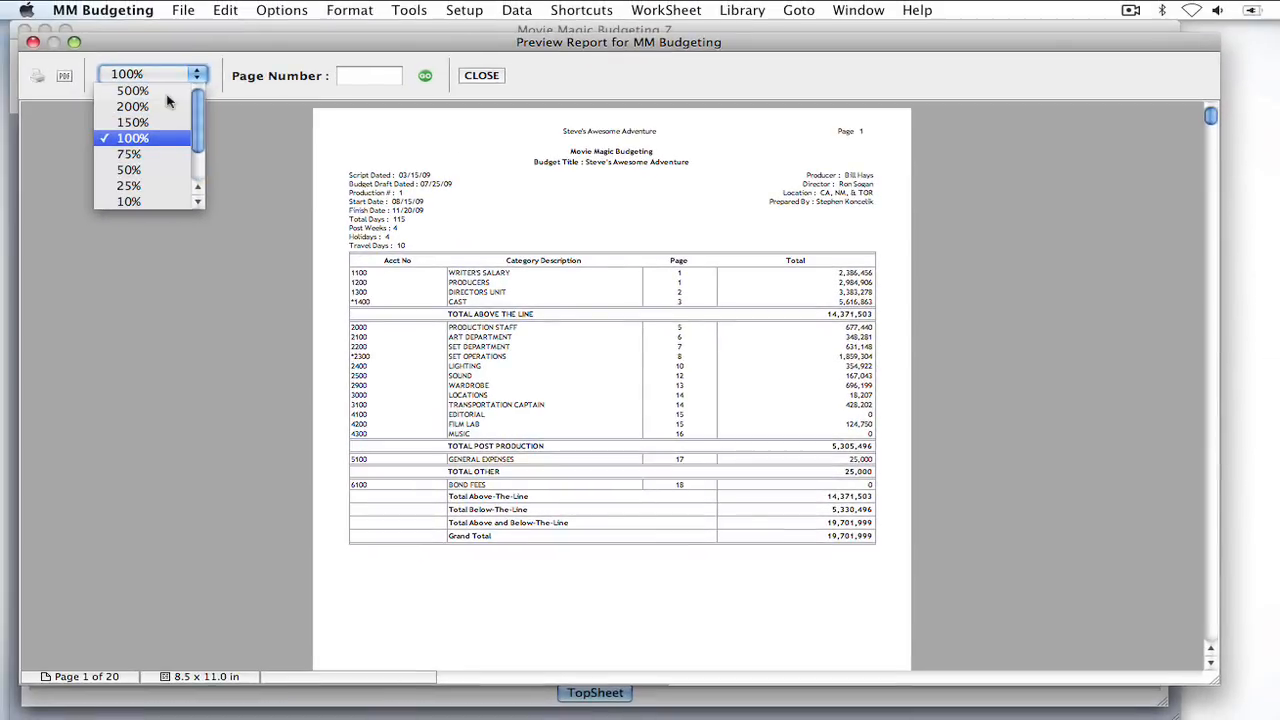
left_click(132, 106)
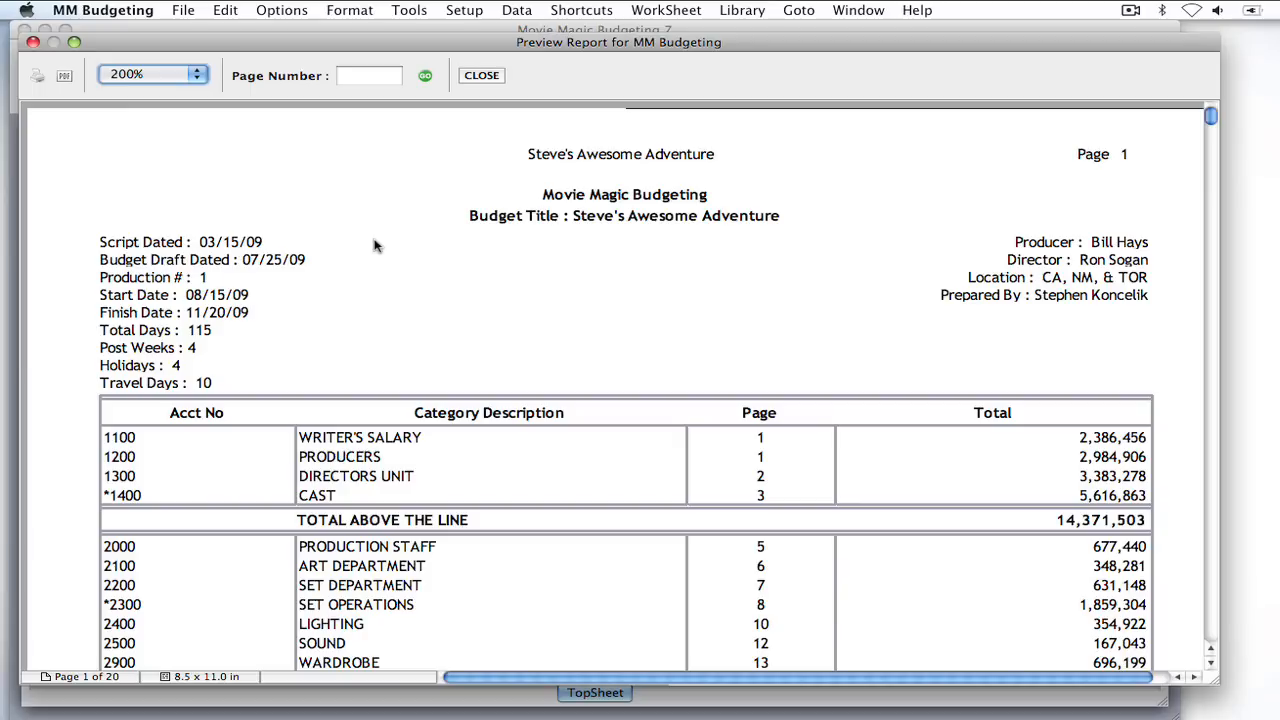
mouse_move(212, 281)
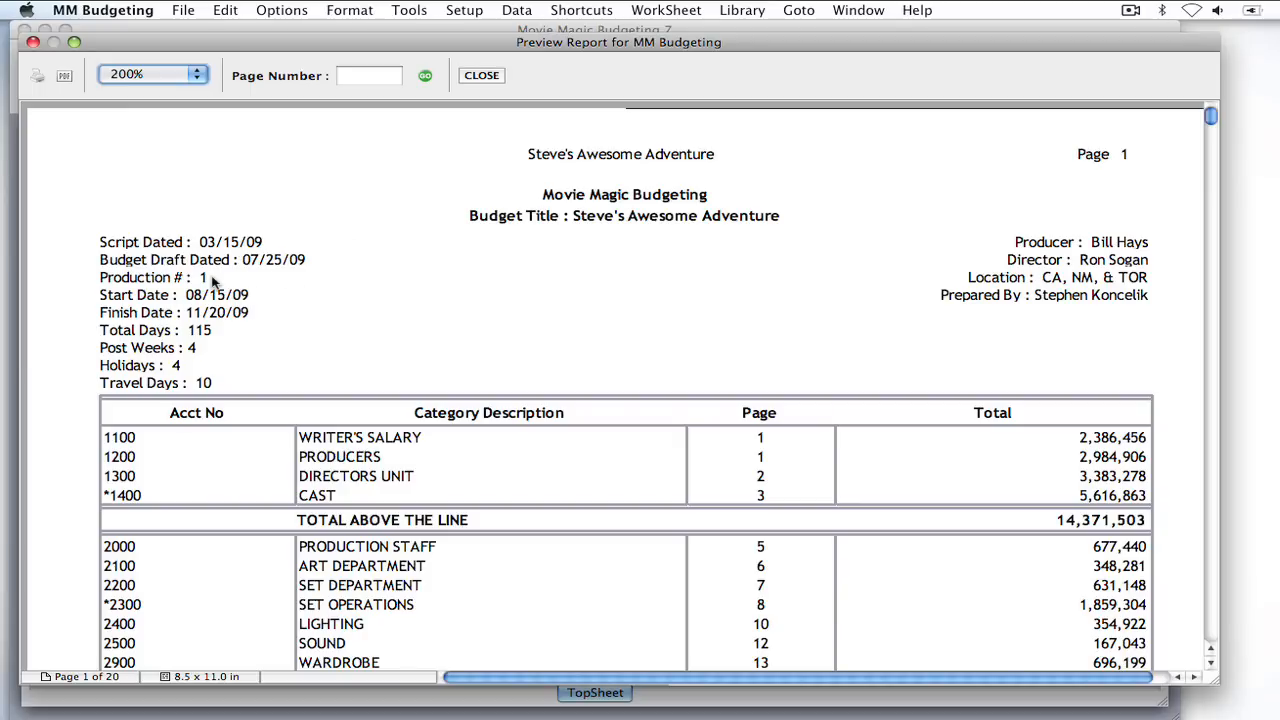
mouse_move(585, 283)
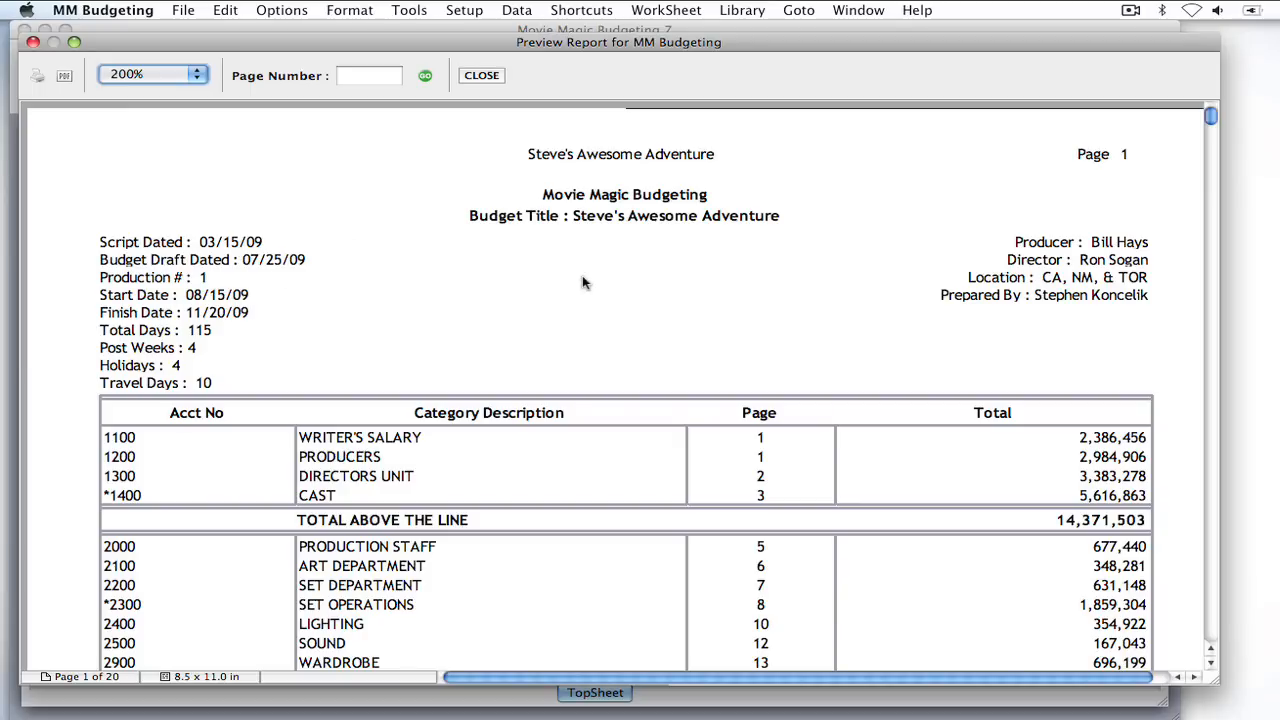
Scroll the preview down to page 20's Budget Information Report and remarks.
scroll("down", 3)
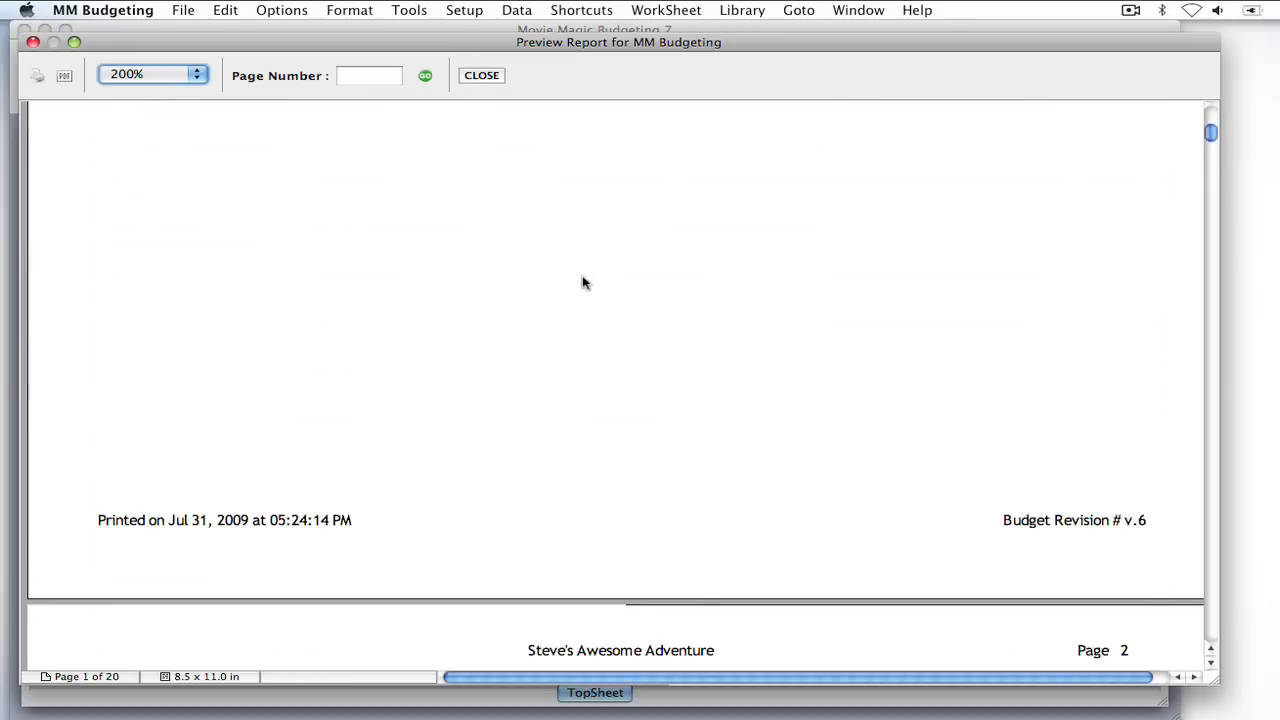
scroll("down", 3)
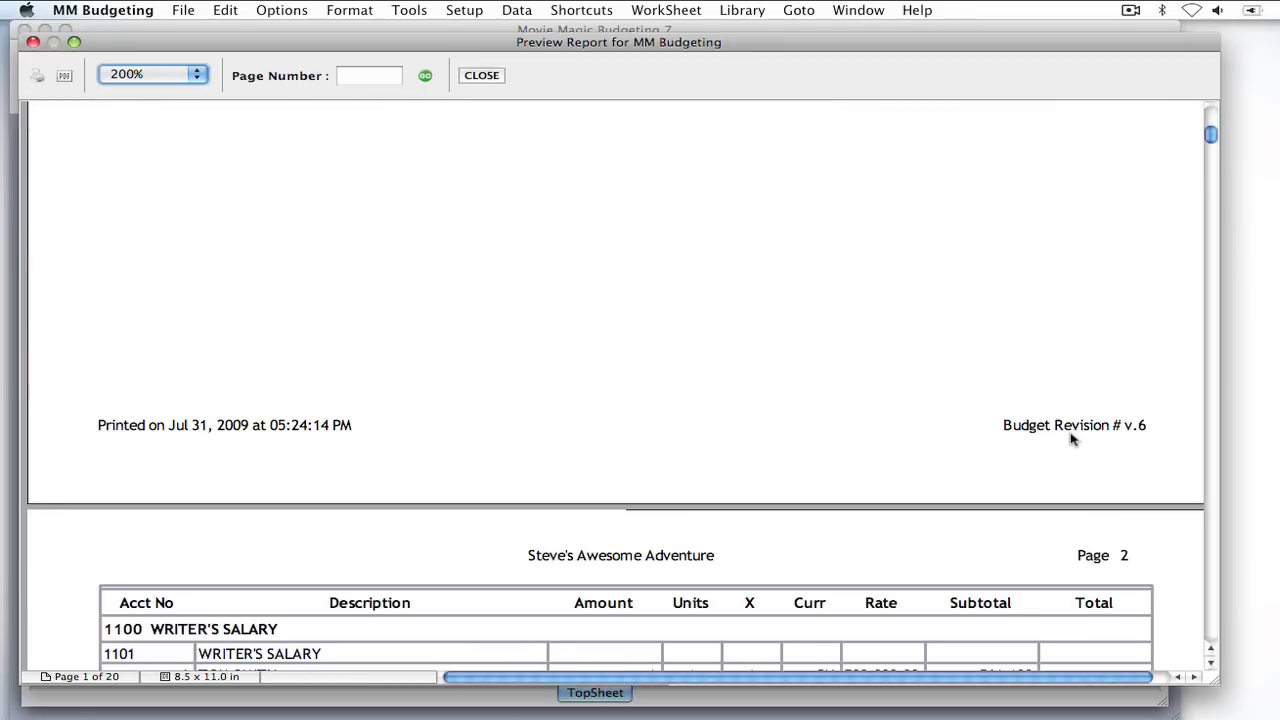
mouse_move(553, 459)
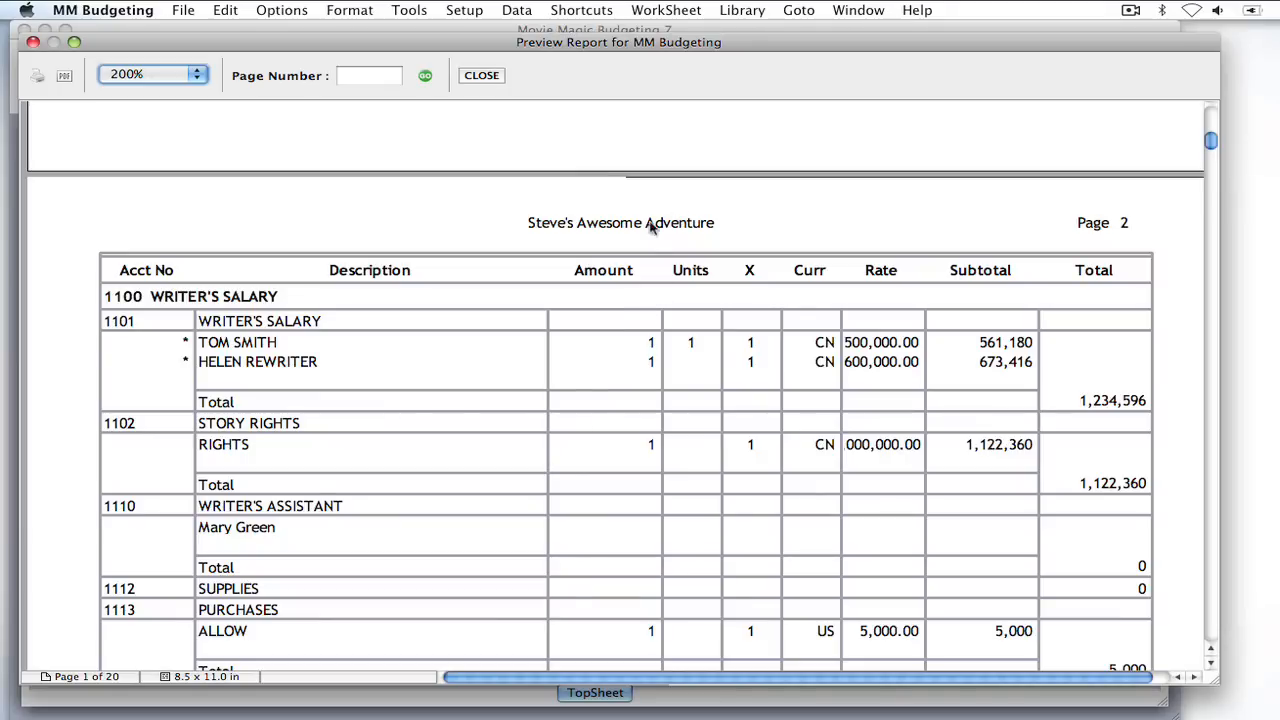
mouse_move(665, 233)
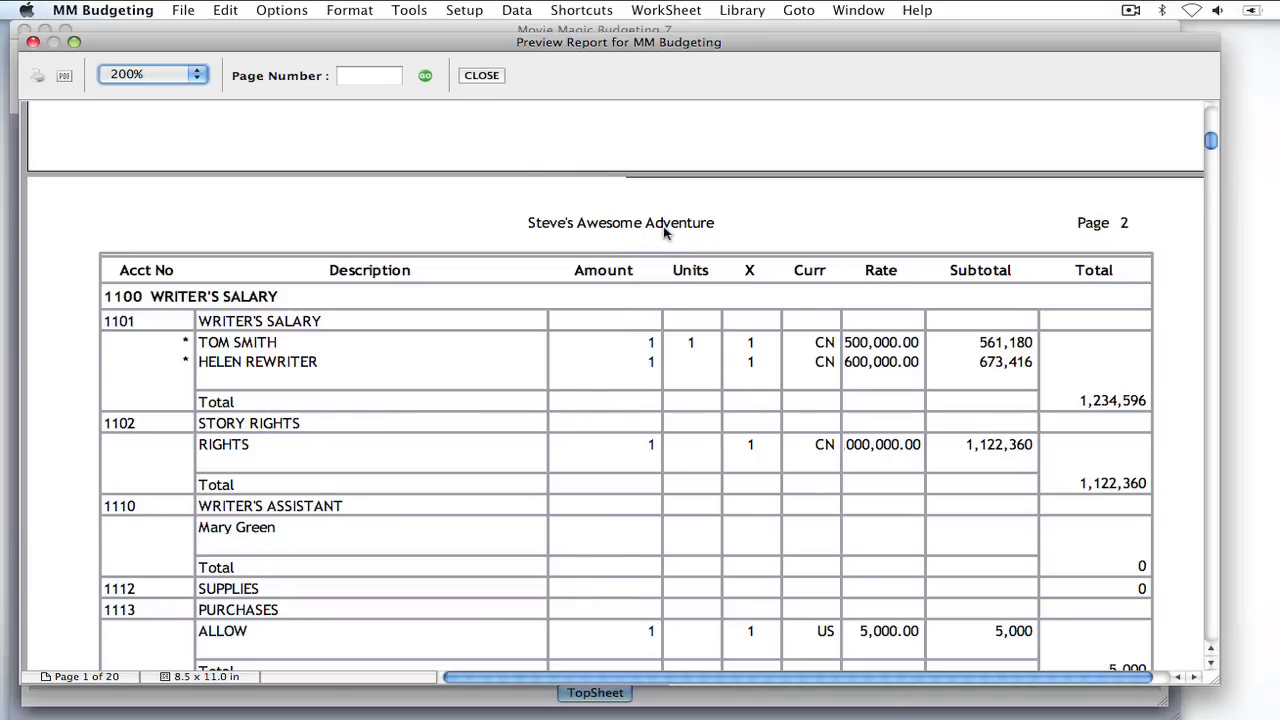
scroll("down", 3)
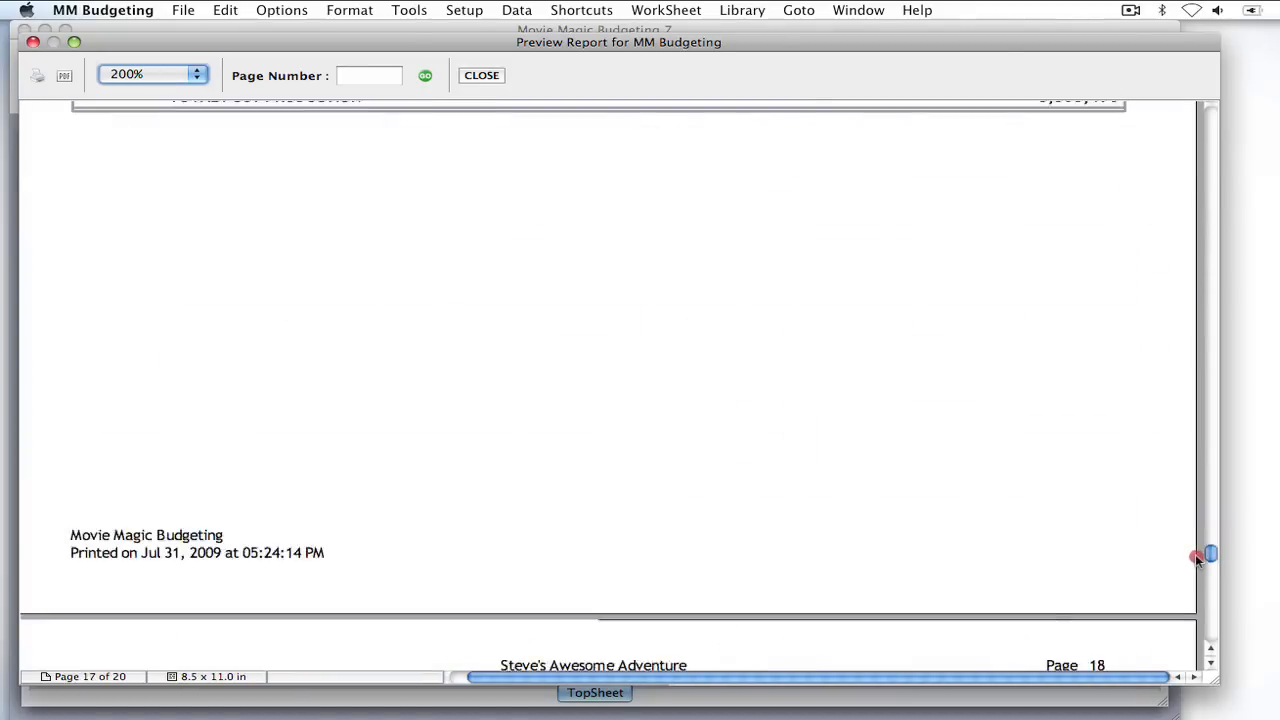
scroll("down", 3)
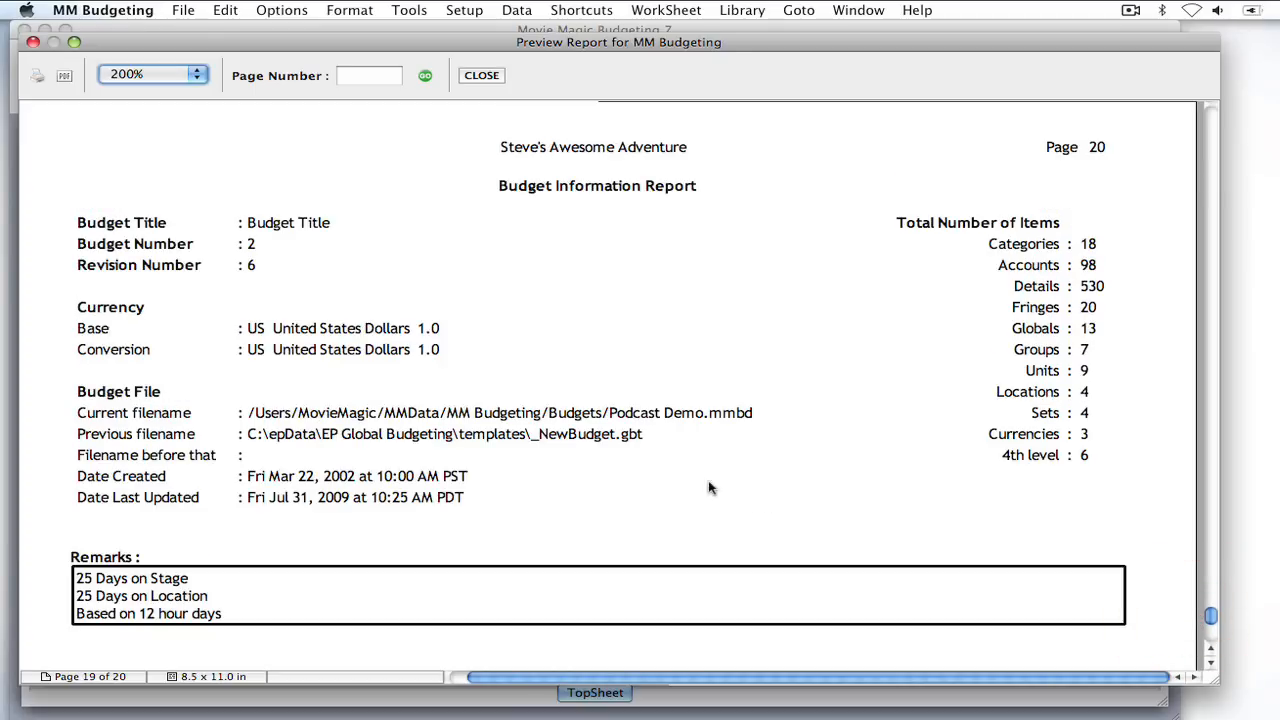
mouse_move(399, 390)
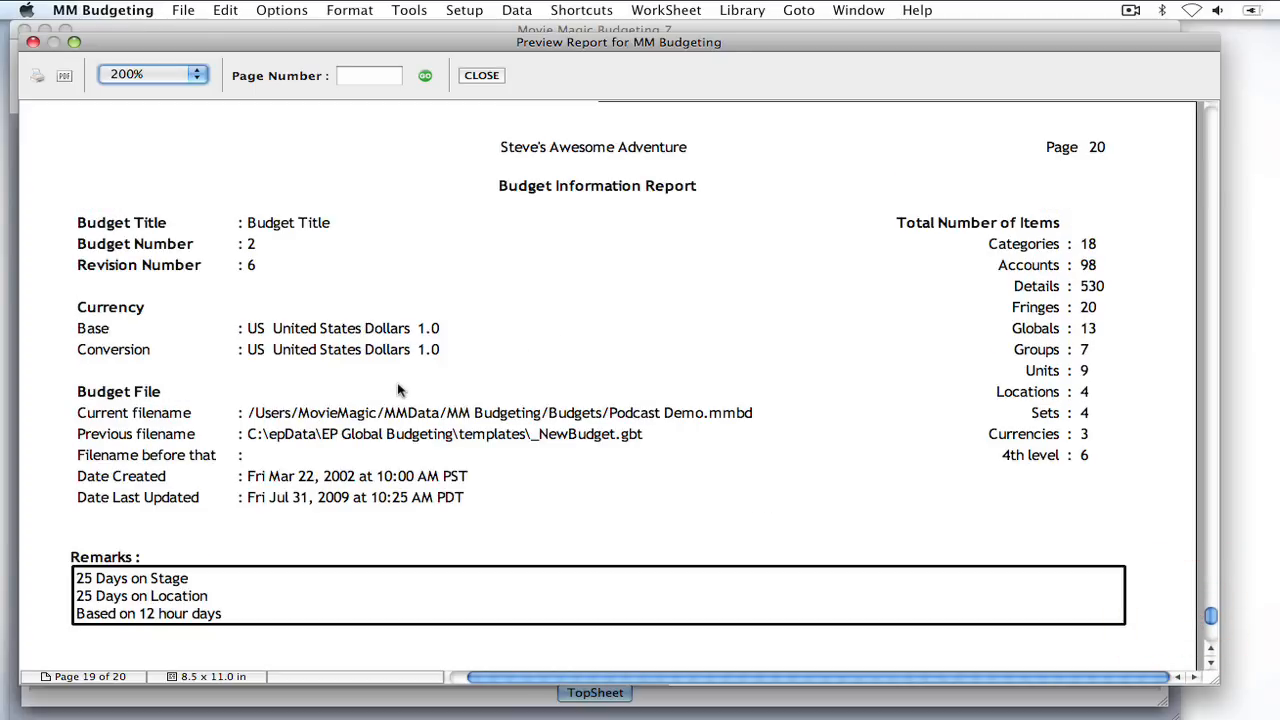
mouse_move(145, 578)
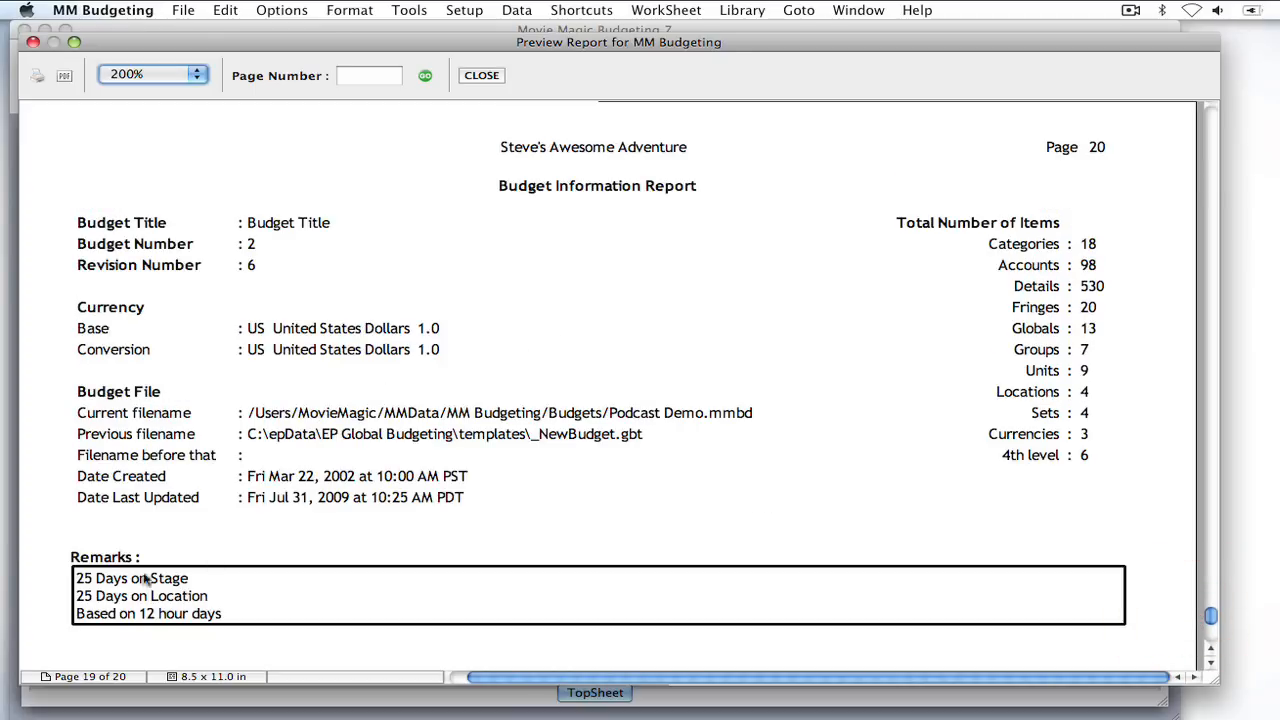
mouse_move(230, 605)
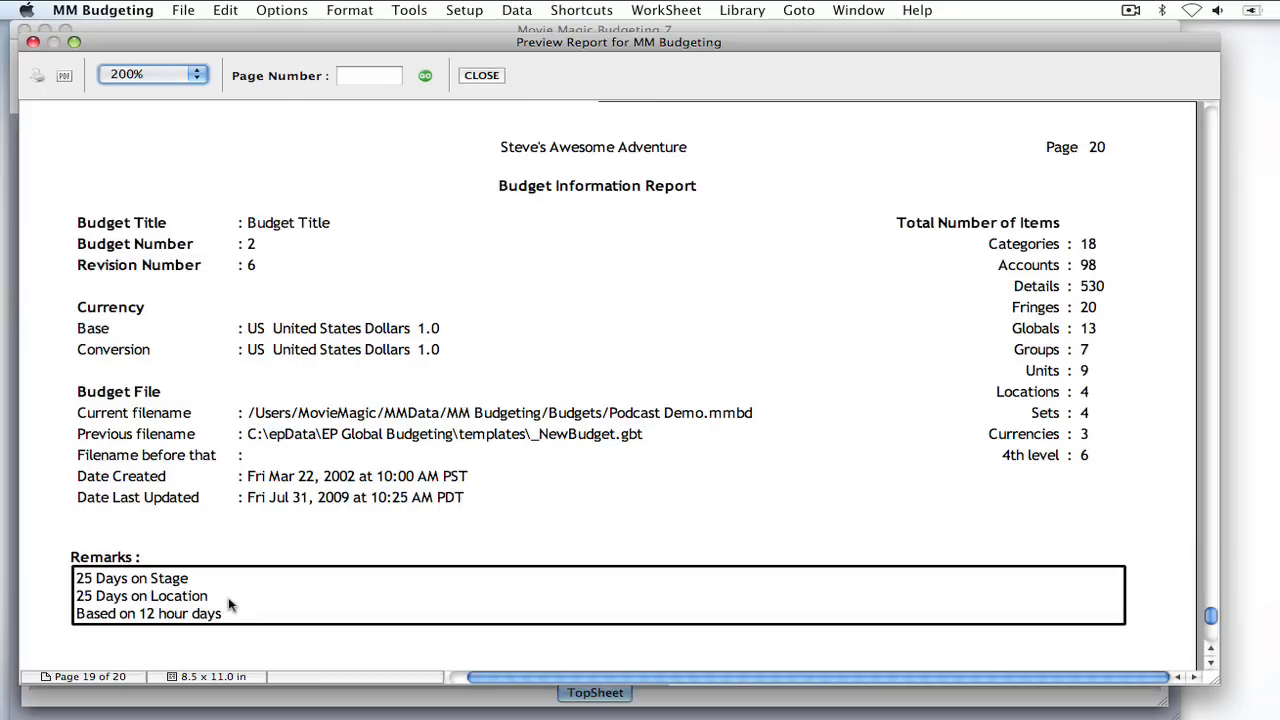
mouse_move(222, 611)
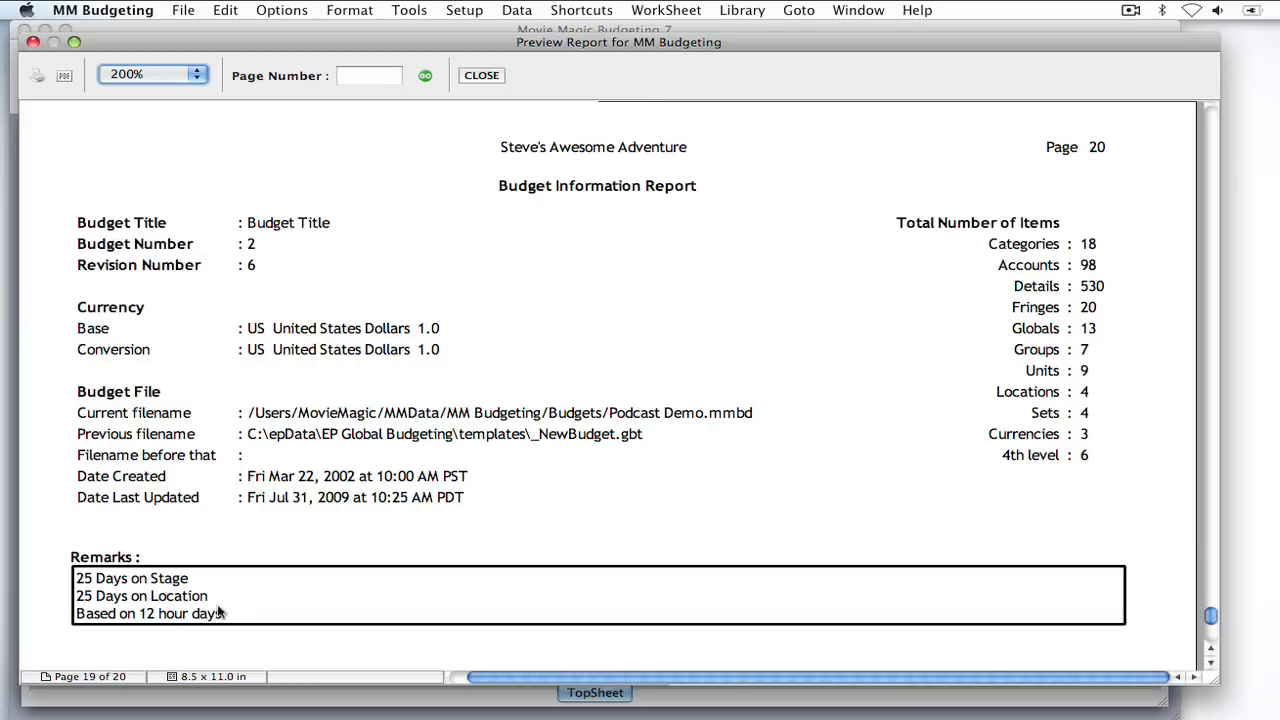
mouse_move(228, 605)
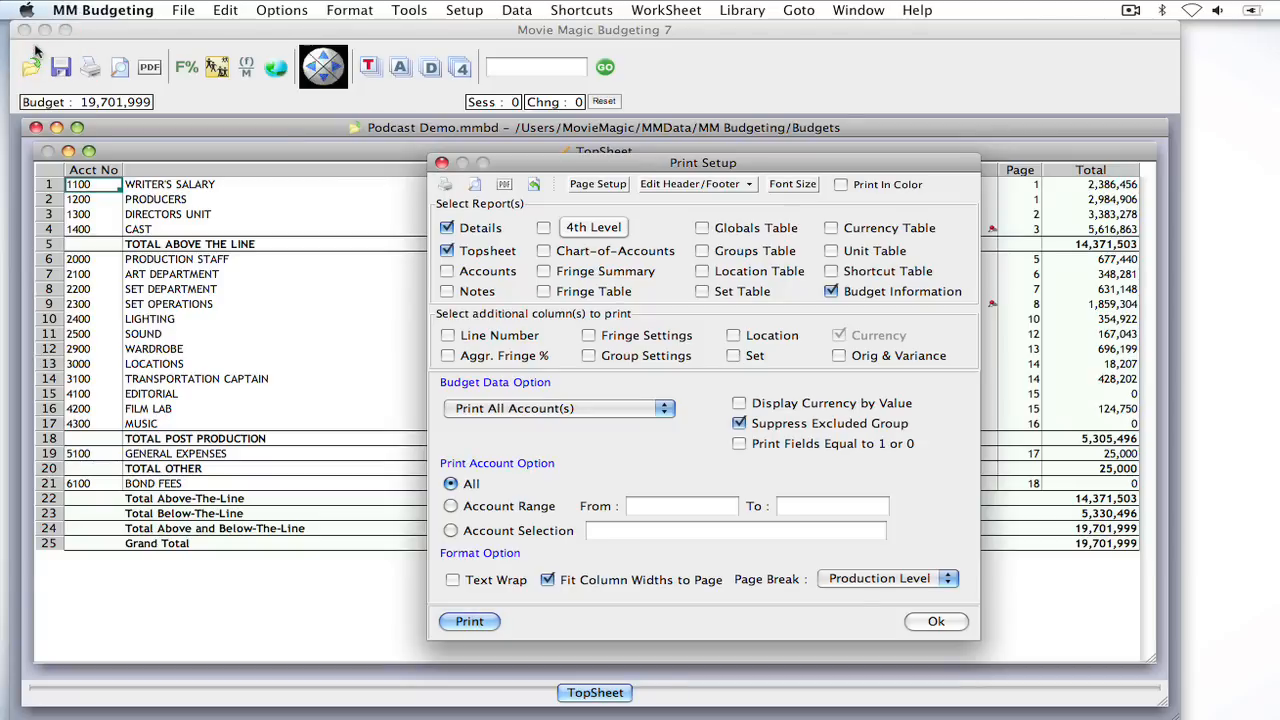
Reopen Topsheet Only header editing and acknowledge the 11-line limit warning.
left_click(691, 183)
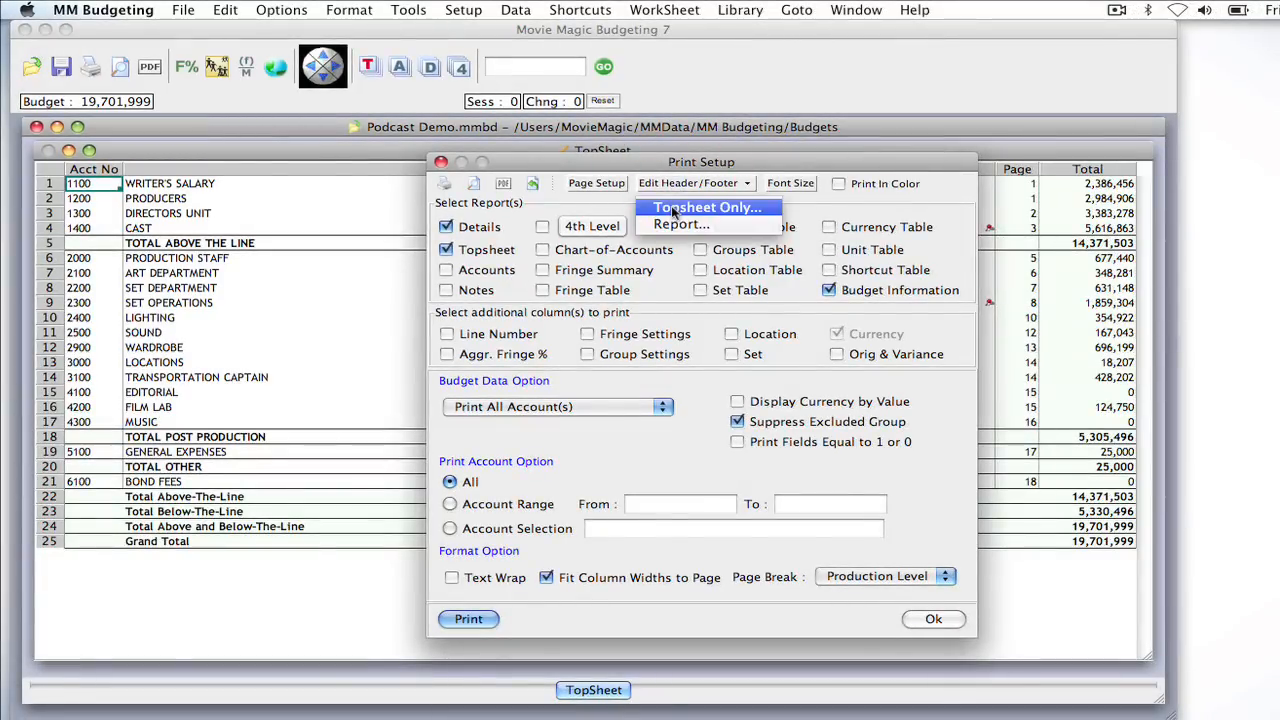
left_click(707, 207)
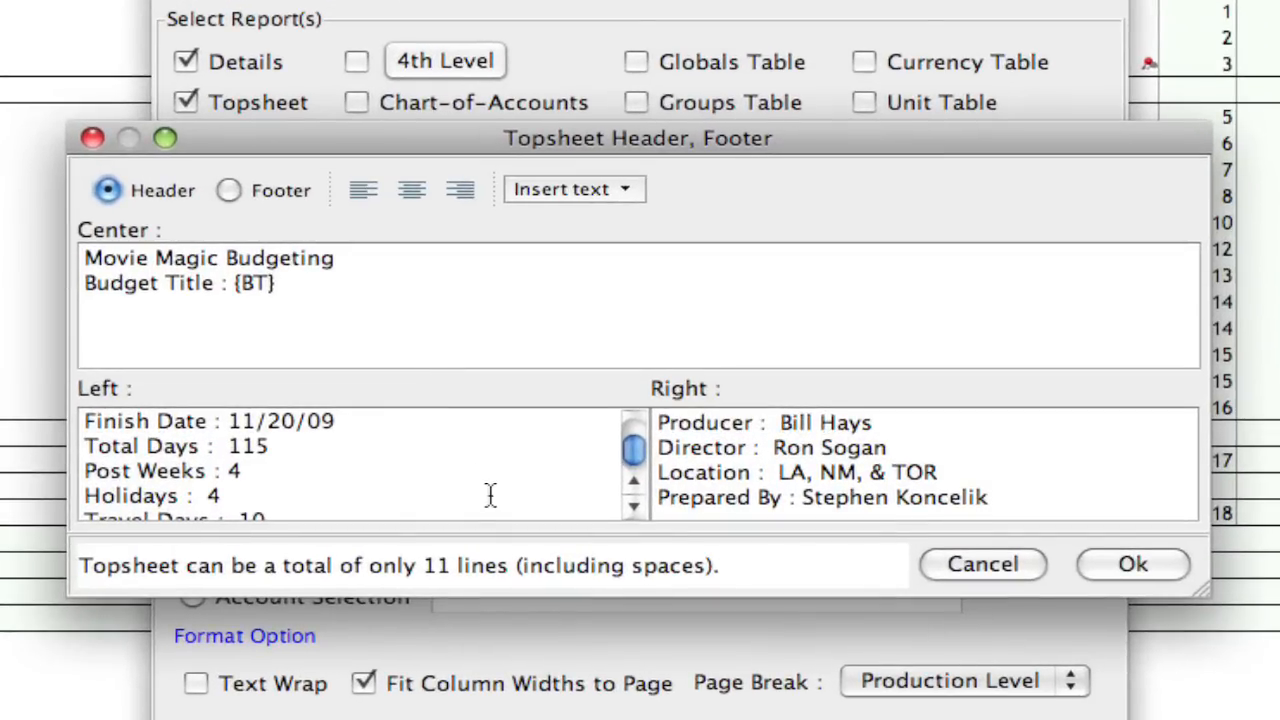
left_click(363, 190)
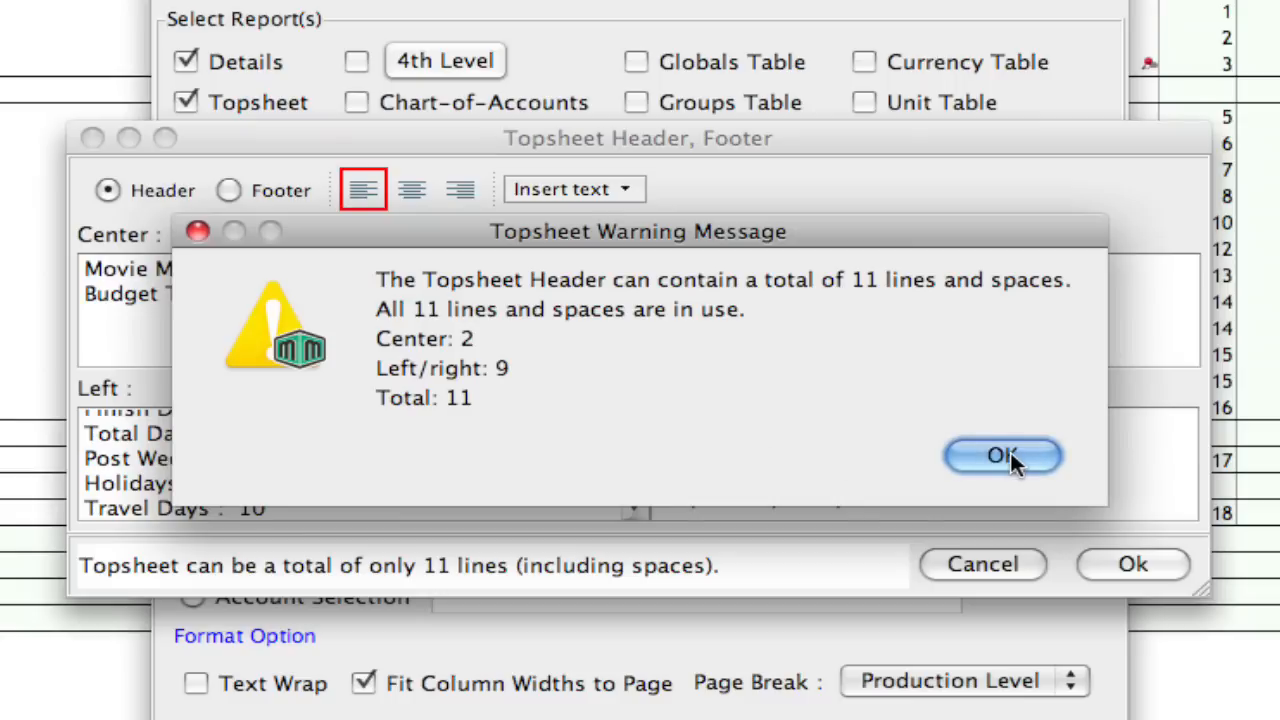
left_click(1002, 456)
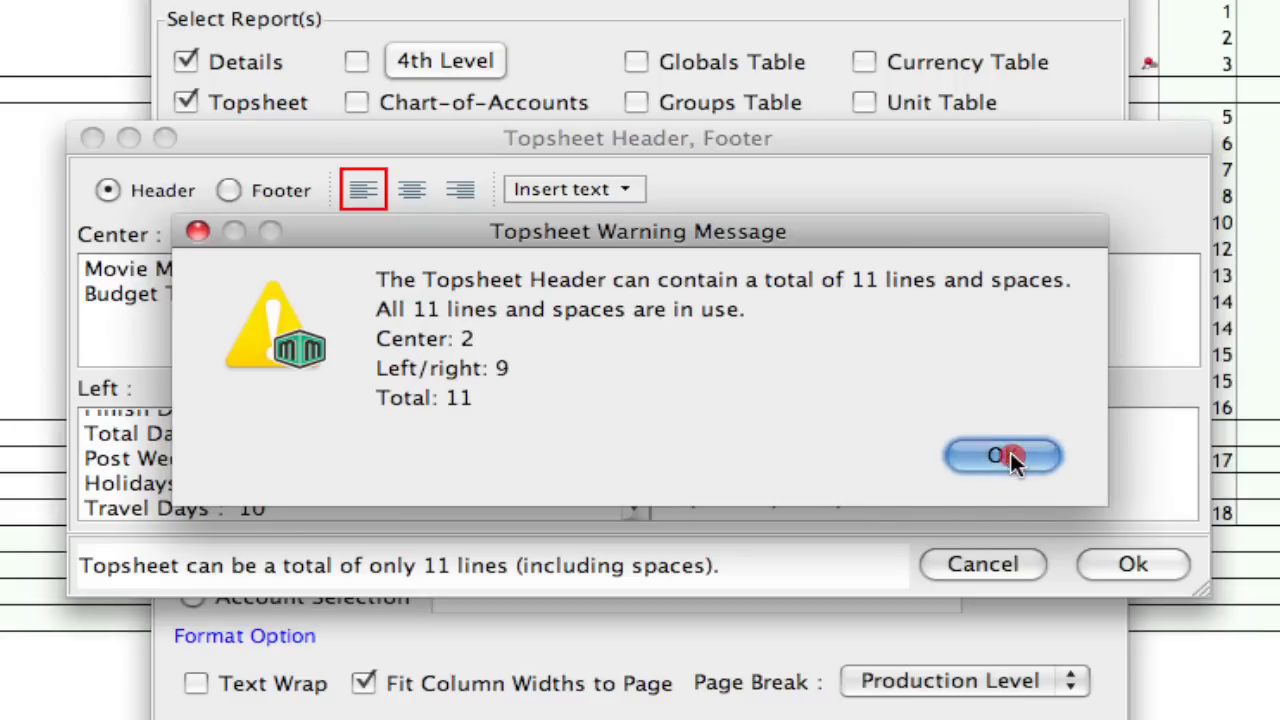
left_click(1002, 456)
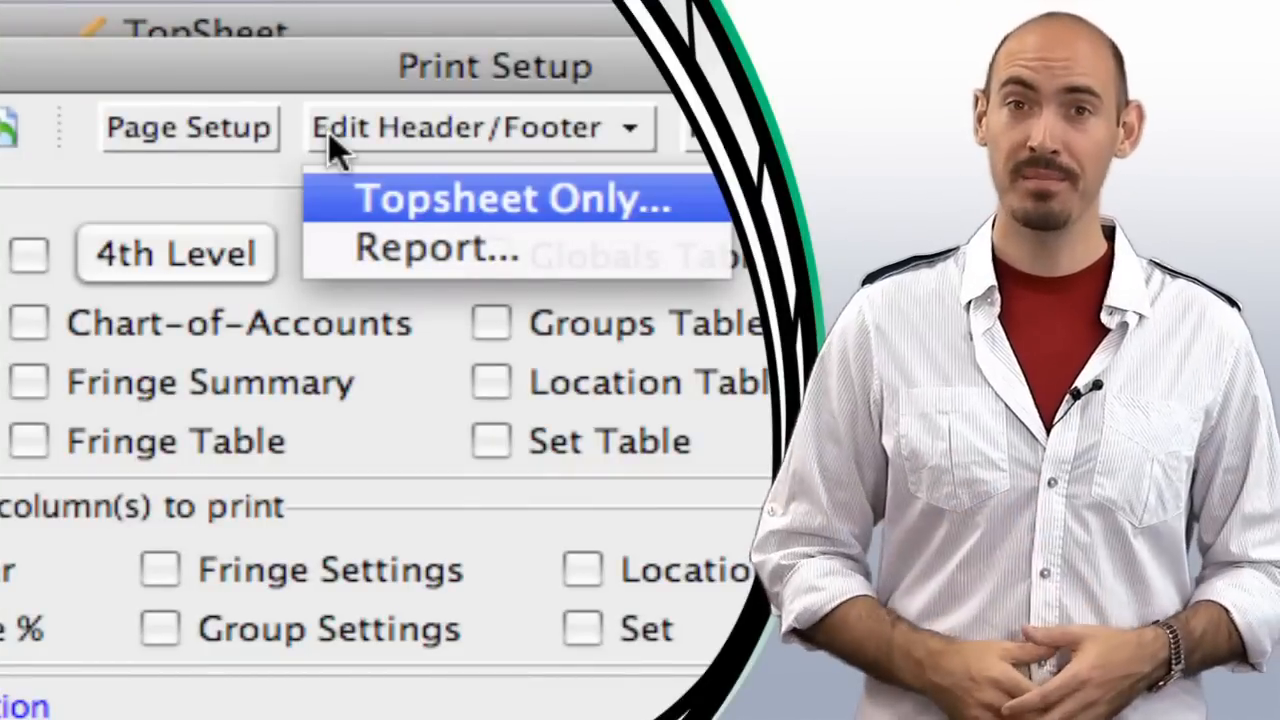
mouse_move(340, 205)
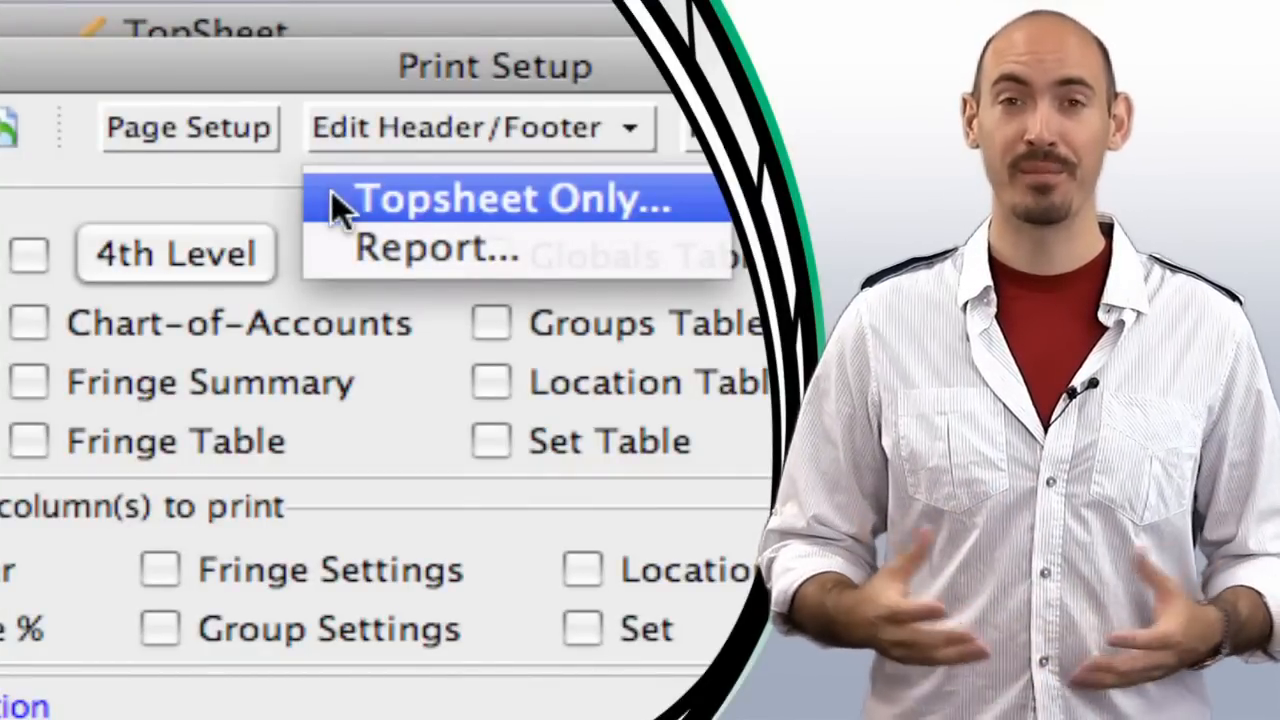
left_click(510, 197)
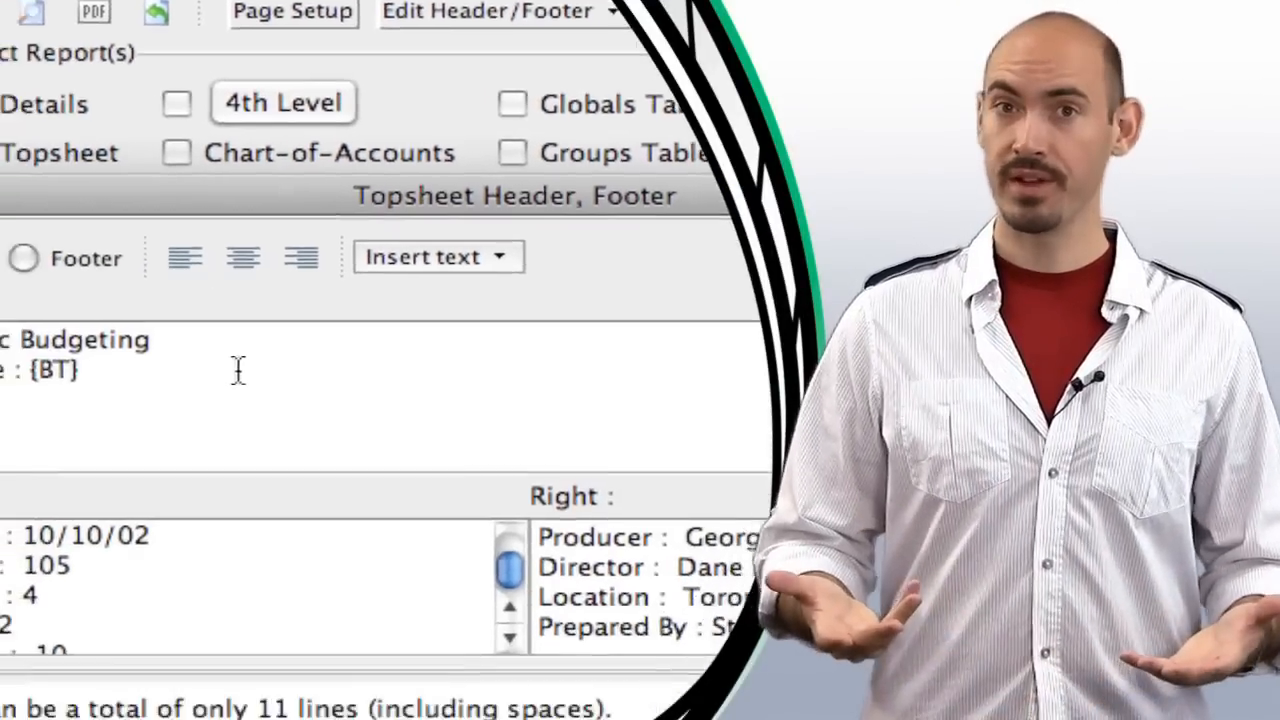